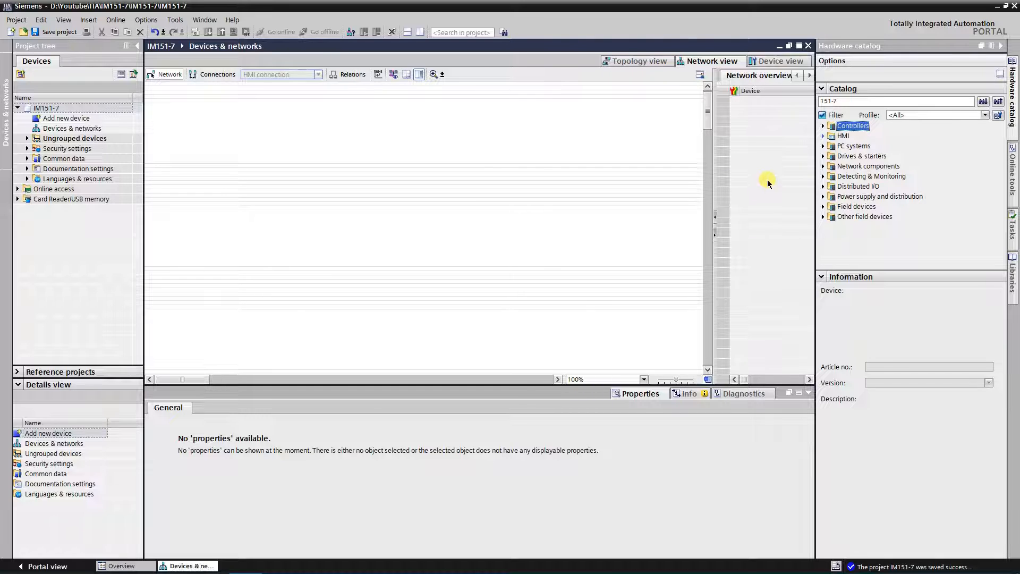
Step: Add the CPU 1516-3 PN/DP (6ES7 516-3AN01-0AB0) to the network and name it 1516-3
left_click(823, 126)
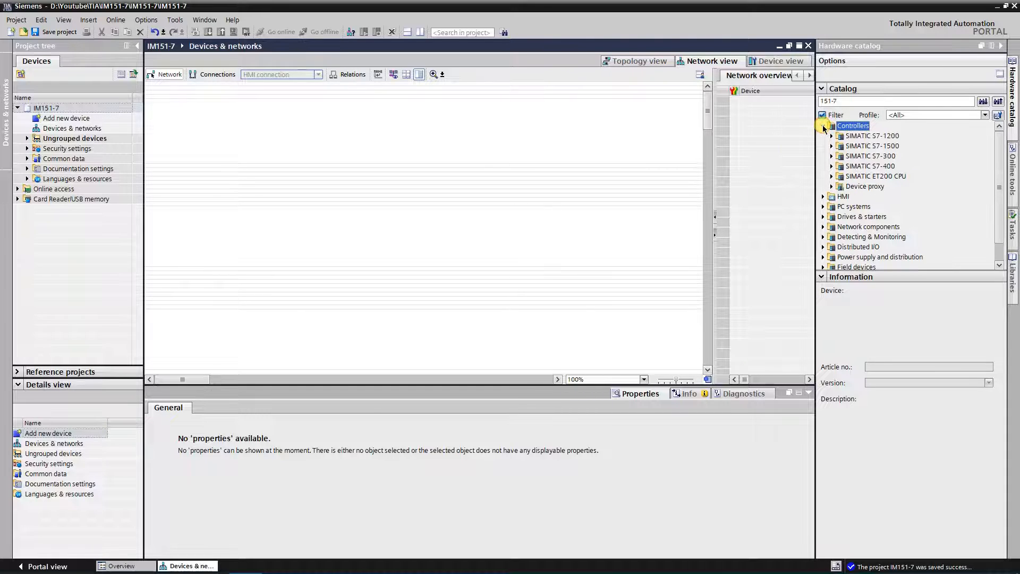
left_click(831, 146)
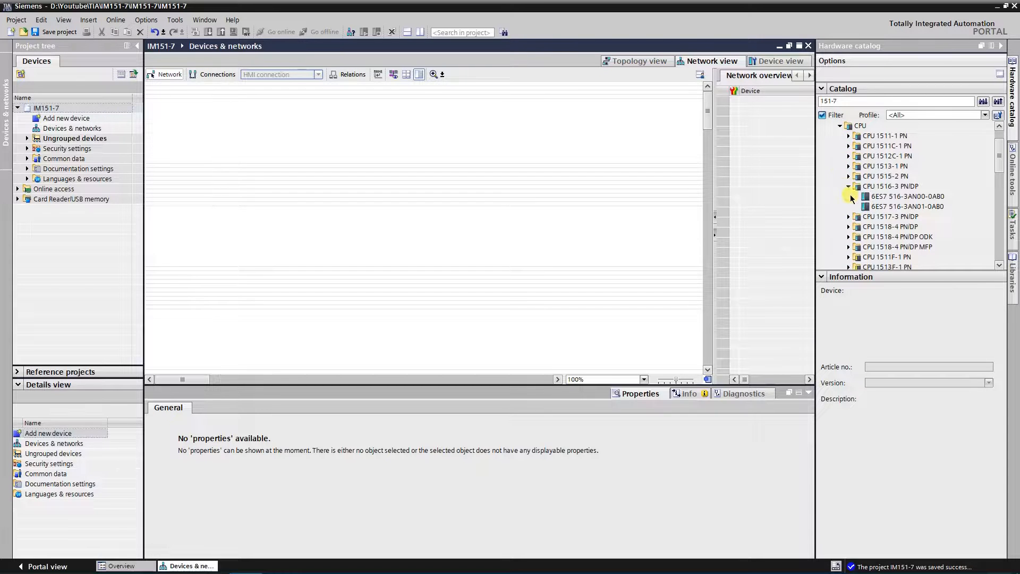
left_click(905, 206)
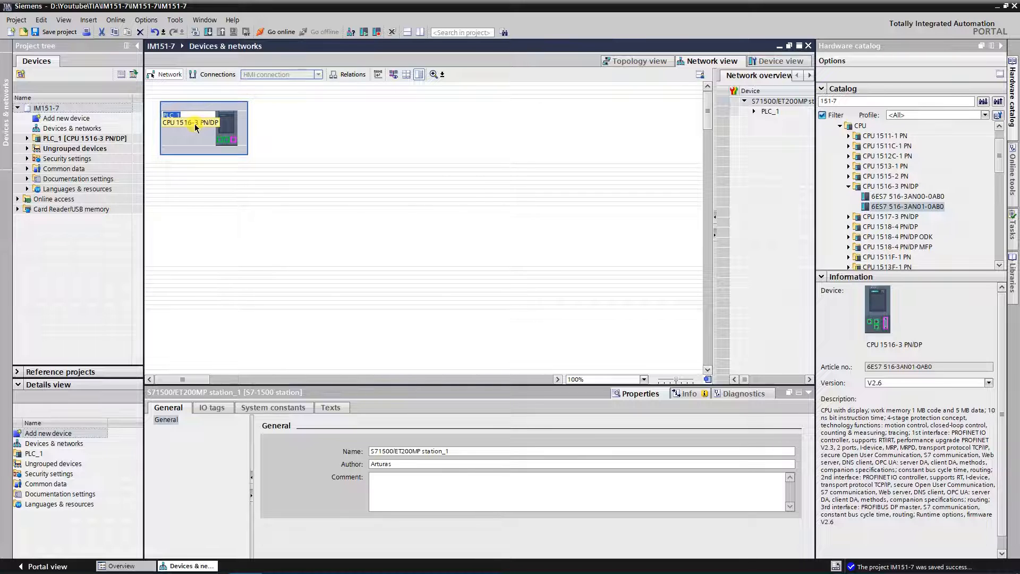
double_click(172, 115)
type("1516-3")
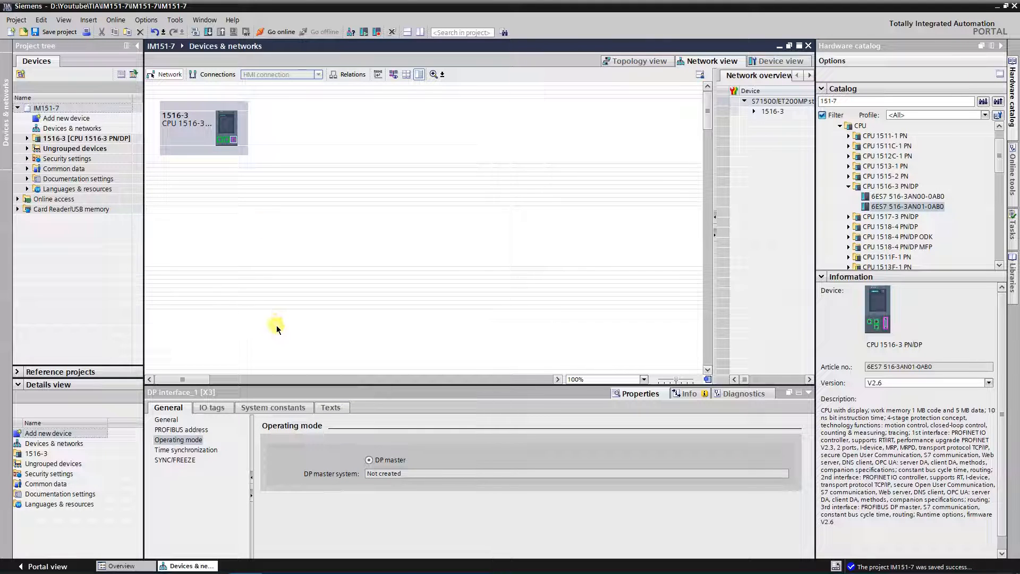
Step: Attach the 1516-3 DP interface to a new PROFIBUS_1 subnet at address 2, 1.5 Mbps
left_click(180, 430)
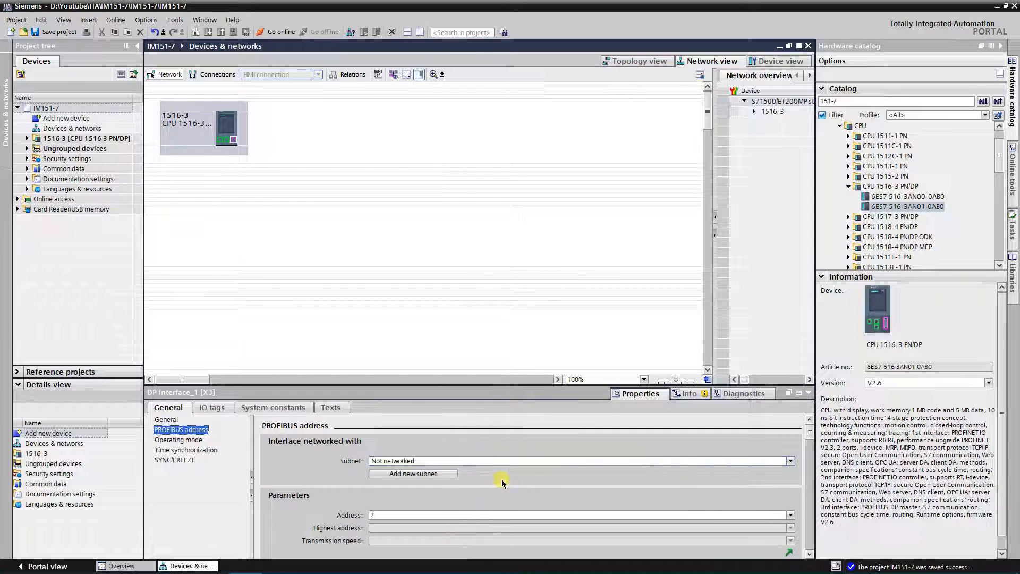
left_click(413, 473)
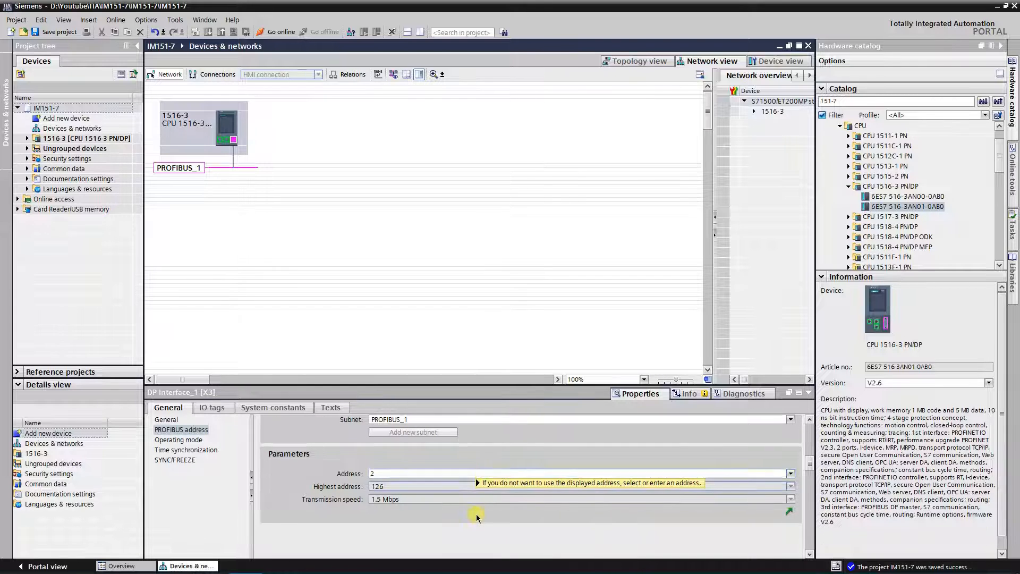
mouse_move(499, 522)
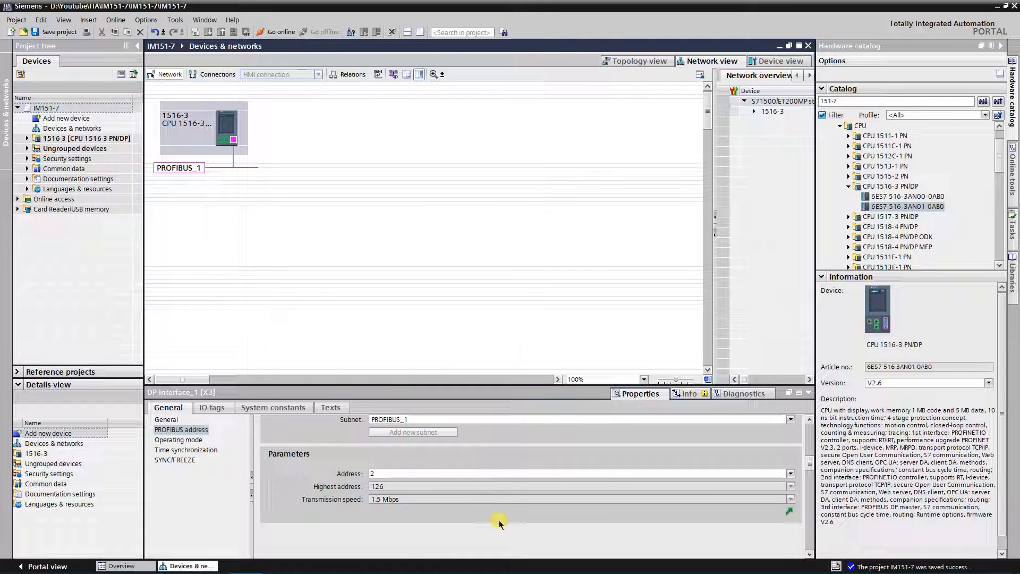
mouse_move(757, 516)
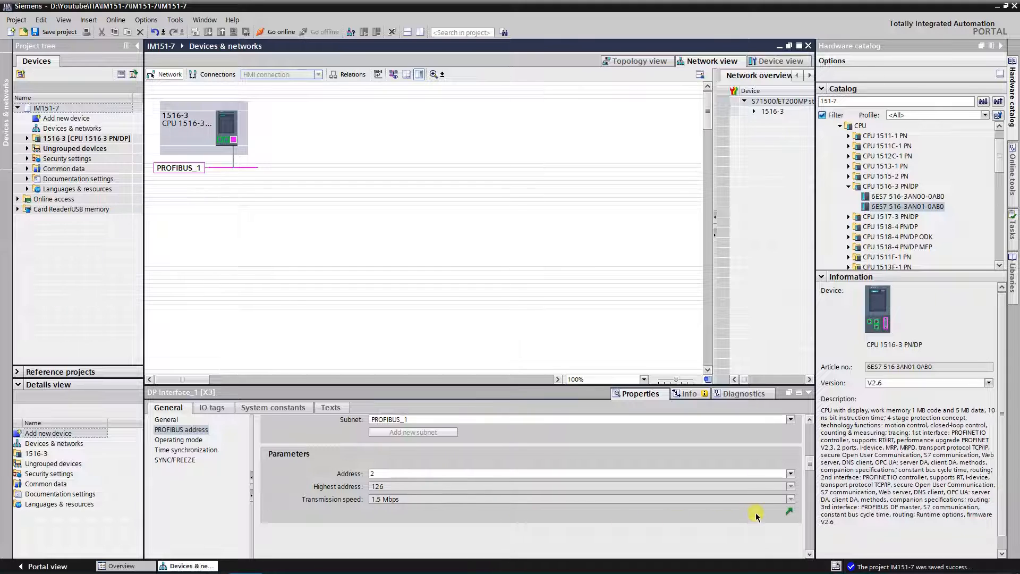
Step: Confirm PROFIBUS_1 uses the DP profile; compile the 1516-3 (0 errors, 2 warnings)
left_click(178, 167)
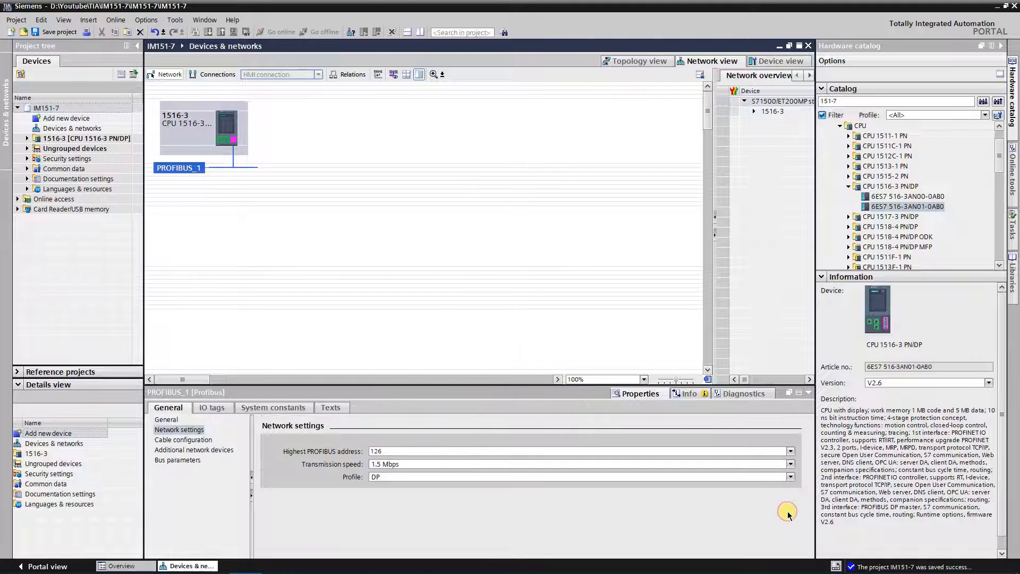
mouse_move(382, 532)
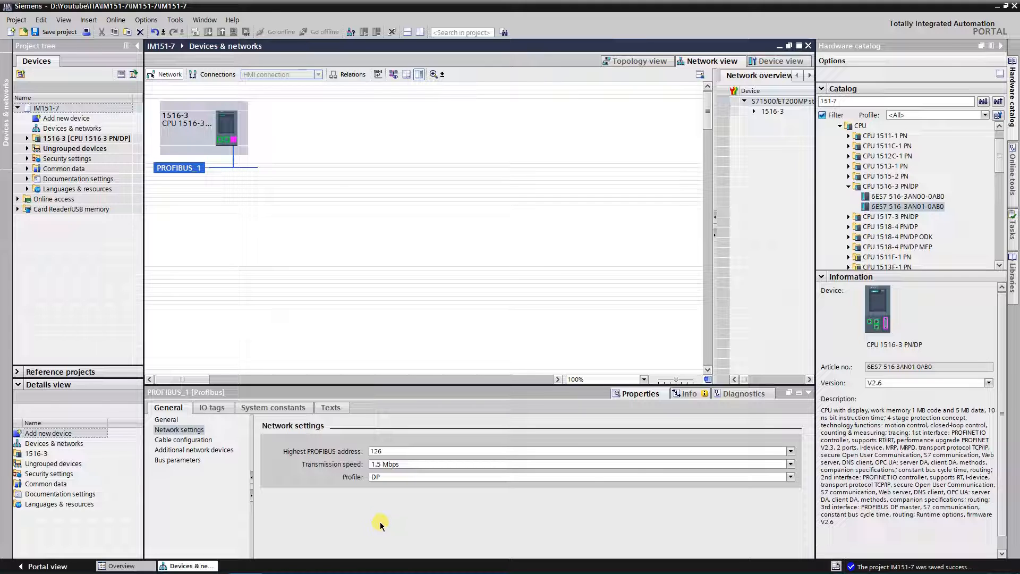
left_click(789, 451)
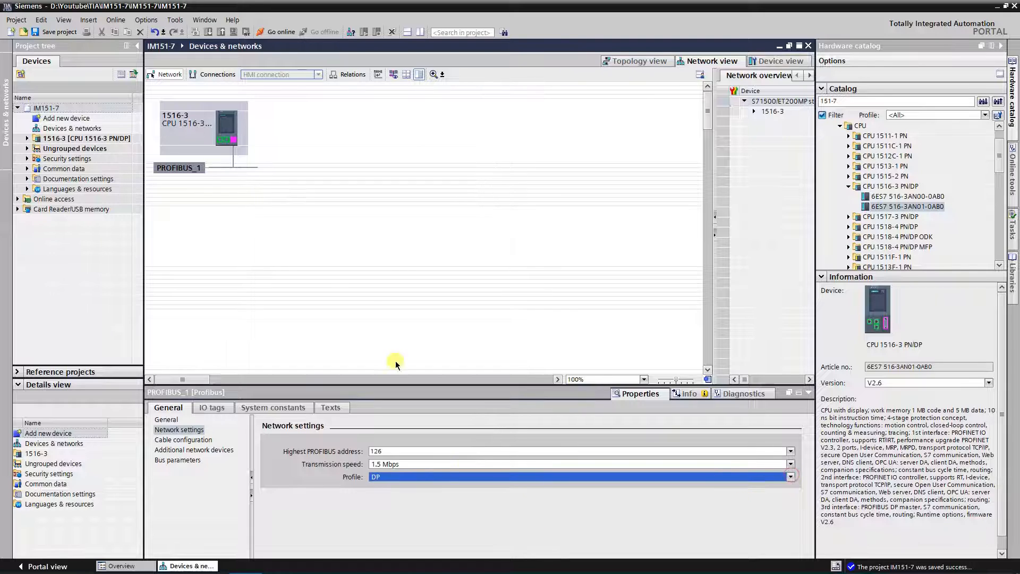
left_click(231, 130)
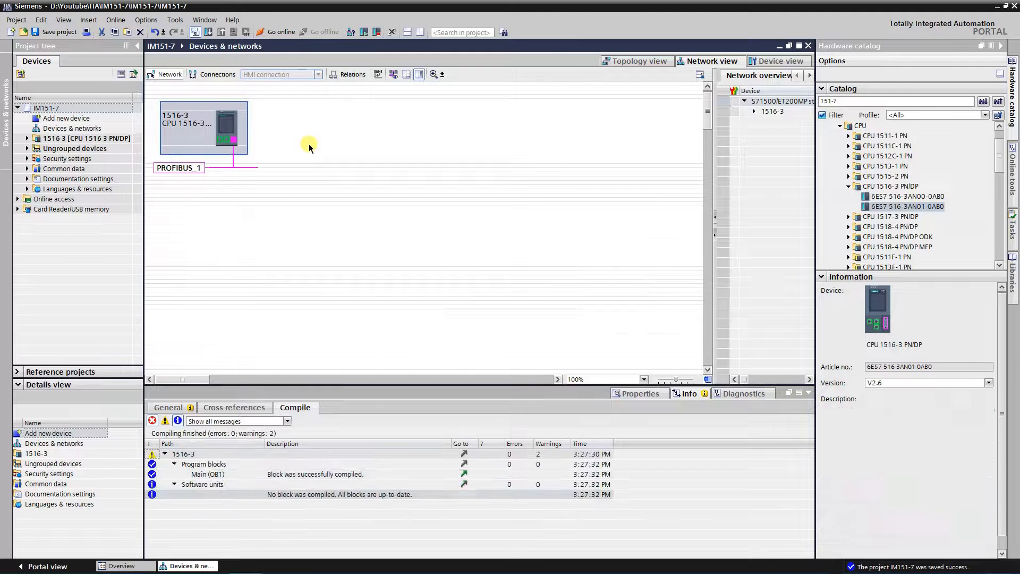
Step: Place an IM 151-7 CPU (6ES7 151-7AA21-0AB0) station beneath the 1516-3
left_click(640, 394)
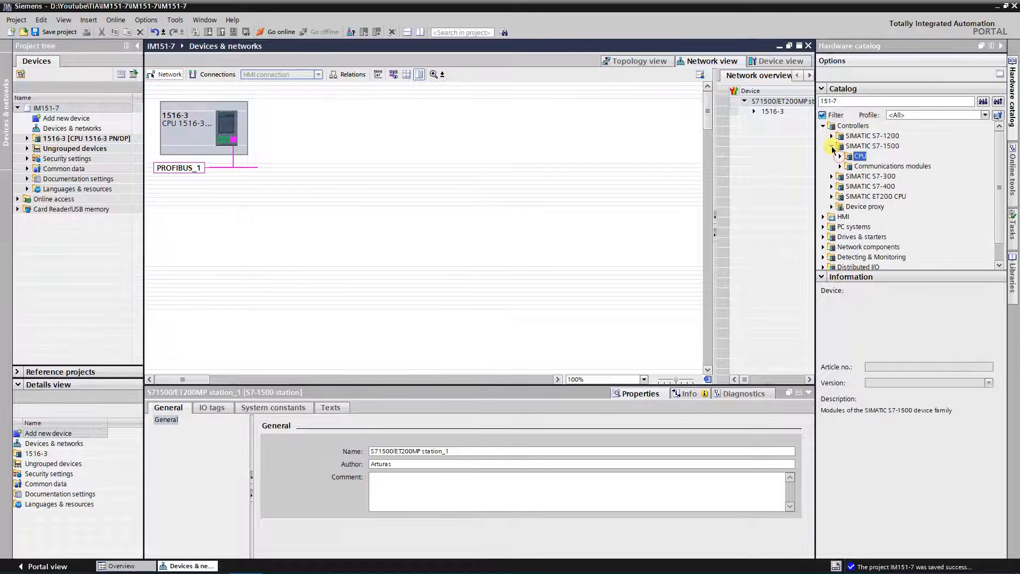
left_click(831, 145)
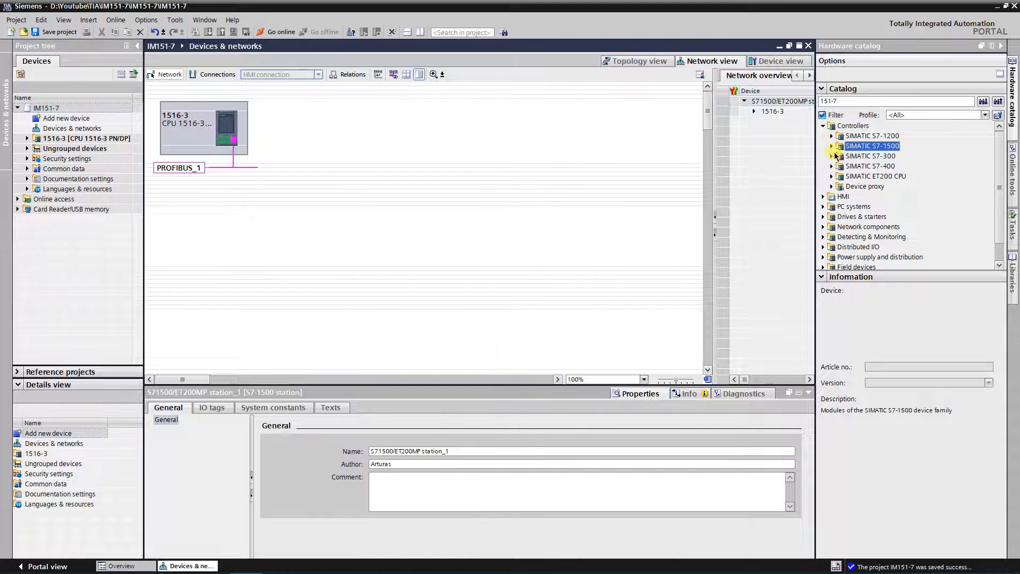
left_click(876, 176)
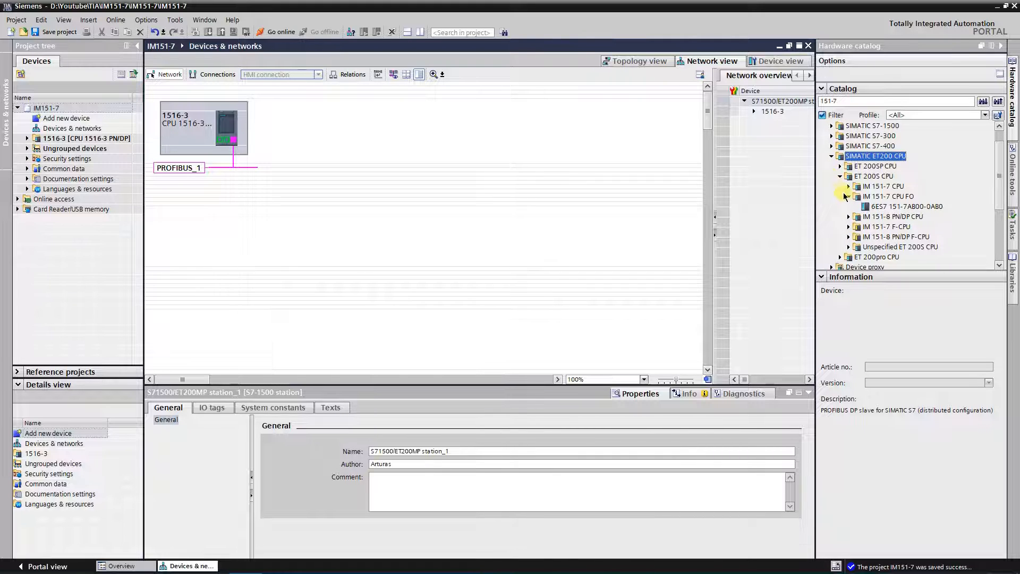
left_click(904, 206)
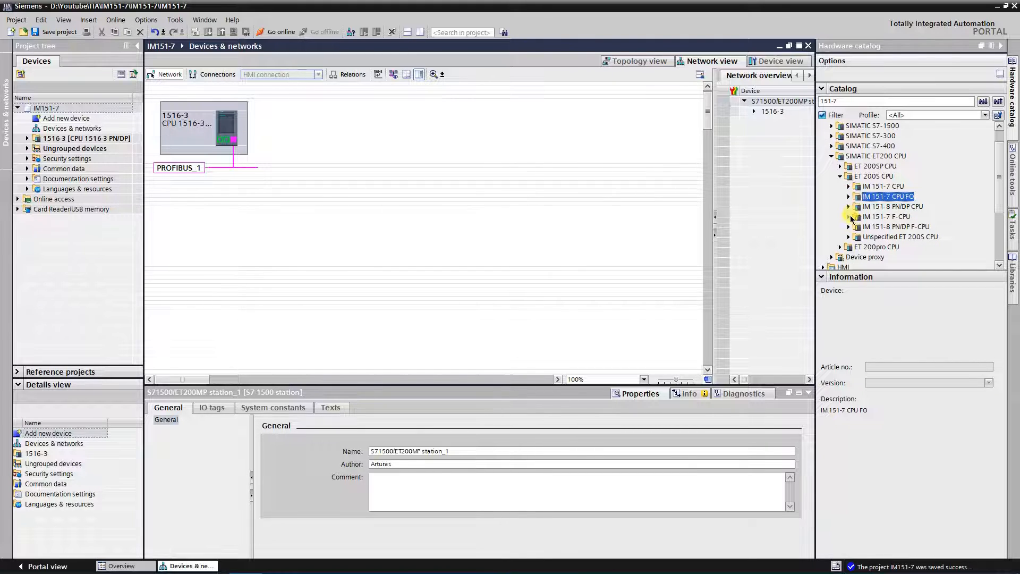
left_click(849, 186)
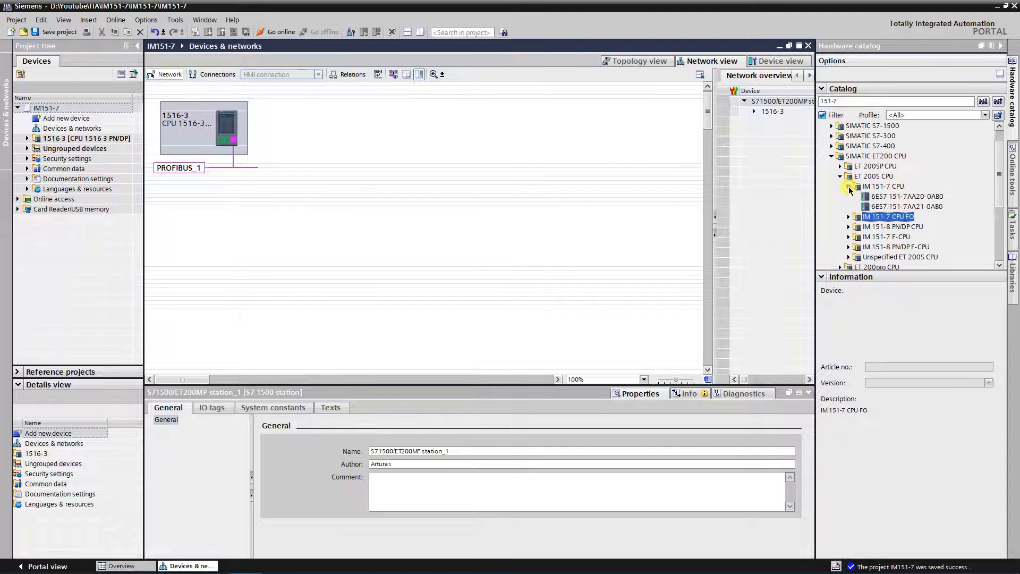
left_click(904, 206)
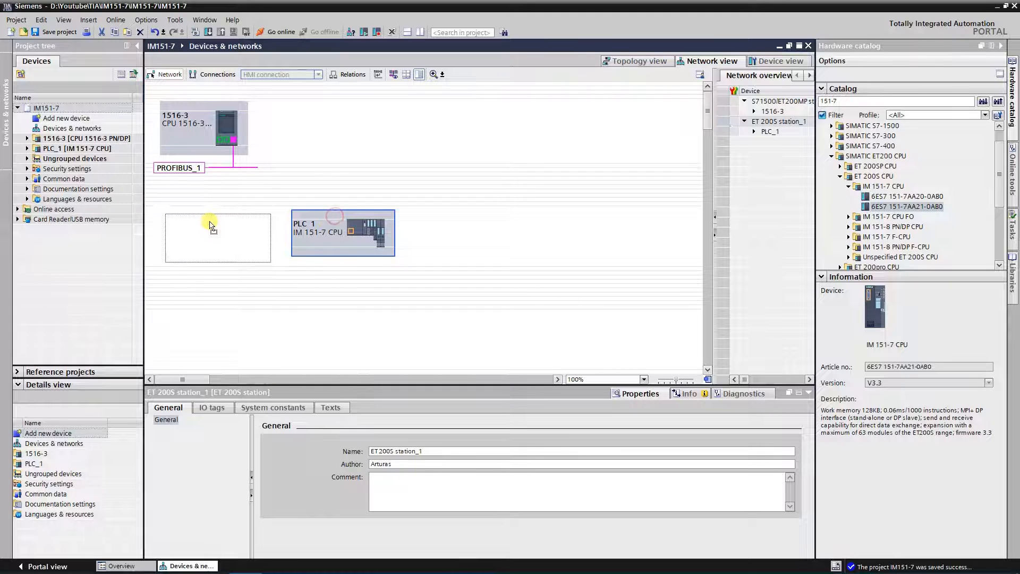
left_click_drag(343, 232, 219, 233)
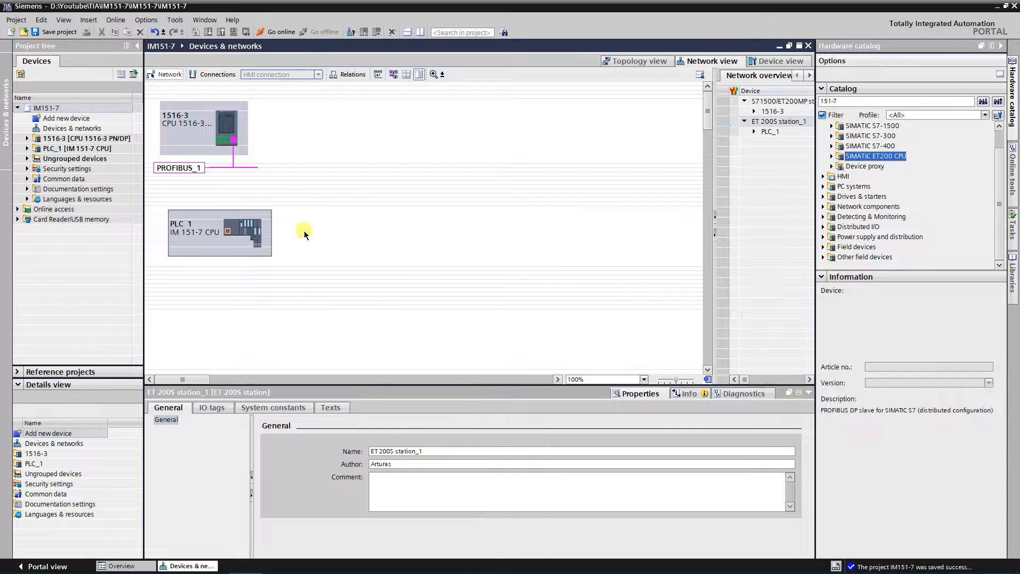
Step: Rename the IM 151-7 CPU from PLC_1 to 151-7 and show its properties
left_click(244, 232)
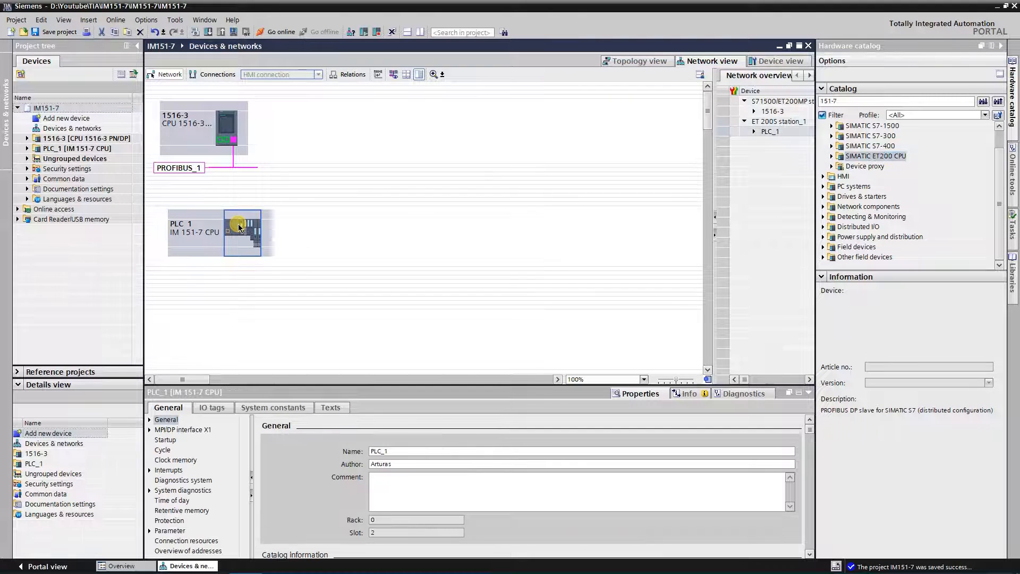
left_click(219, 232)
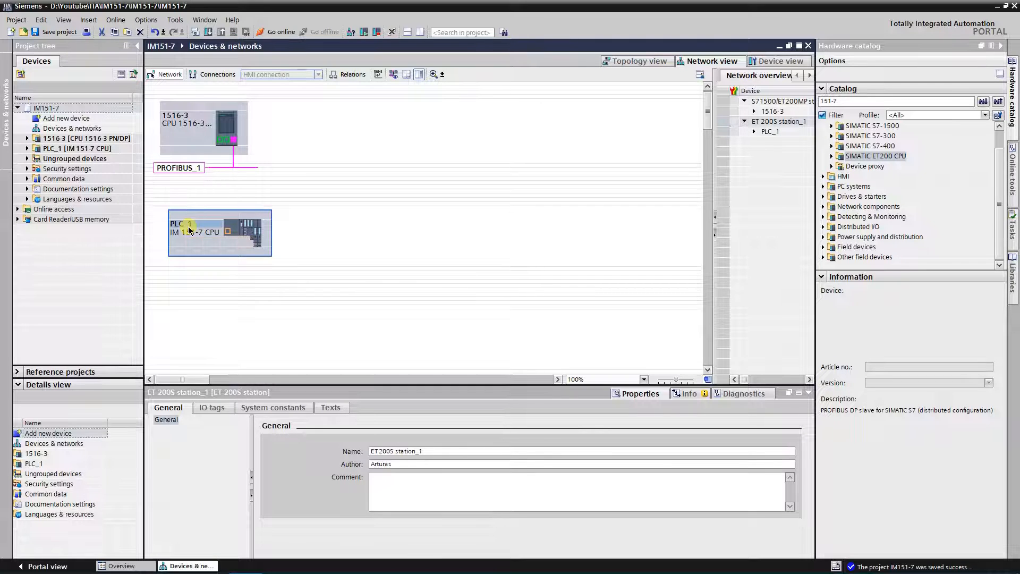
double_click(177, 223)
type("151-7")
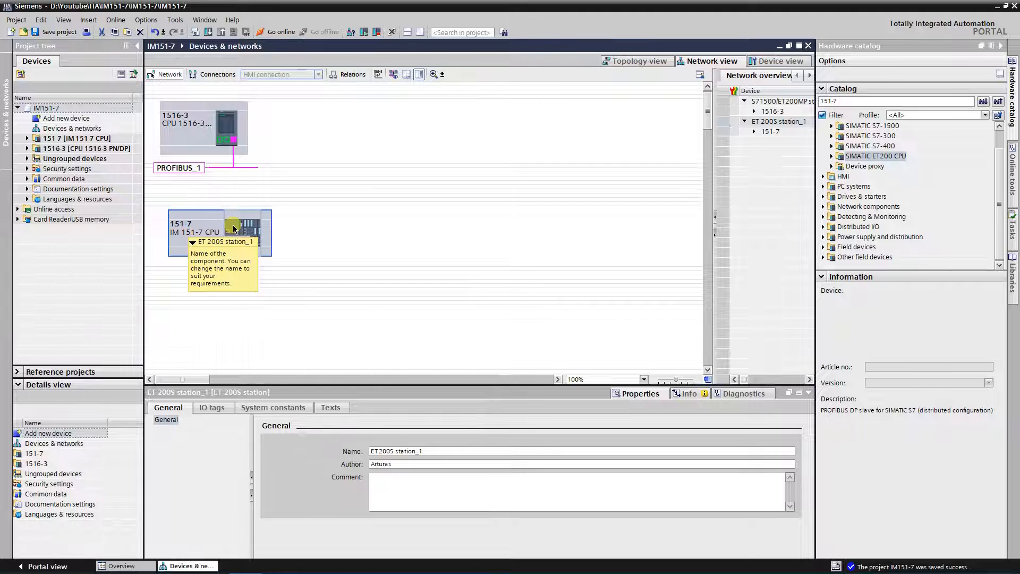
left_click(244, 228)
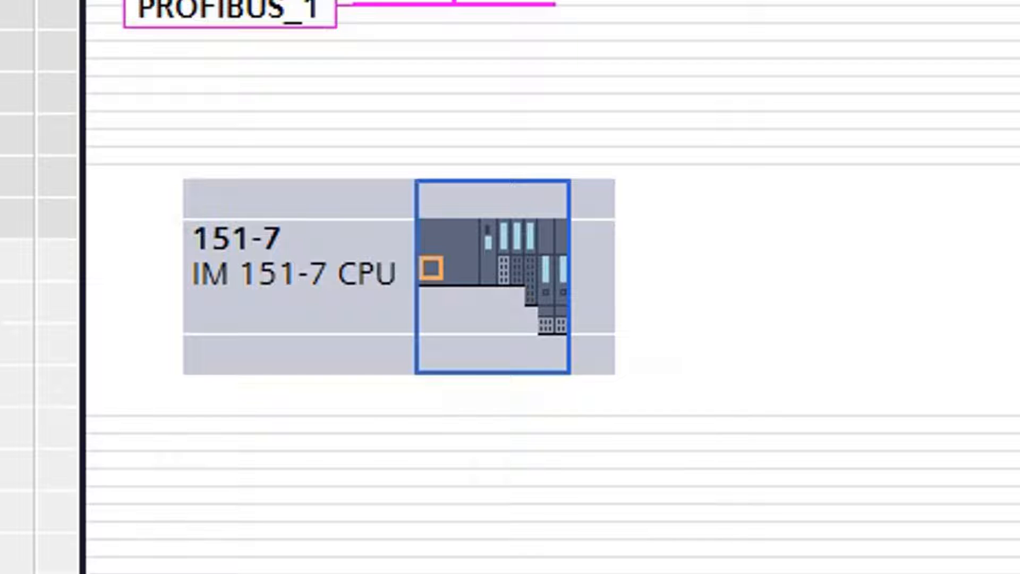
left_click(432, 269)
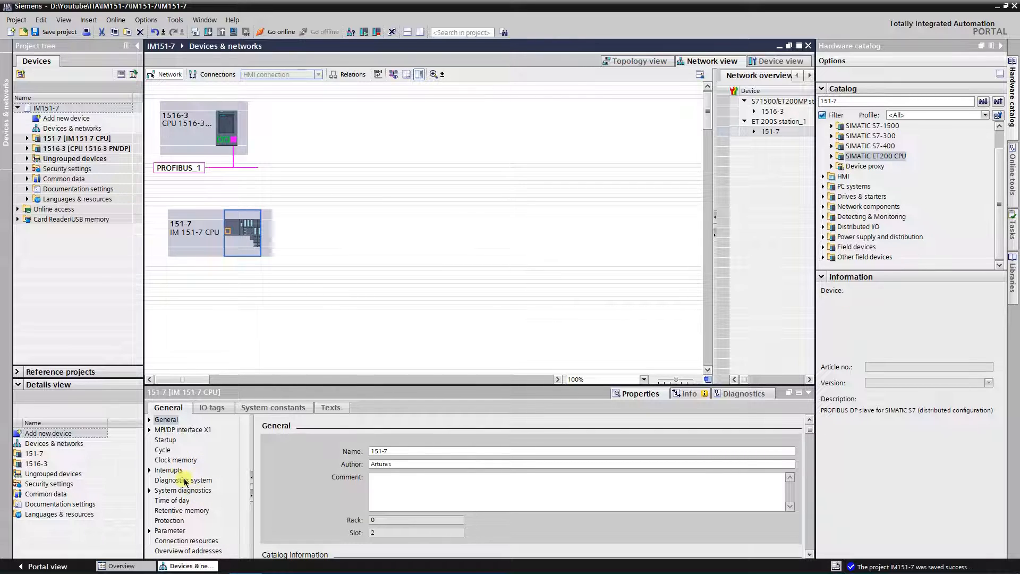
Step: Switch the 151-7's MPI/DP interface X1 type from MPI to PROFIBUS
left_click(168, 470)
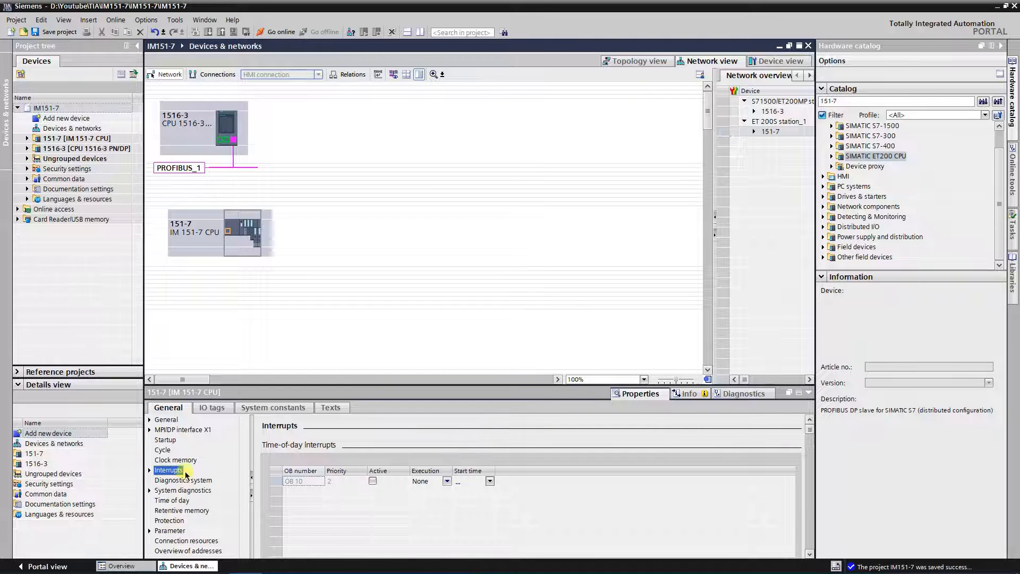
left_click(182, 430)
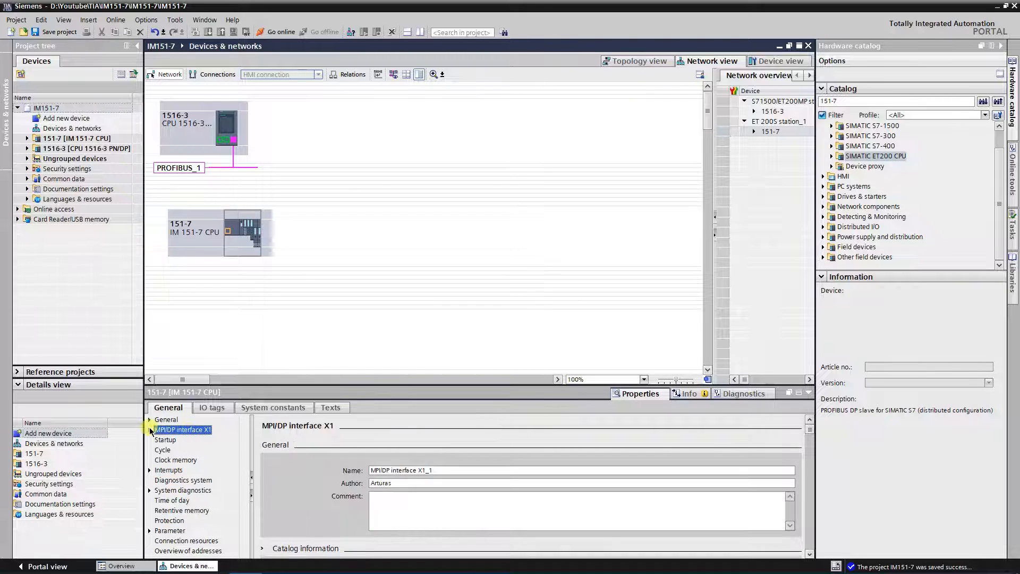
left_click(148, 429)
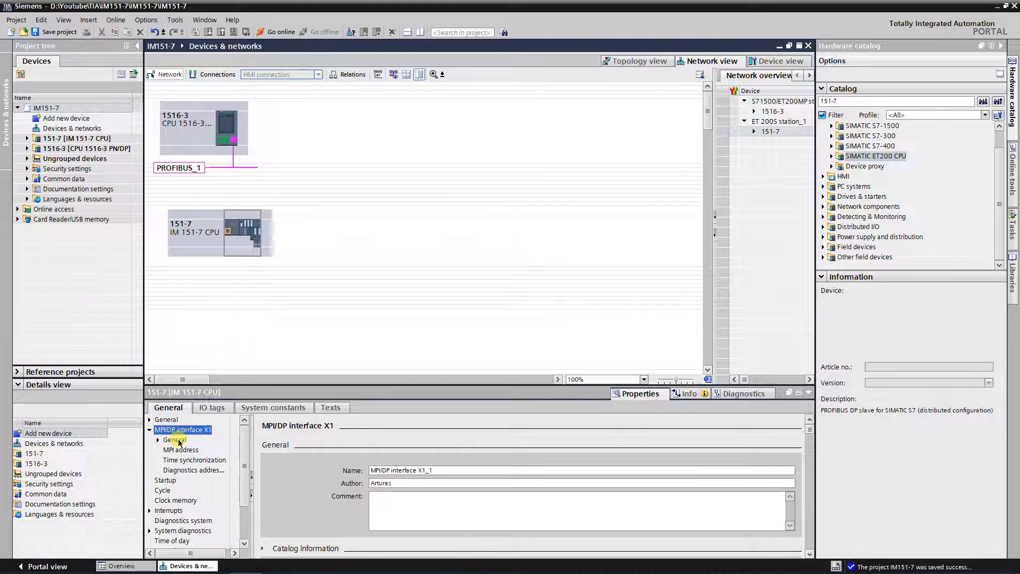
left_click(174, 439)
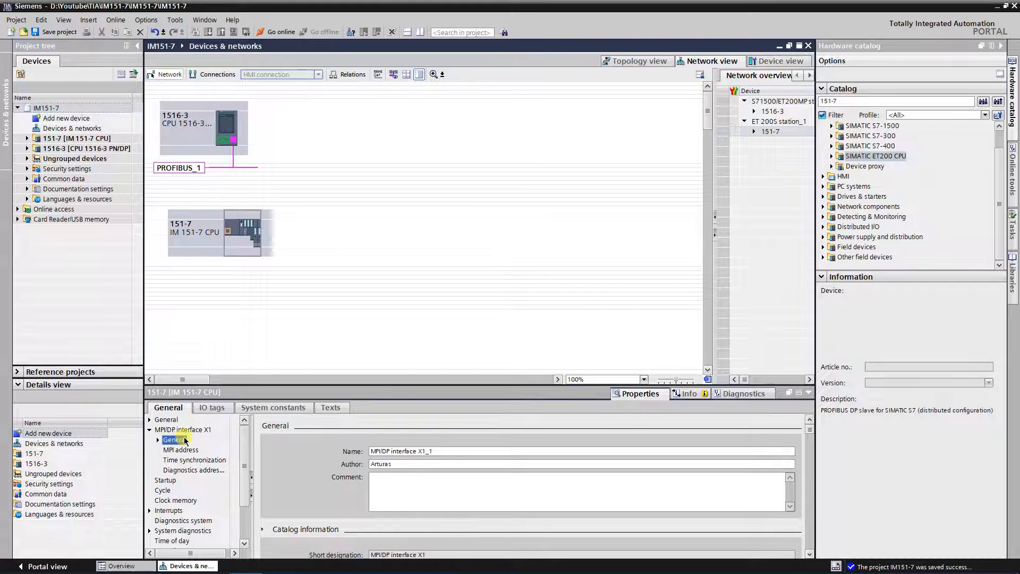
left_click(180, 449)
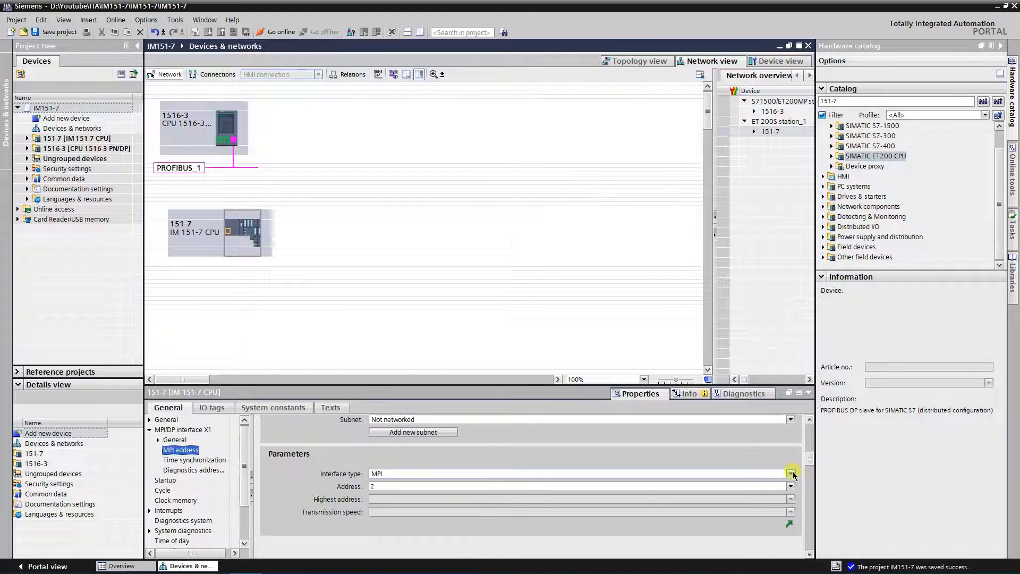
left_click(382, 473)
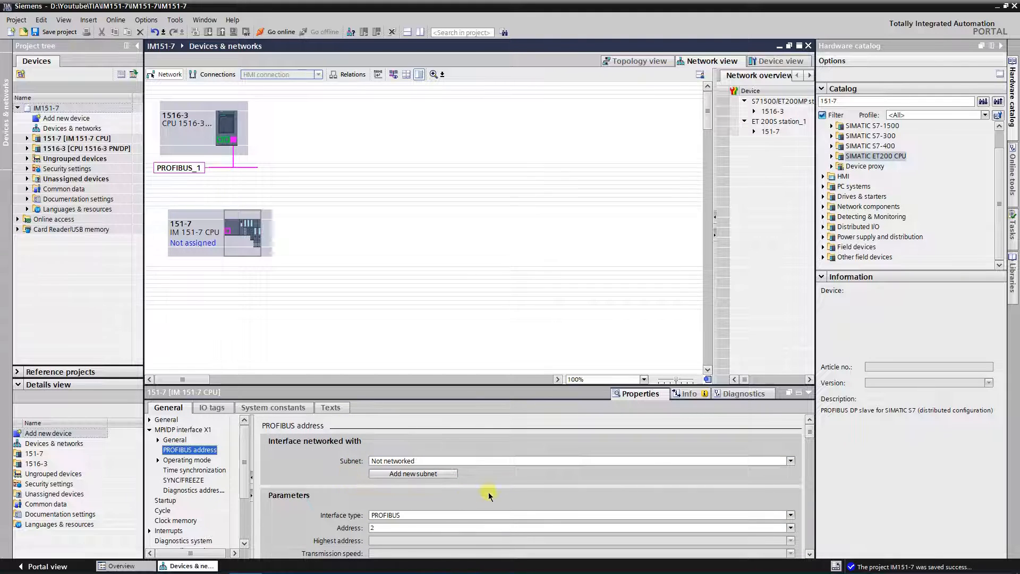
mouse_move(716, 462)
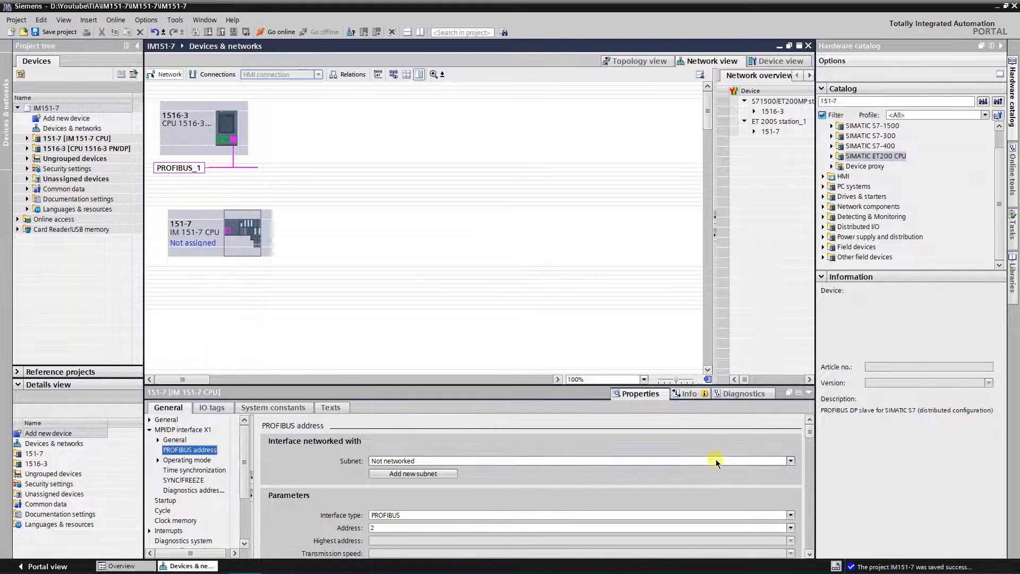
Step: Connect the 151-7's PROFIBUS interface to PROFIBUS_1 at address 59
left_click(790, 461)
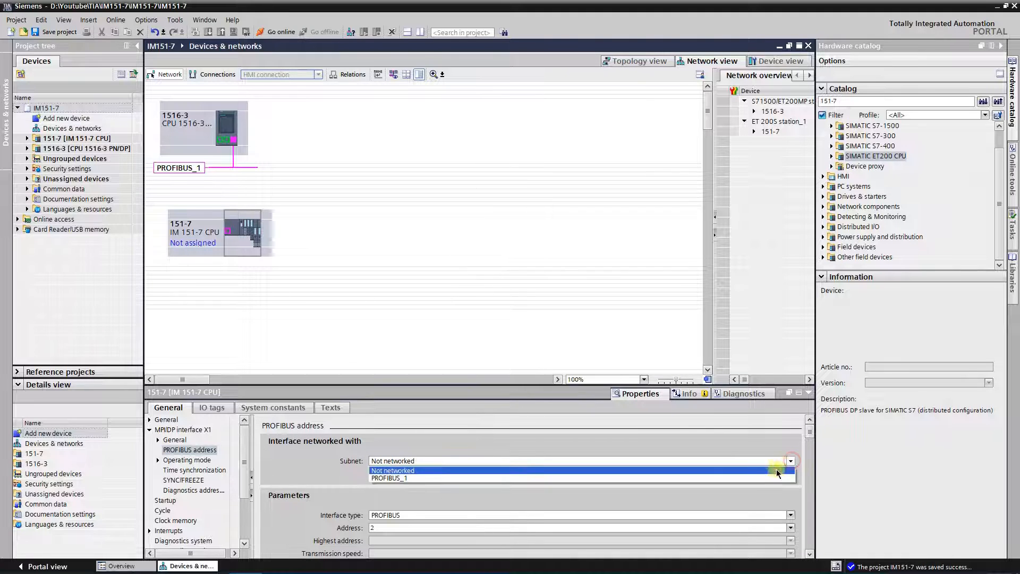
left_click(389, 478)
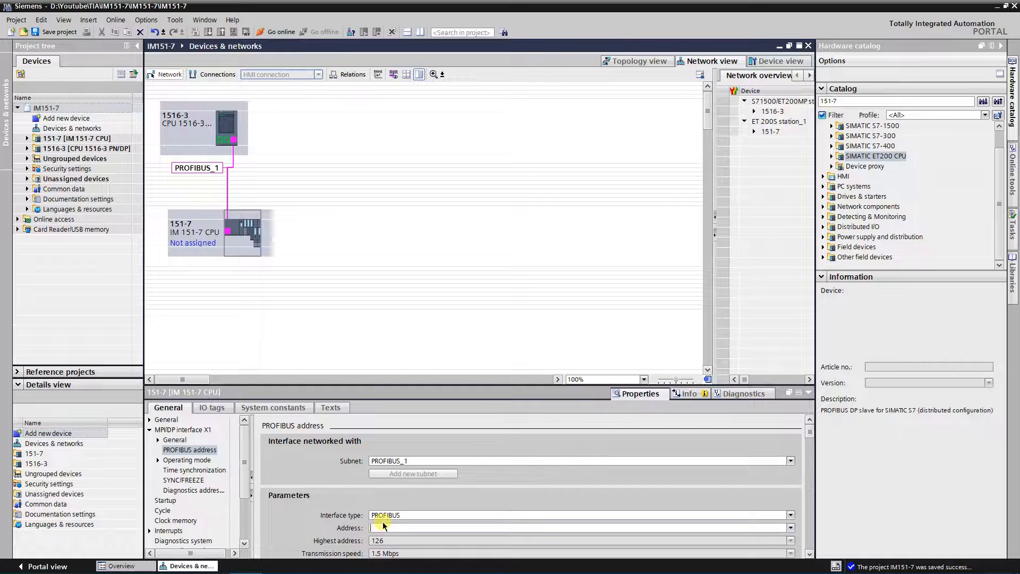
type("59")
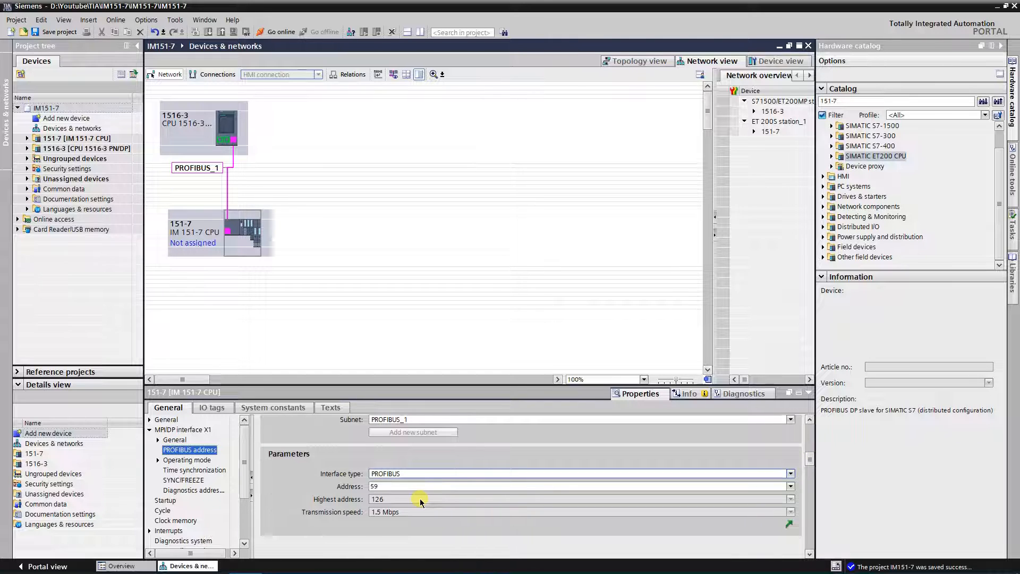
Step: Assign 1516-3.DP interface_1 as DP master and enable test, commissioning and routing
left_click(400, 486)
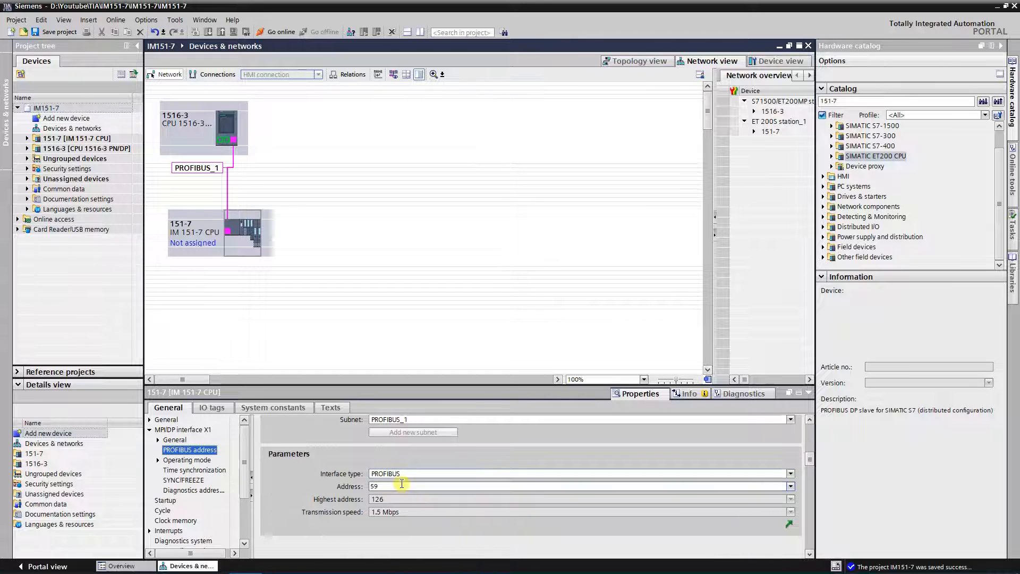
left_click(186, 460)
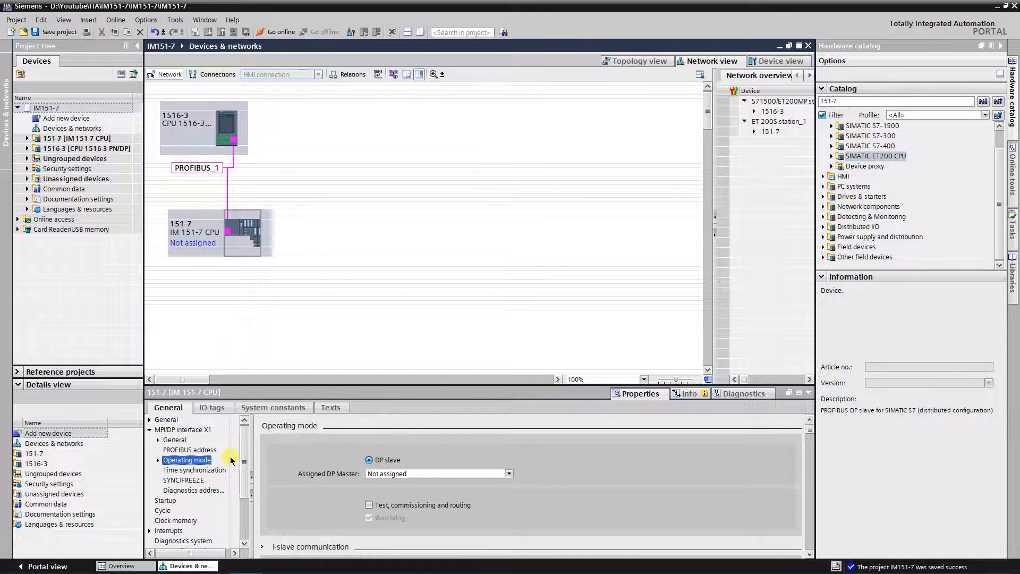
mouse_move(303, 464)
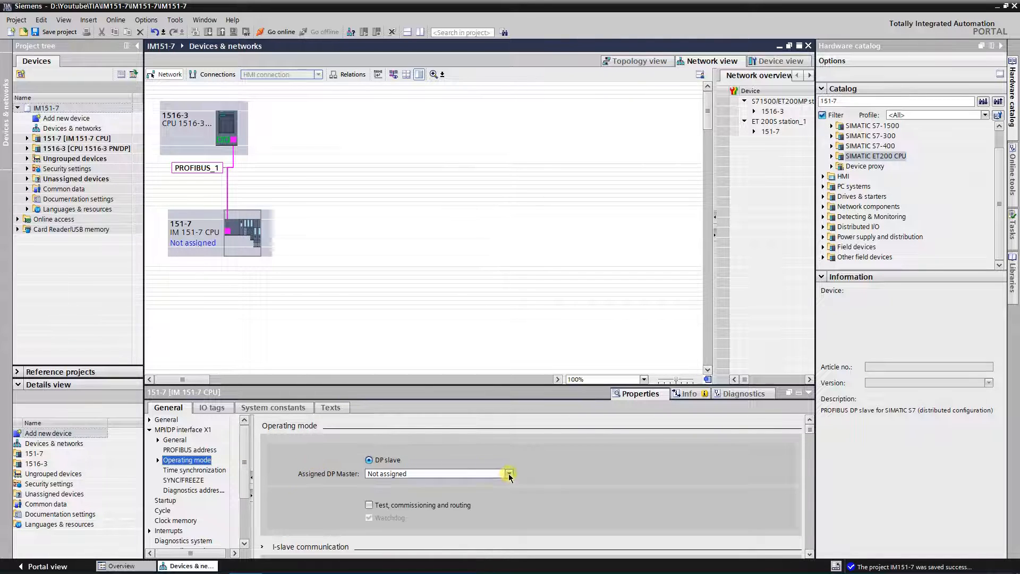
left_click(510, 473)
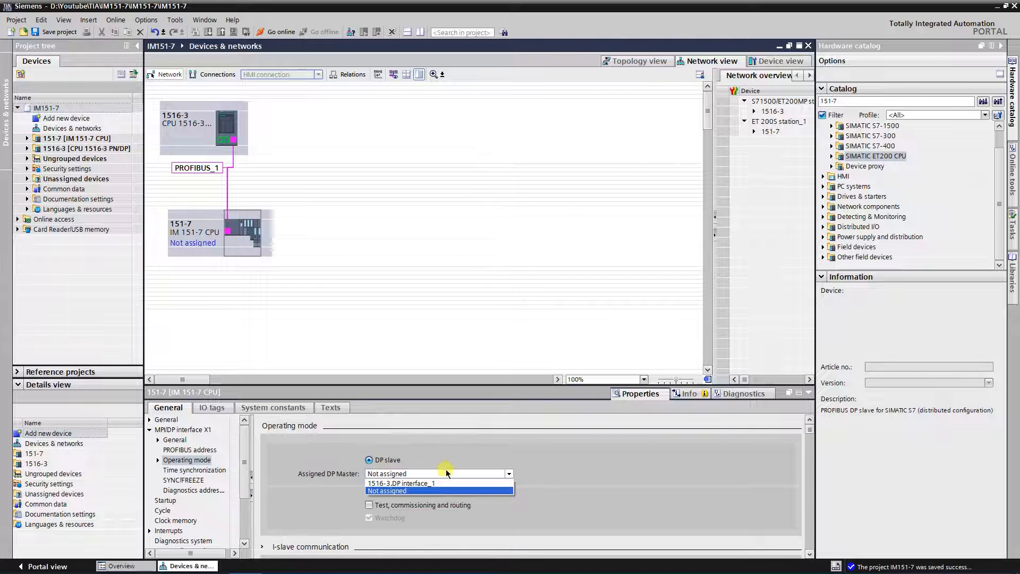
left_click(402, 483)
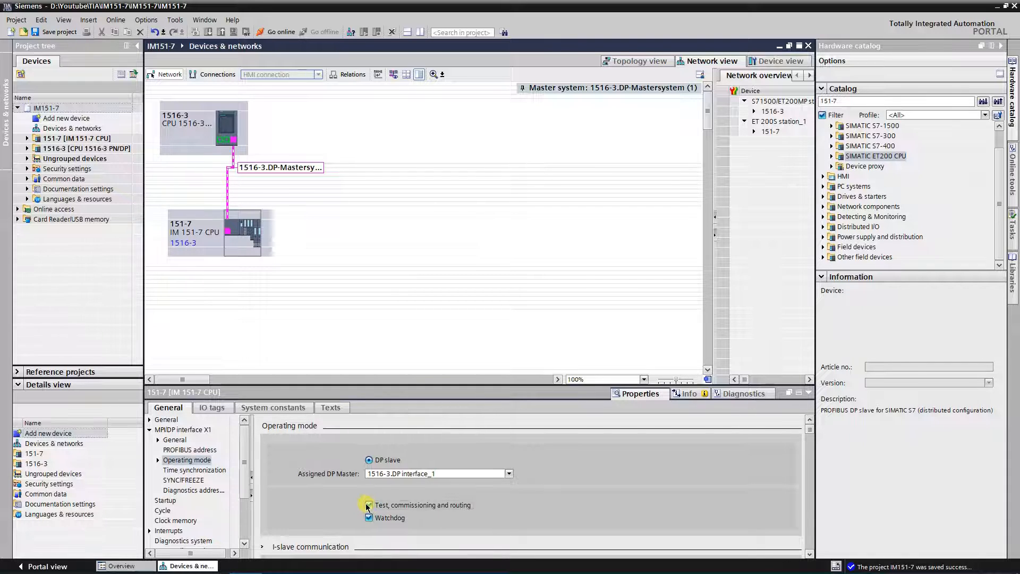
left_click(368, 505)
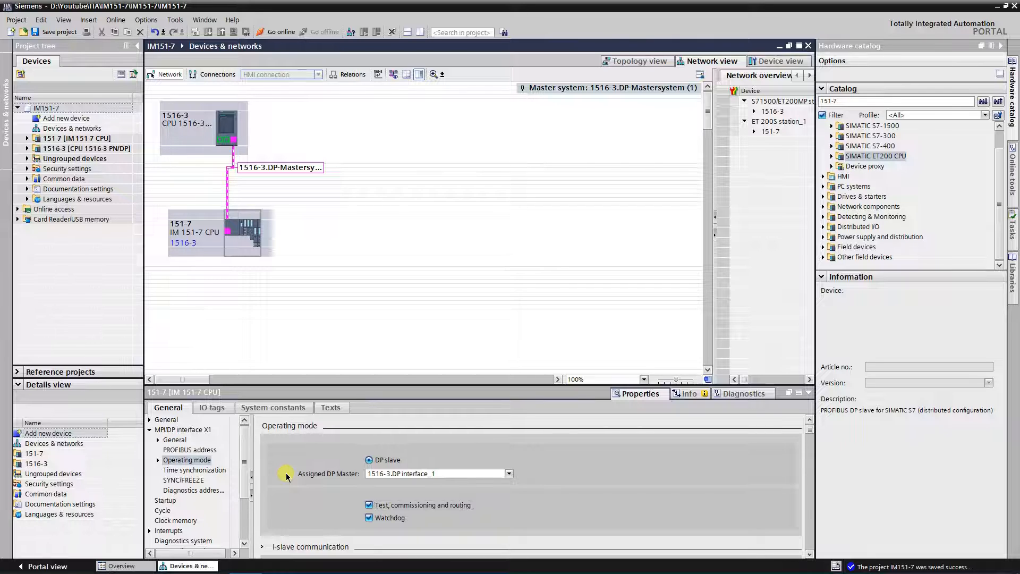
Step: Add I-slave transfer area MASTER>SLAVE: master Q10…41 to slave I10…41, 16 words
left_click(187, 460)
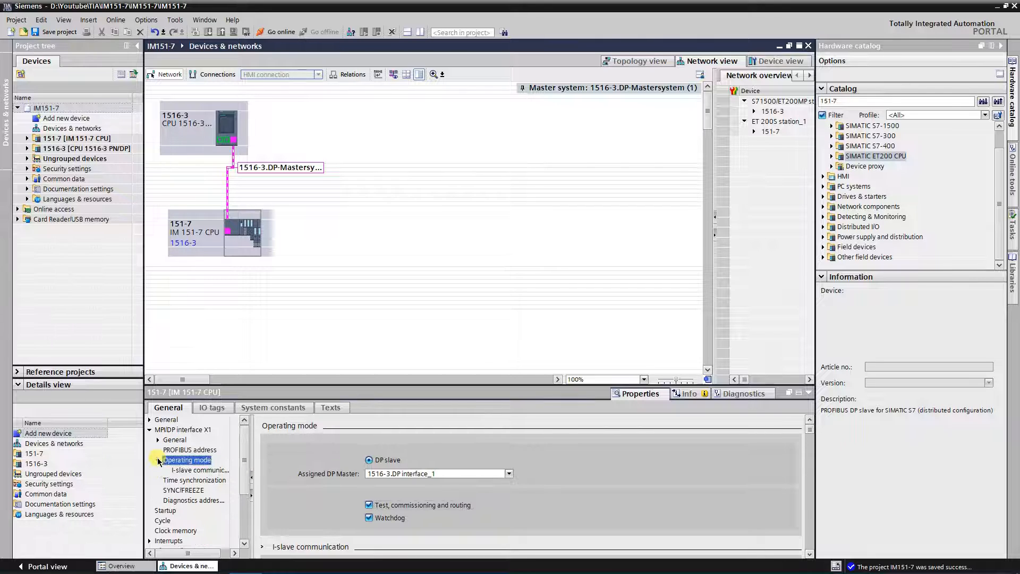
left_click(199, 470)
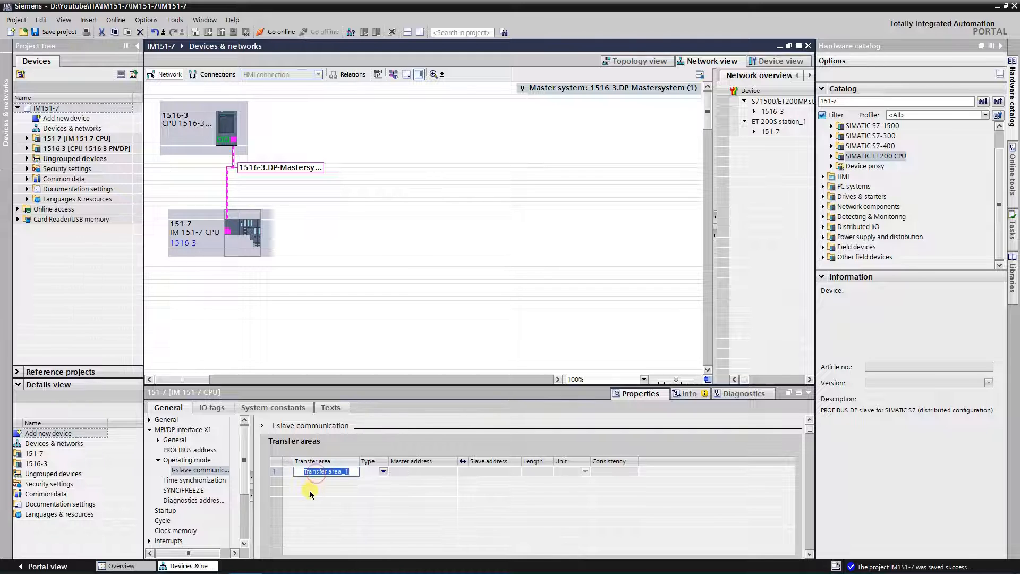
type("MASTER>SLAVE")
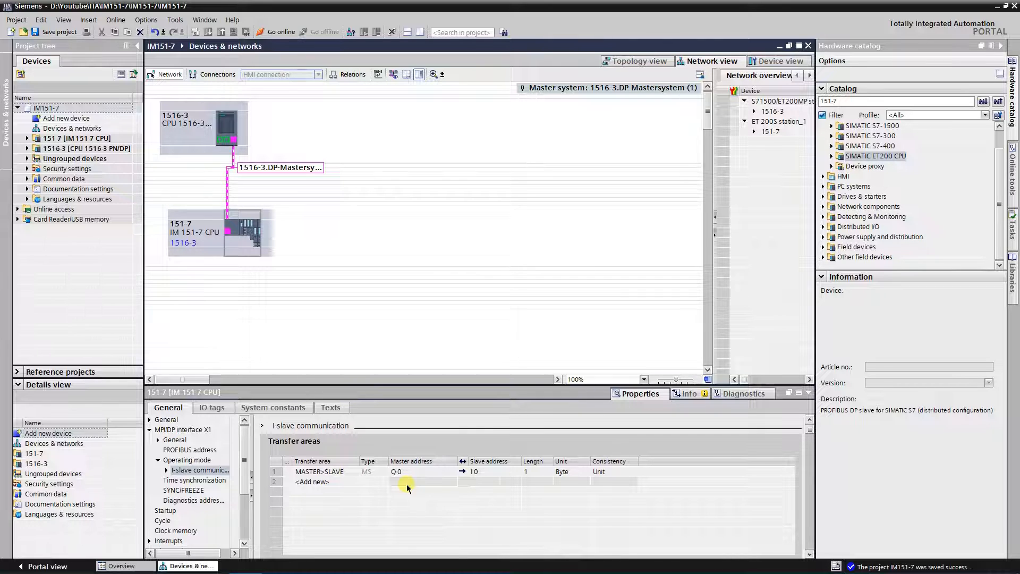
left_click(421, 471)
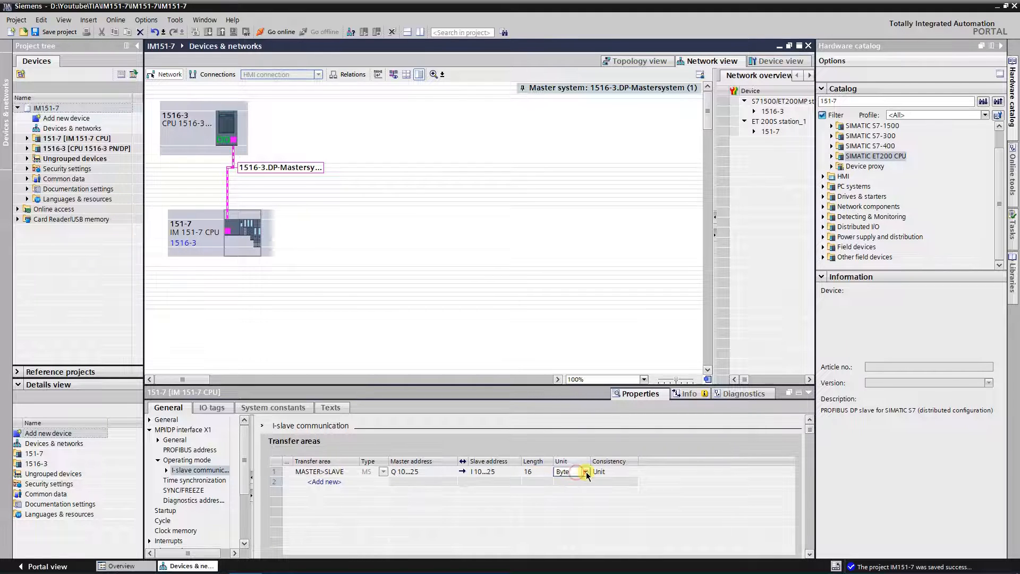
left_click(563, 471)
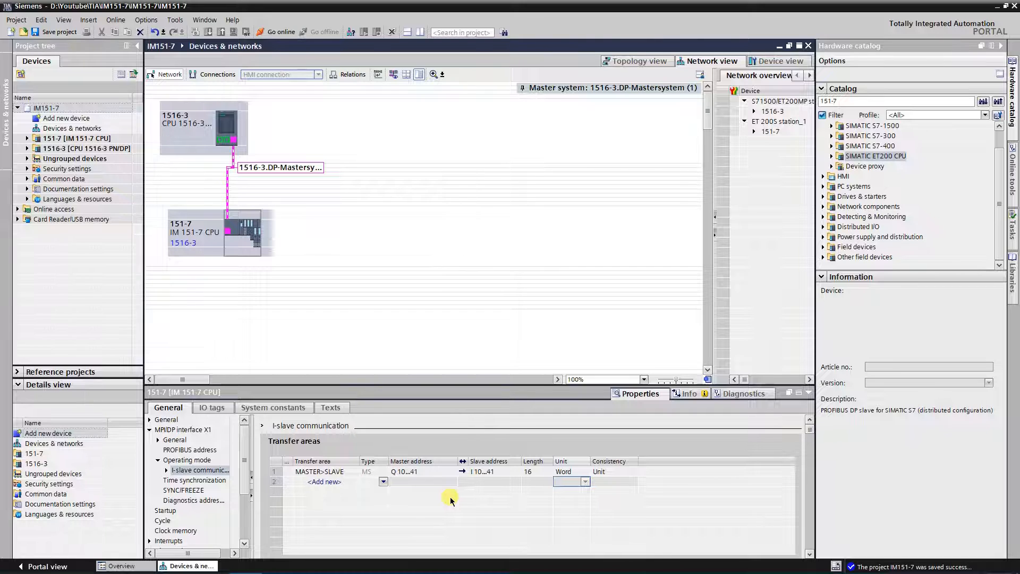
Step: Add reversed transfer area SLAVE>MASTER: slave Q10…41 to master I10…41, 16 words
left_click(324, 482)
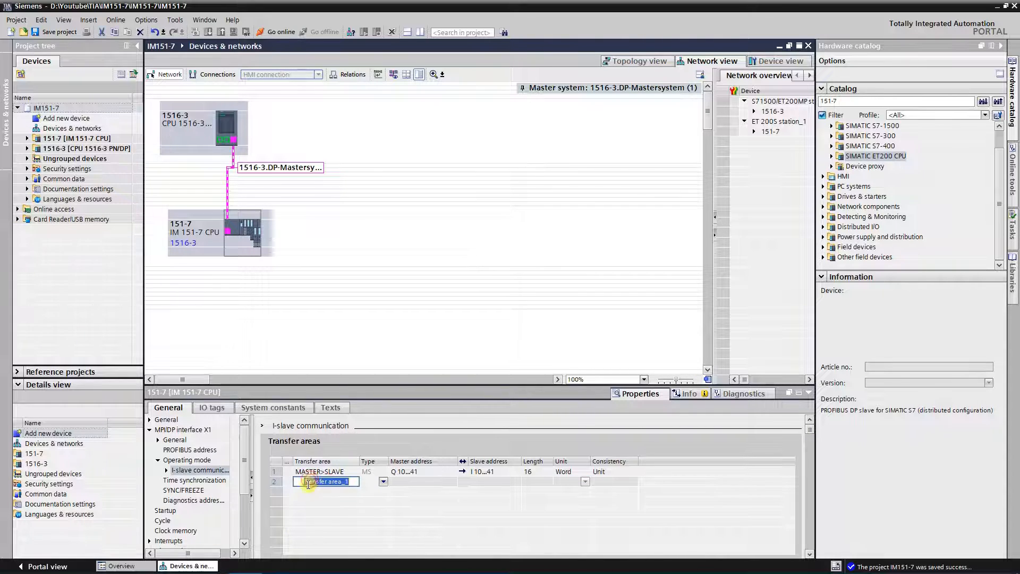
type("SLAVE")
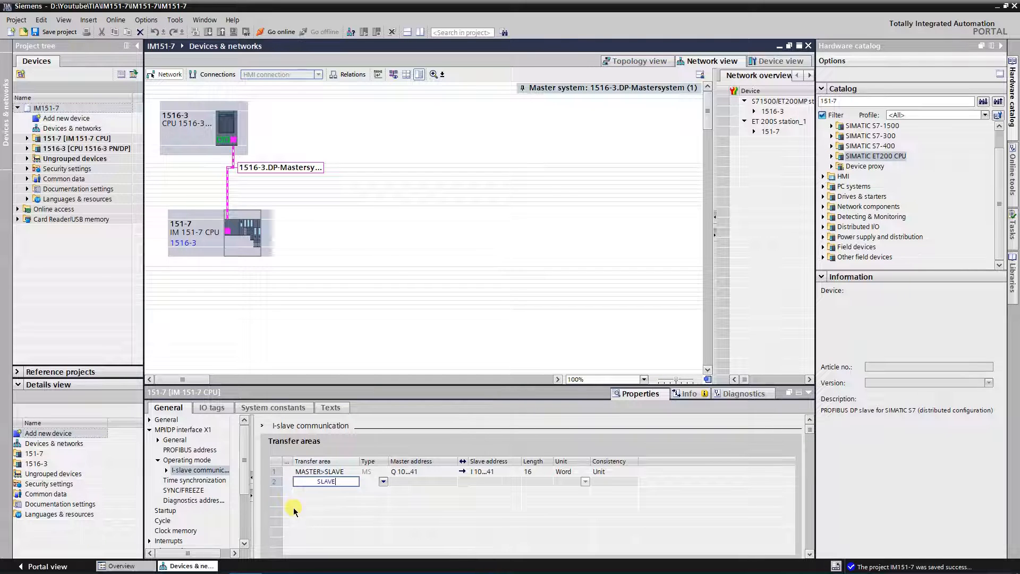
type(">MASTER")
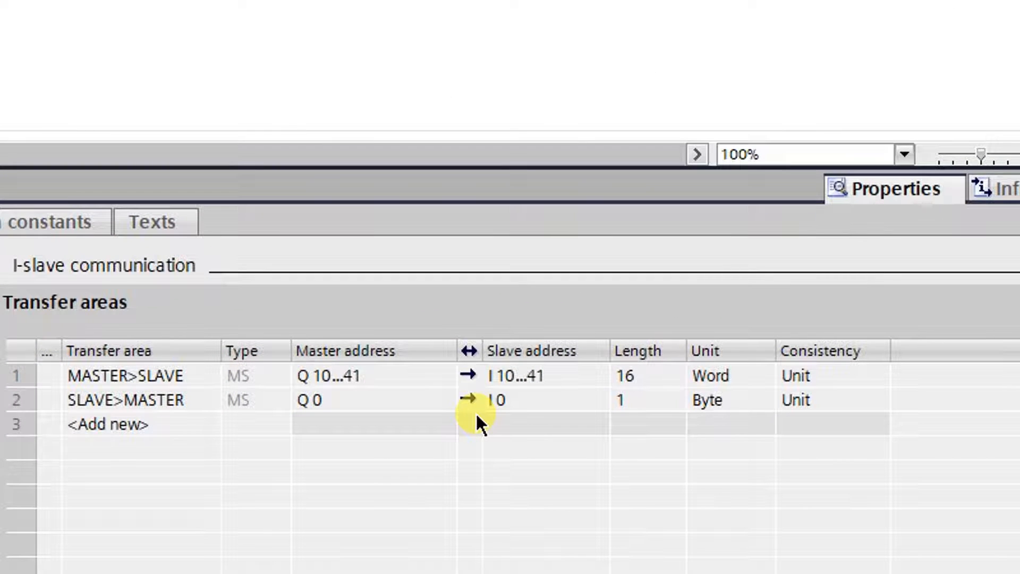
left_click(467, 398)
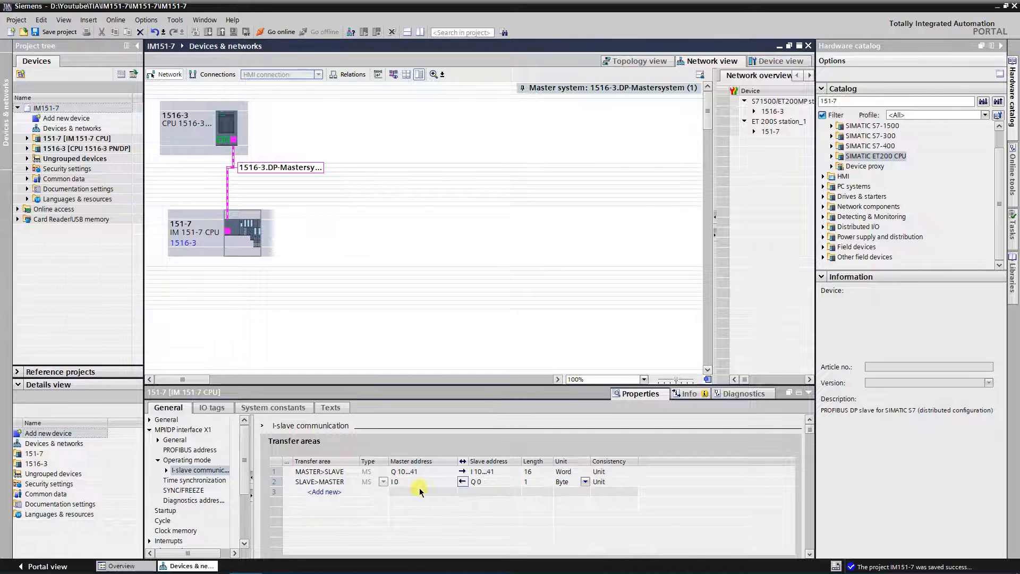
left_click(420, 481)
type("1")
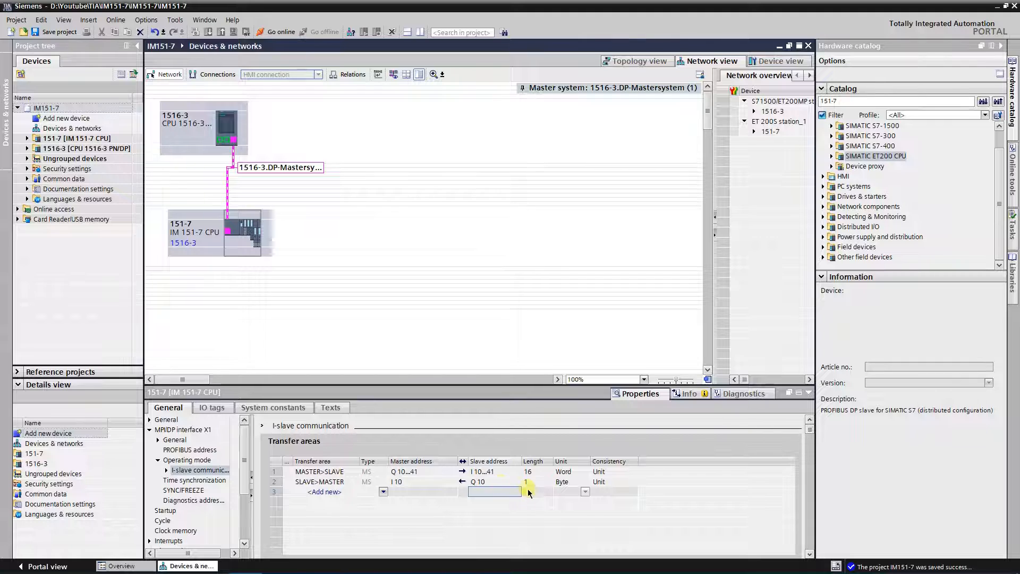
left_click(535, 482)
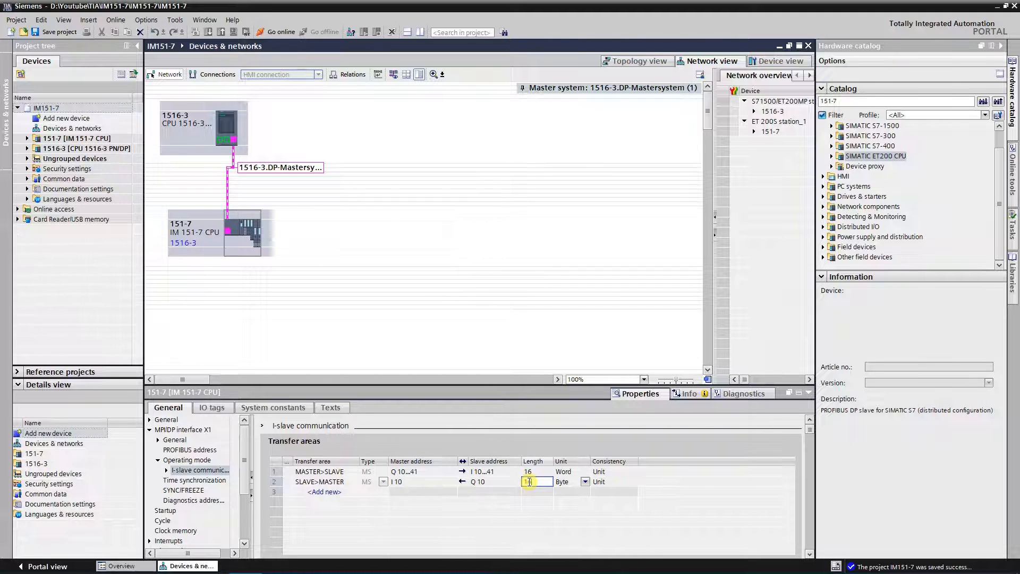
type("16")
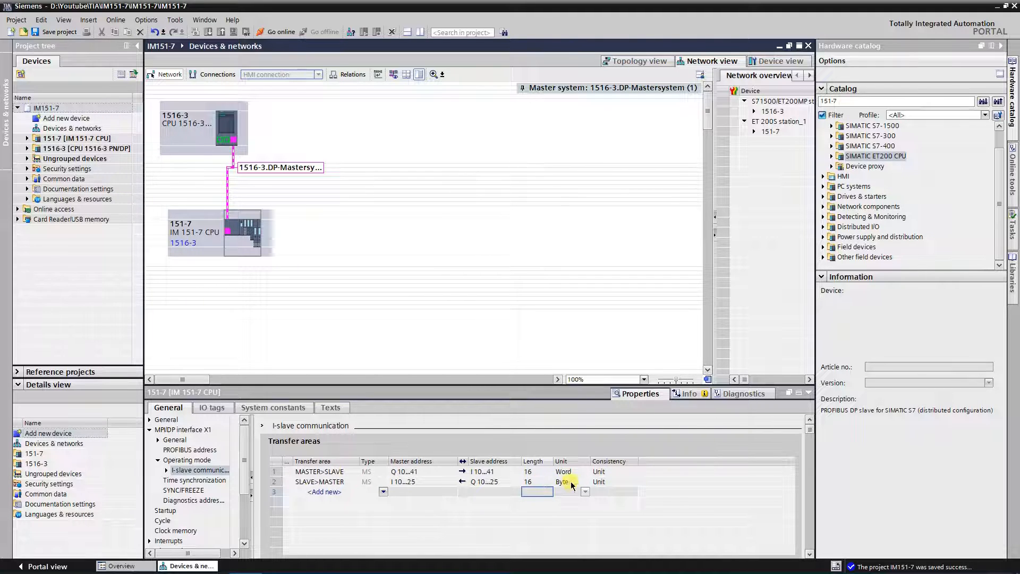
left_click(583, 482)
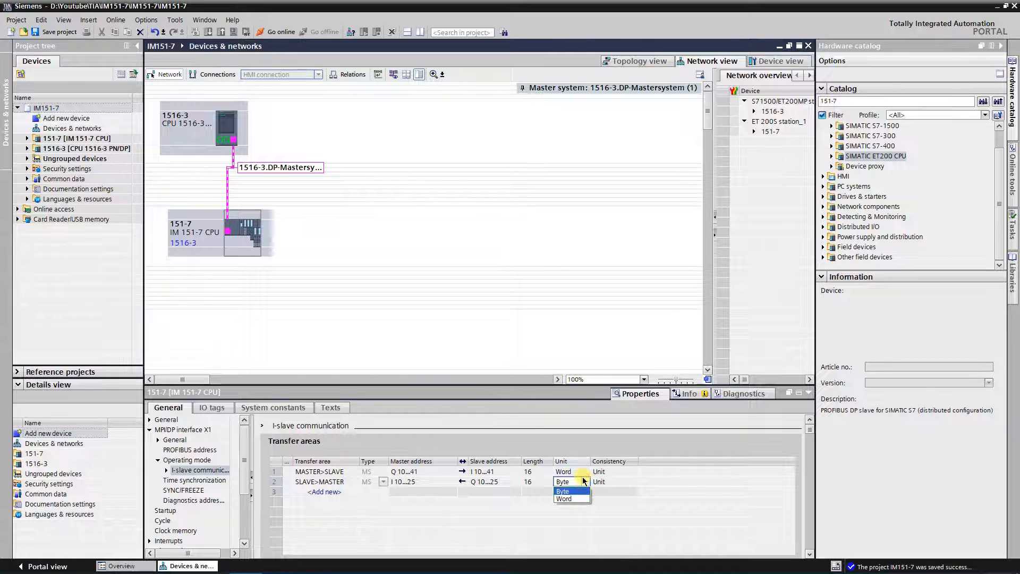
left_click(563, 499)
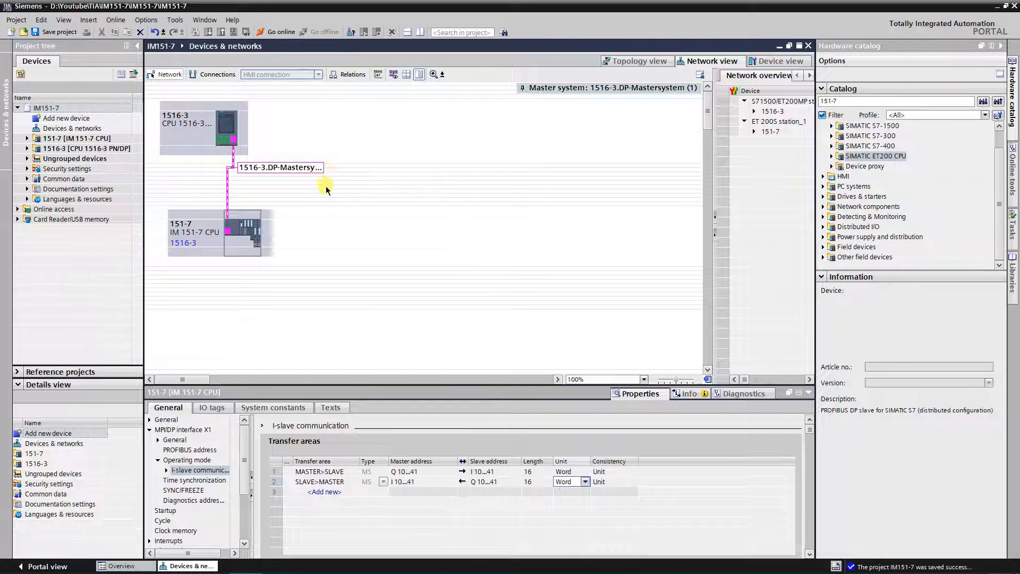
mouse_move(350, 139)
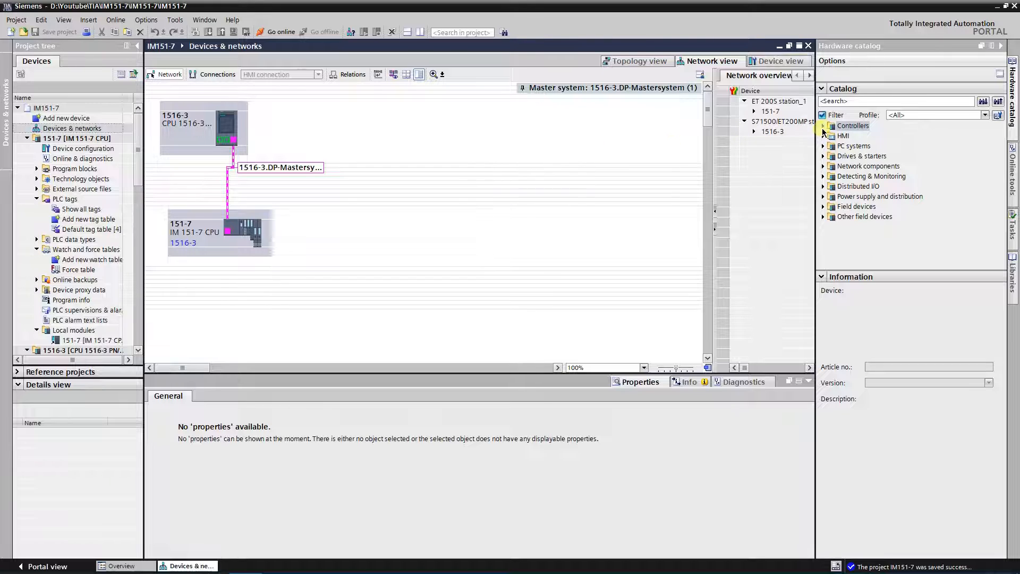
Step: Add a CPU 1214C DC/DC/Rly (6ES7 214-1HG40-0XB0) to the network as S7-1200 station_1
left_click(824, 125)
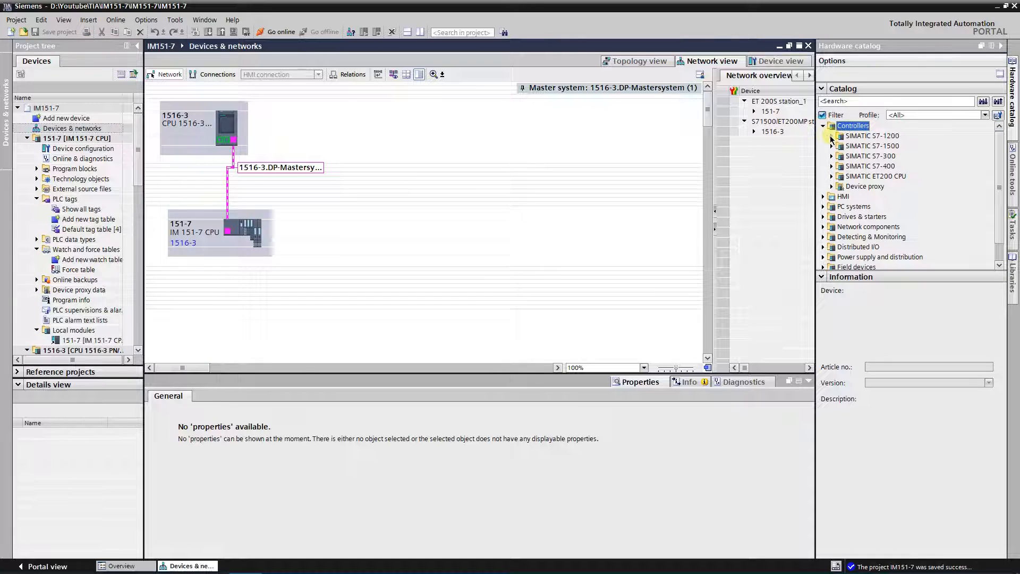
left_click(830, 136)
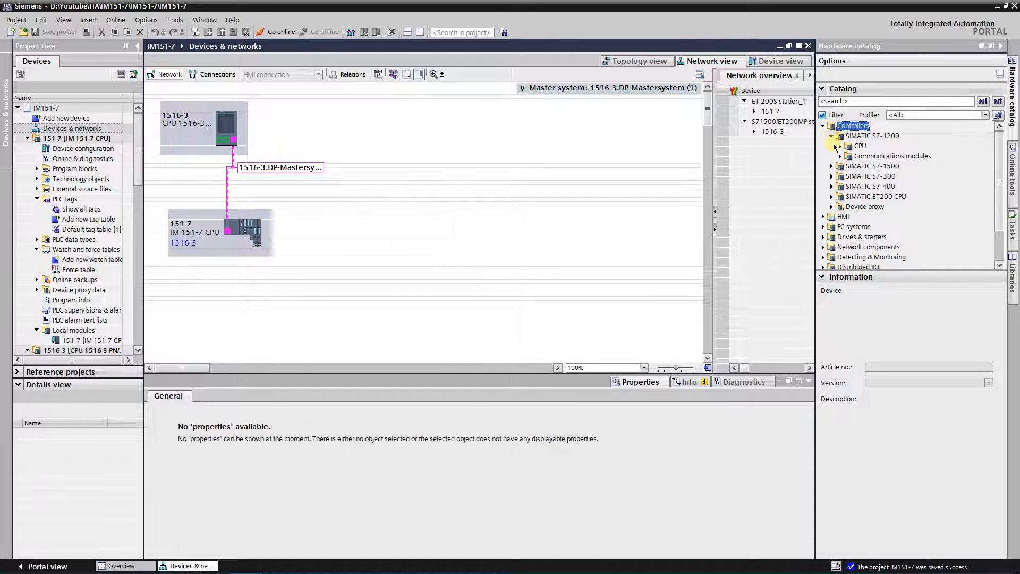
left_click(840, 146)
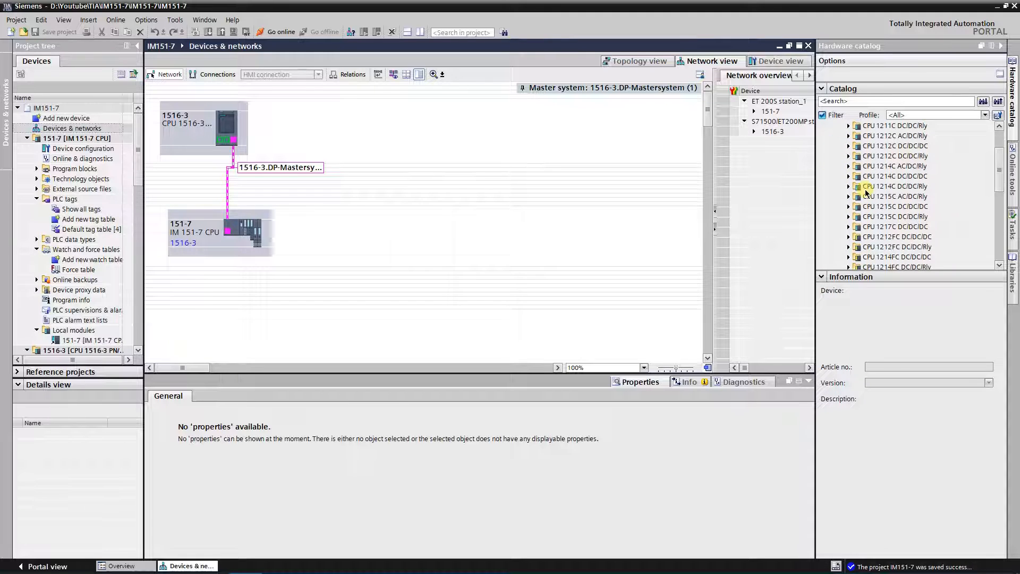
scroll("down", 3)
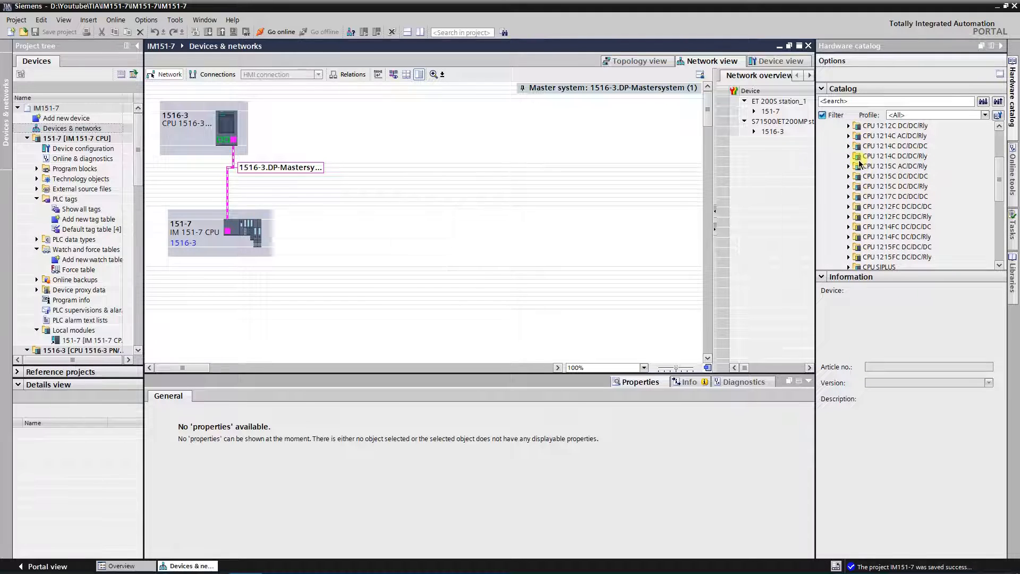
left_click(849, 156)
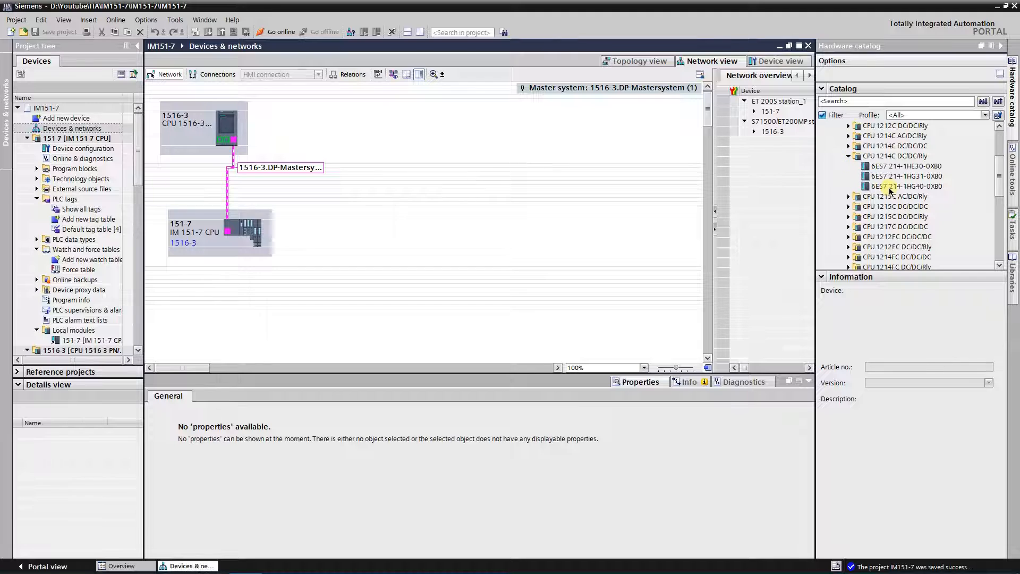
left_click(906, 186)
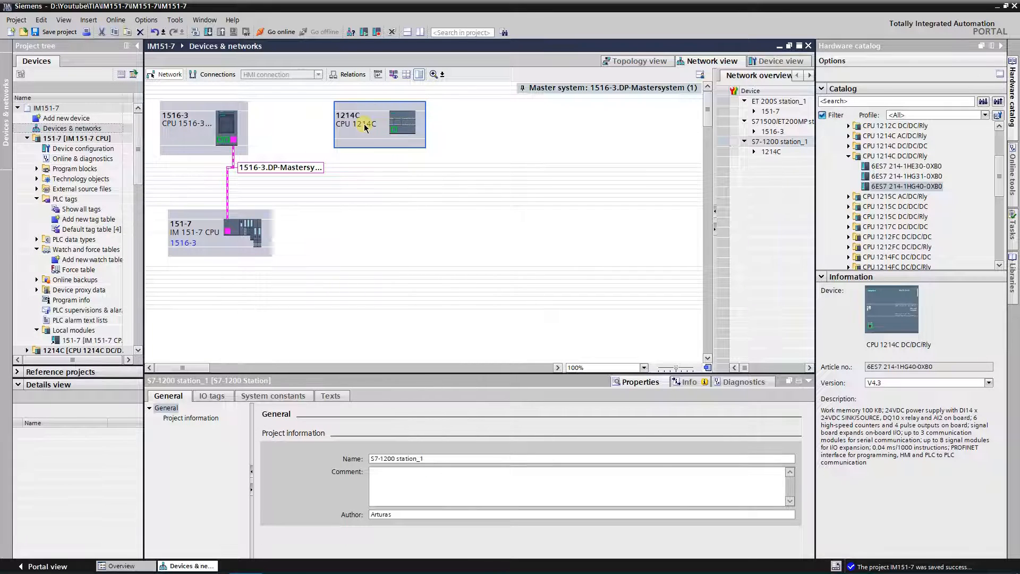
mouse_move(373, 145)
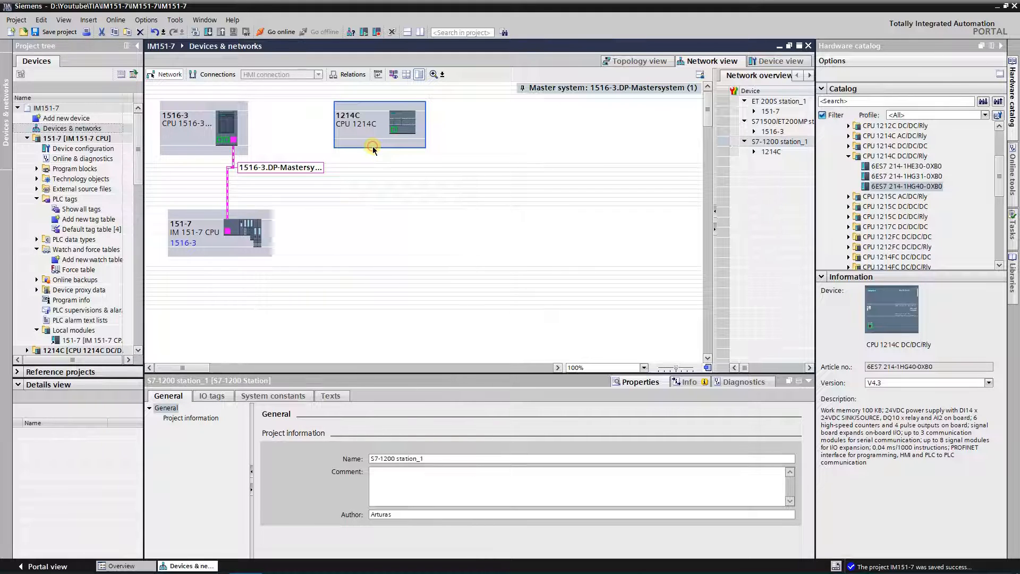
mouse_move(473, 145)
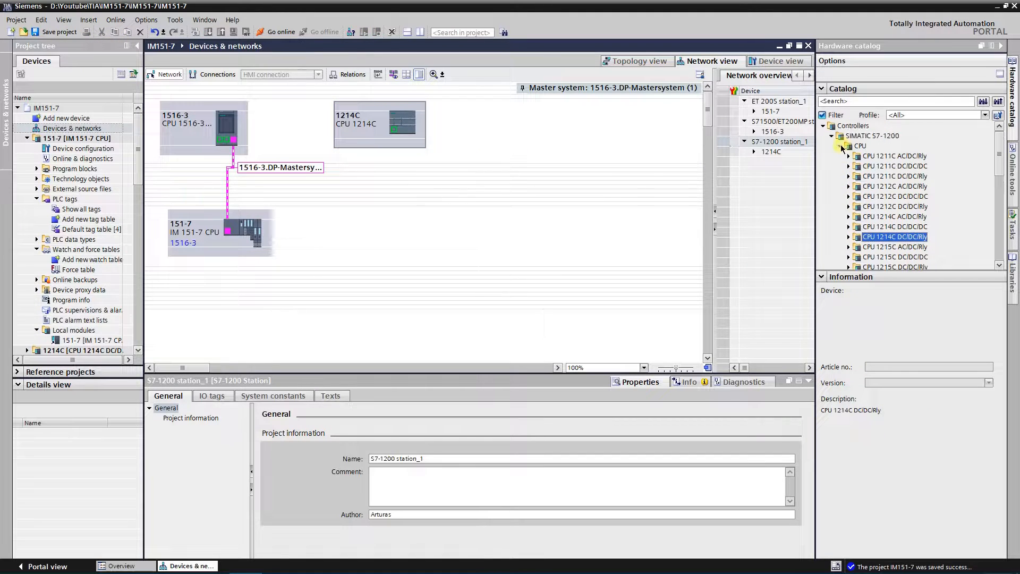
Step: Add the CM 1243-5 PROFIBUS module (6GK7 243-5DX30-0XE0) to the 1214C station
left_click(848, 146)
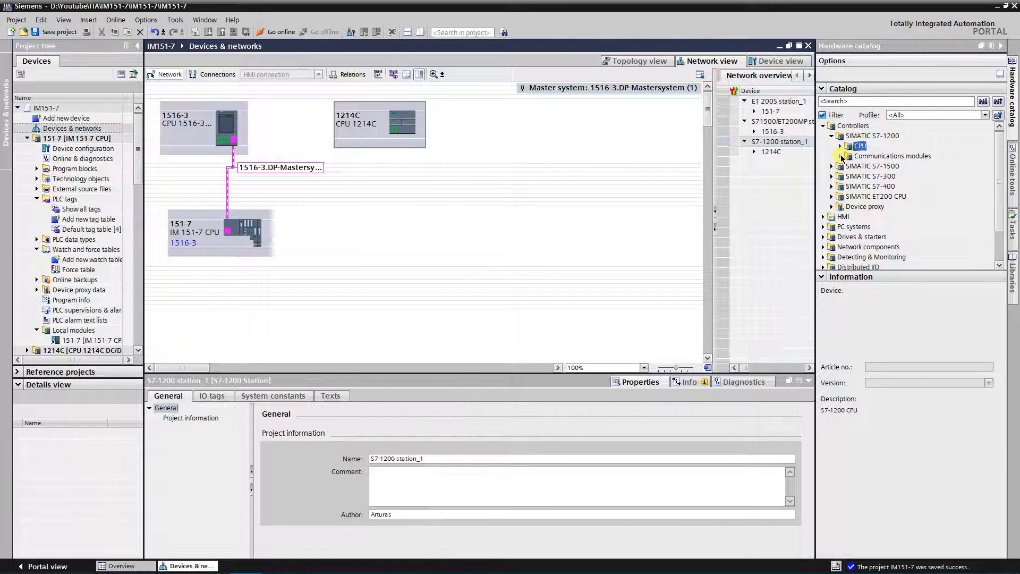
left_click(840, 156)
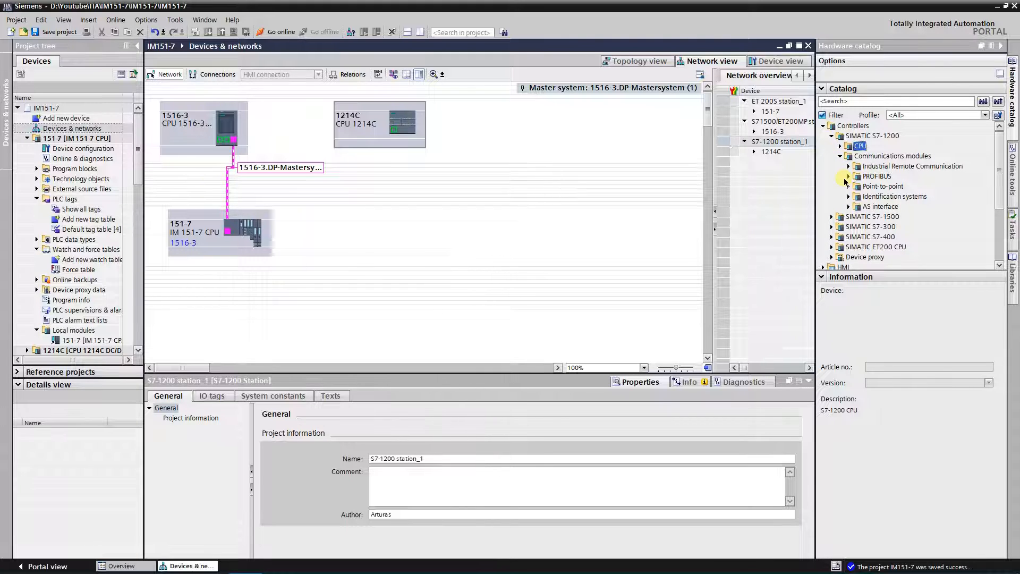
left_click(848, 175)
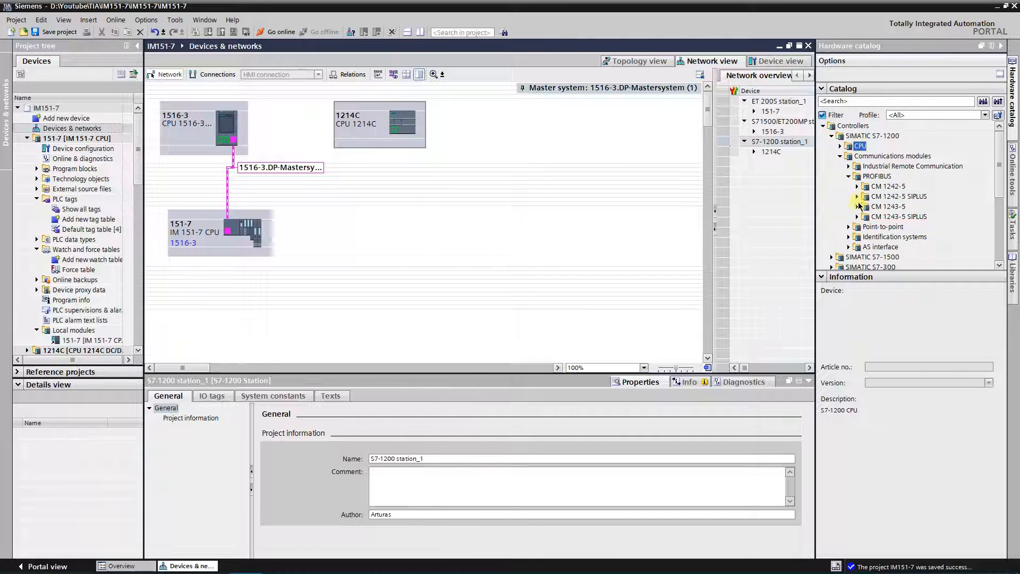
left_click(857, 206)
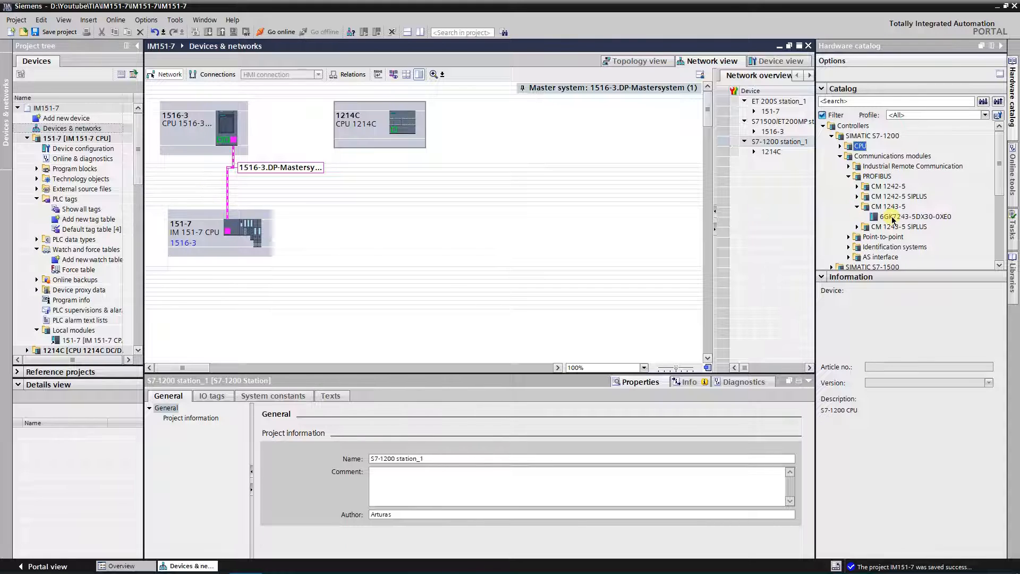
left_click(914, 216)
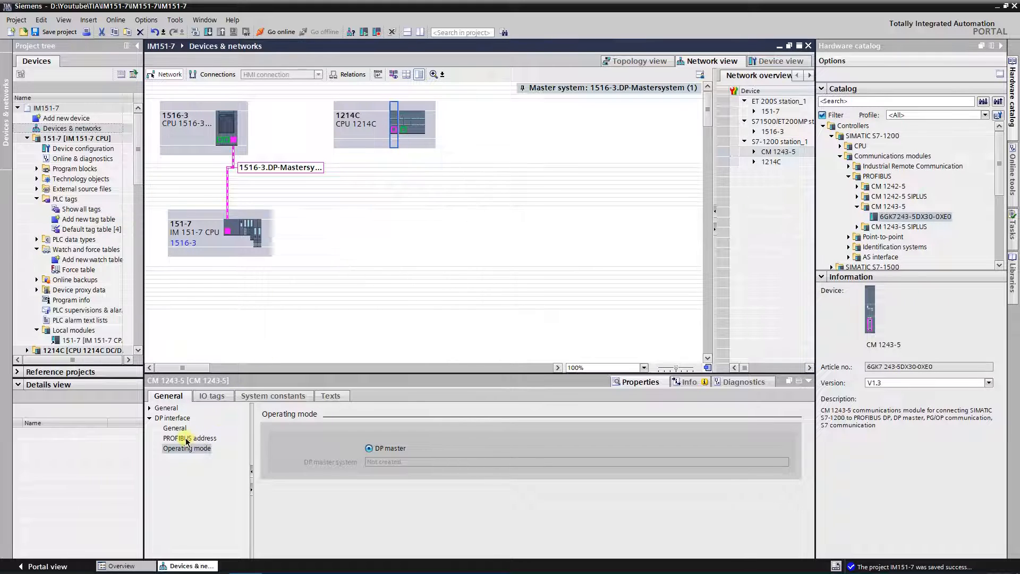
Step: Connect the CM 1243-5 to subnet PROFIBUS_1 at PROFIBUS address 3
left_click(189, 438)
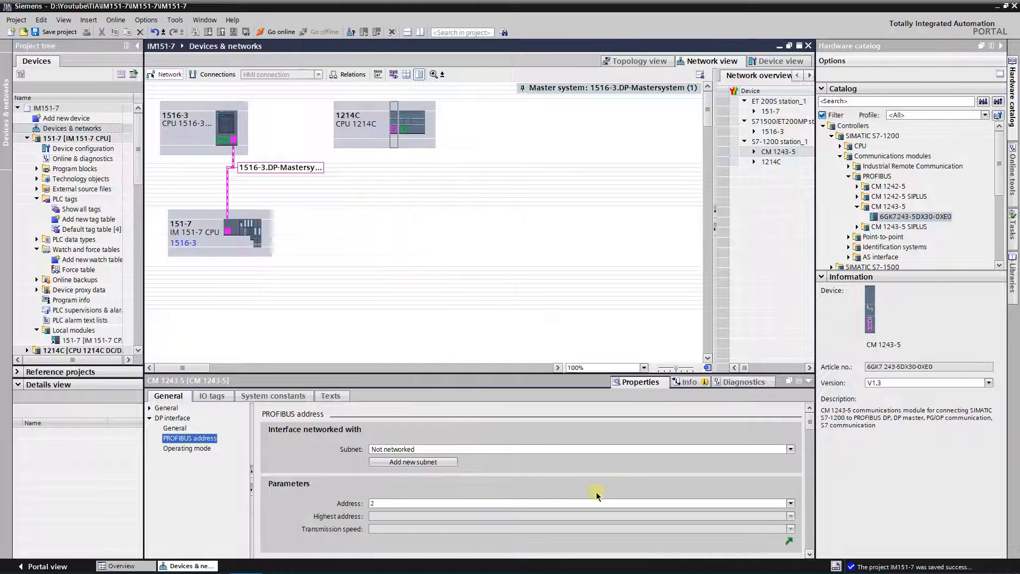
left_click(791, 449)
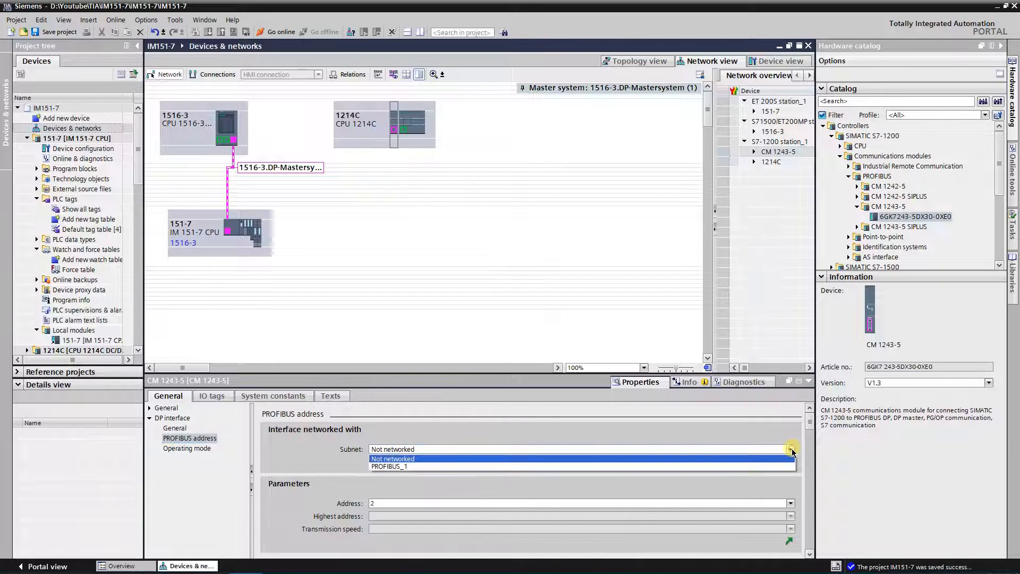
left_click(389, 466)
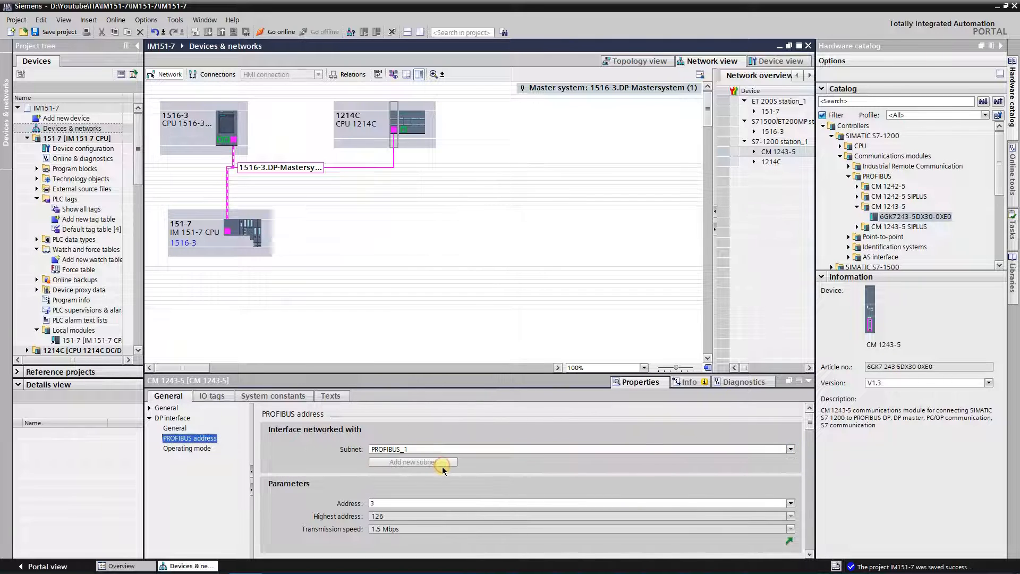
left_click(421, 504)
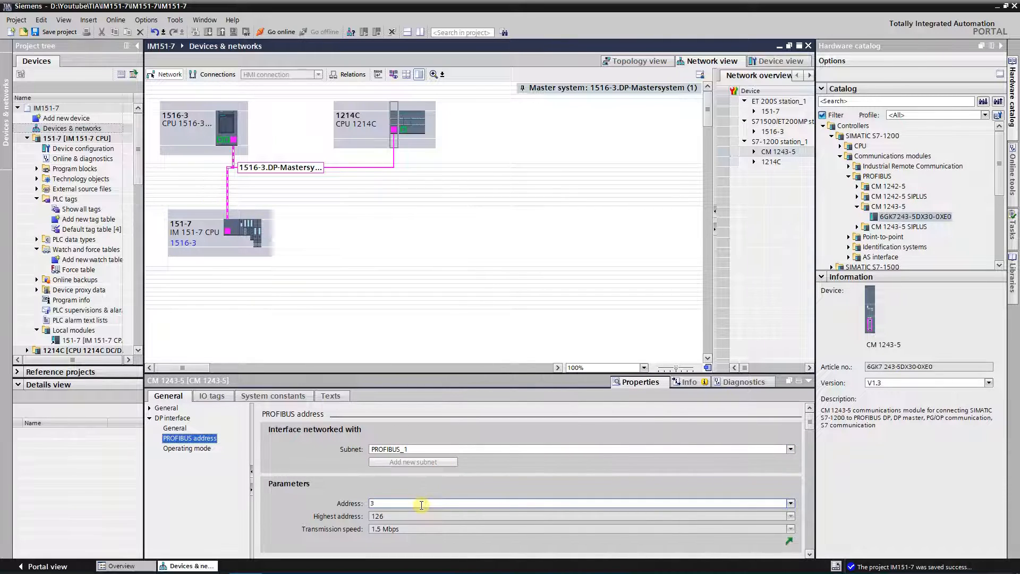
left_click(421, 503)
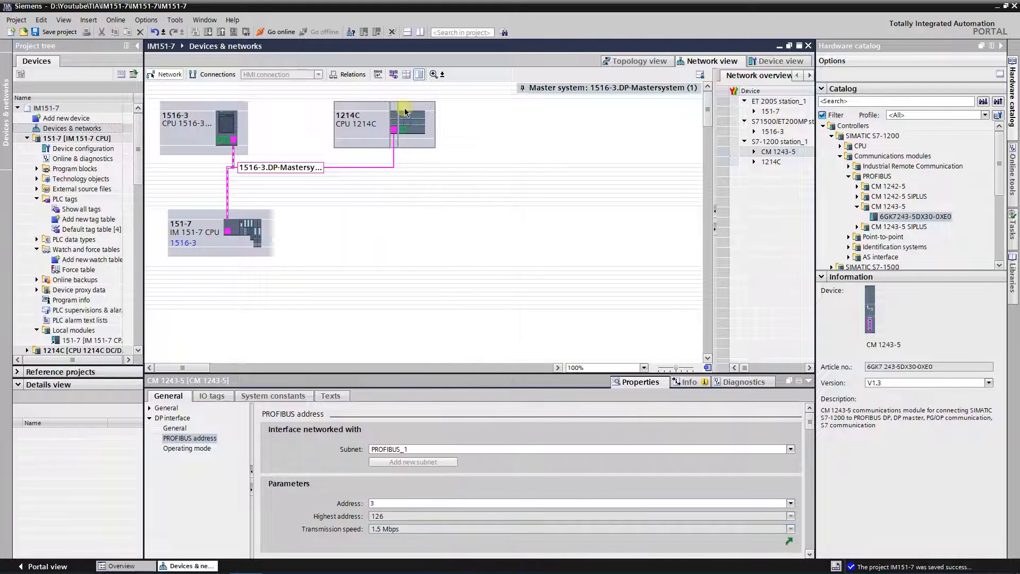
Step: Compile the 1214C station, yielding 0 errors and 1 warning
left_click(384, 124)
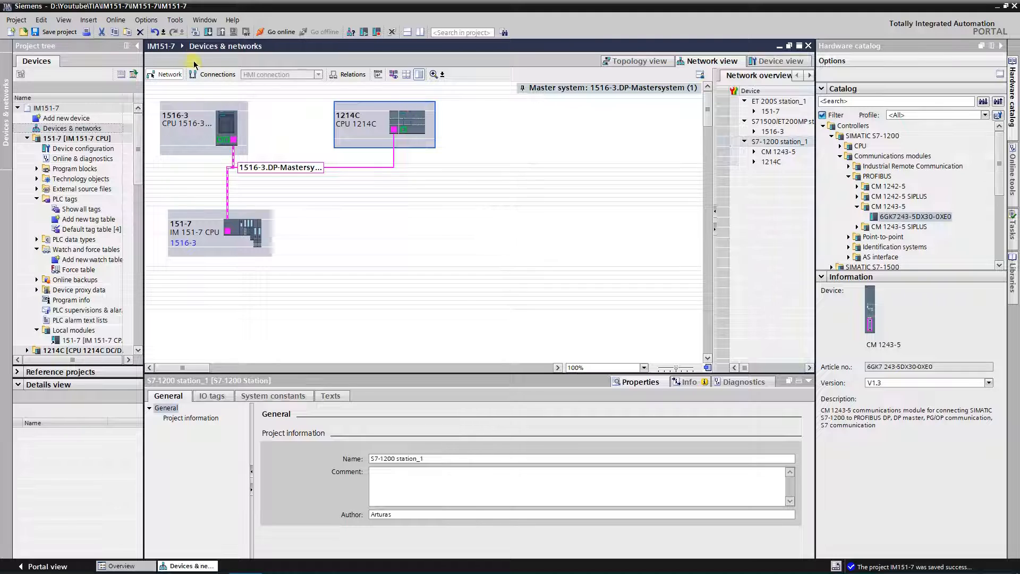
left_click(194, 32)
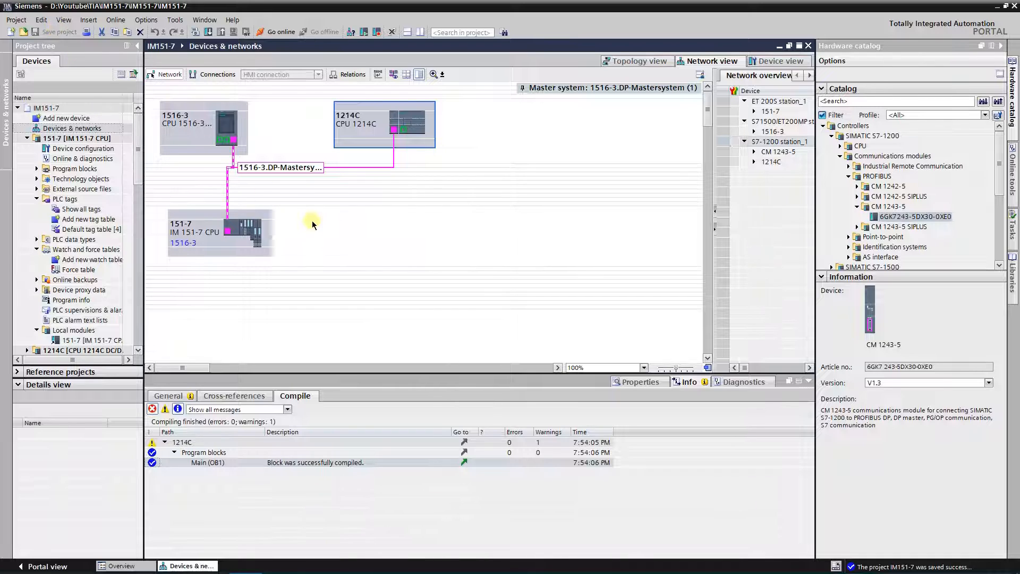
left_click(244, 229)
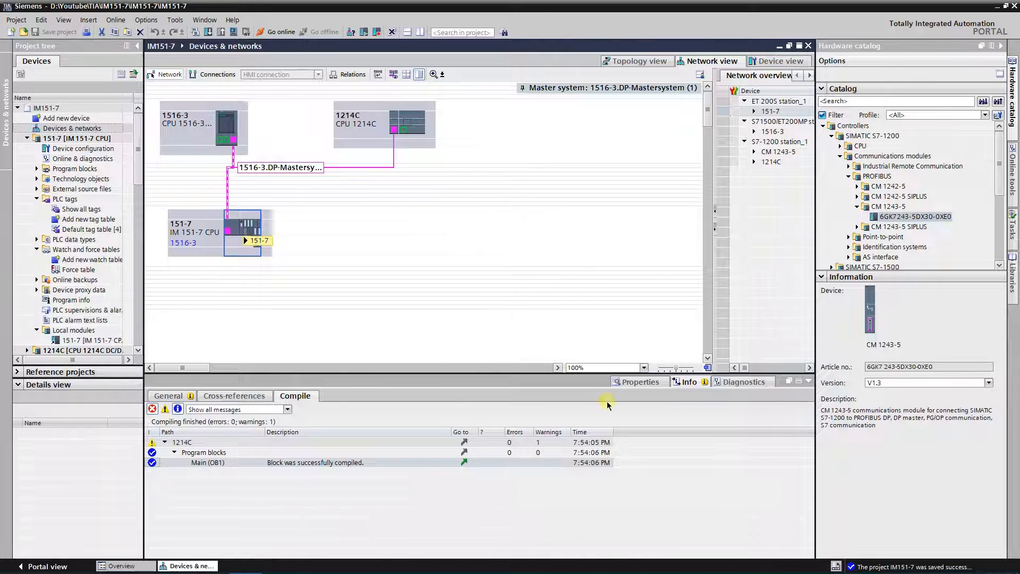
Step: Set the IM 151-7's Assigned DP Master to 1214C.CM 1243-5.DP interface
left_click(257, 240)
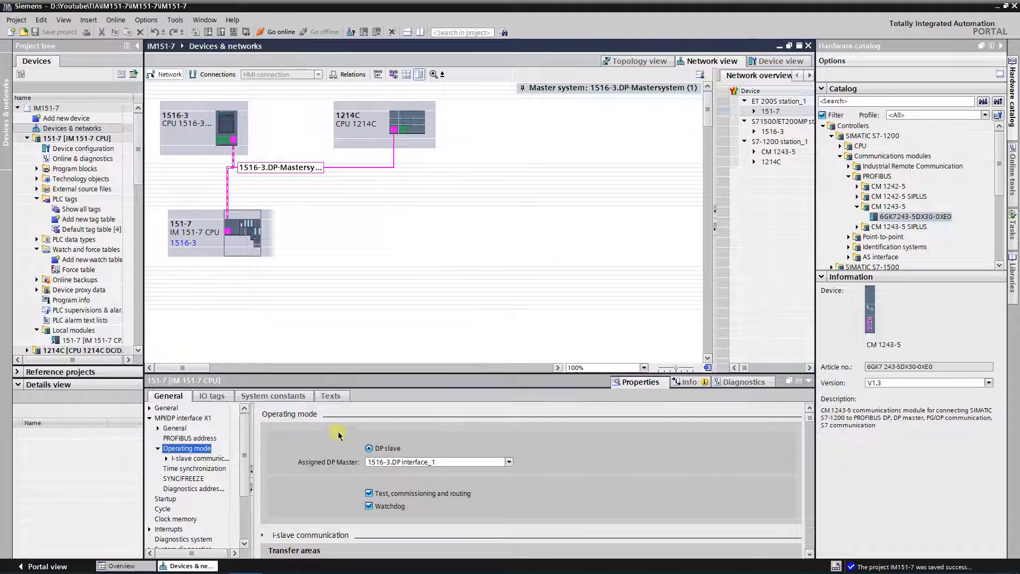
mouse_move(278, 470)
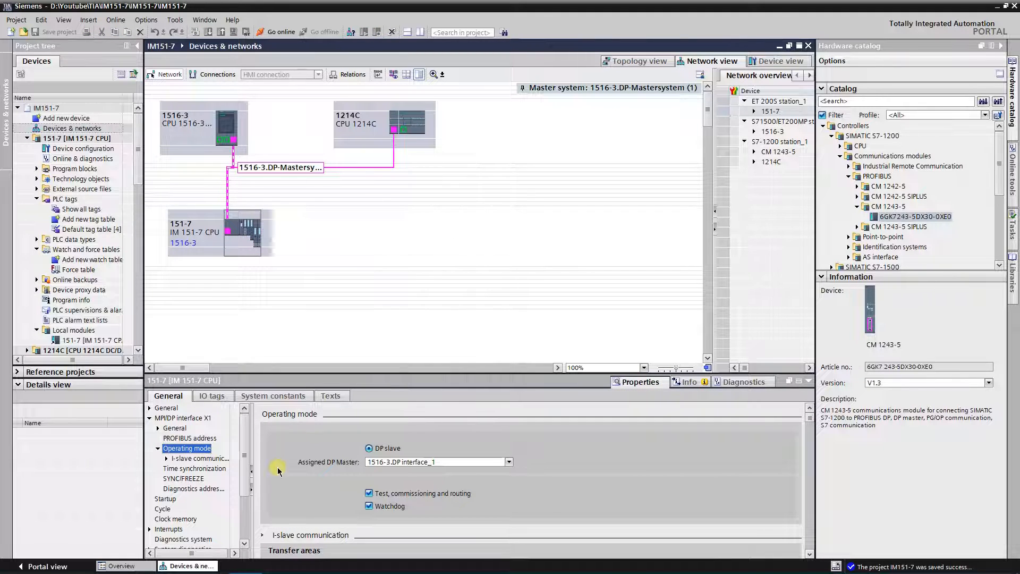
mouse_move(291, 434)
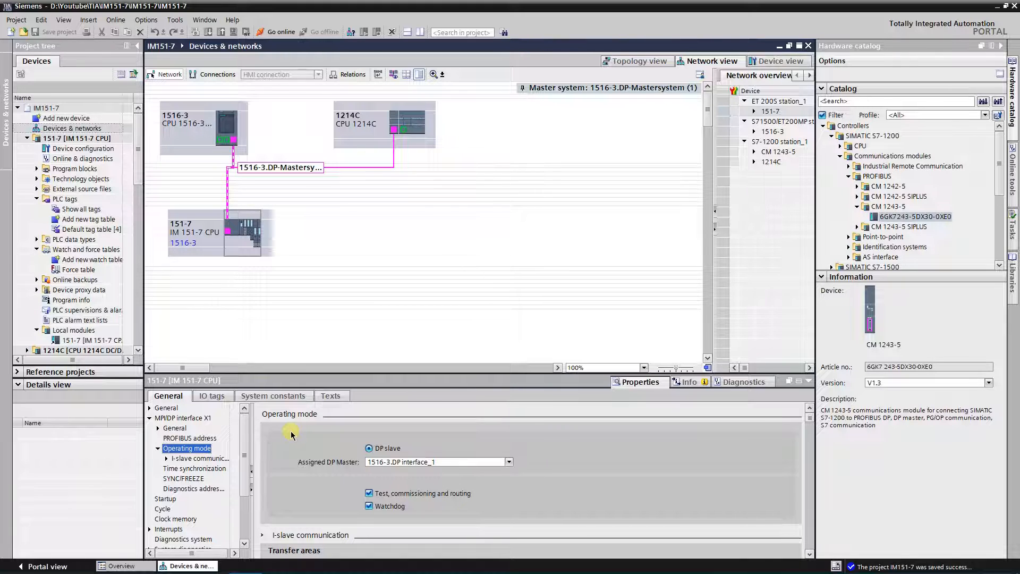
mouse_move(509, 473)
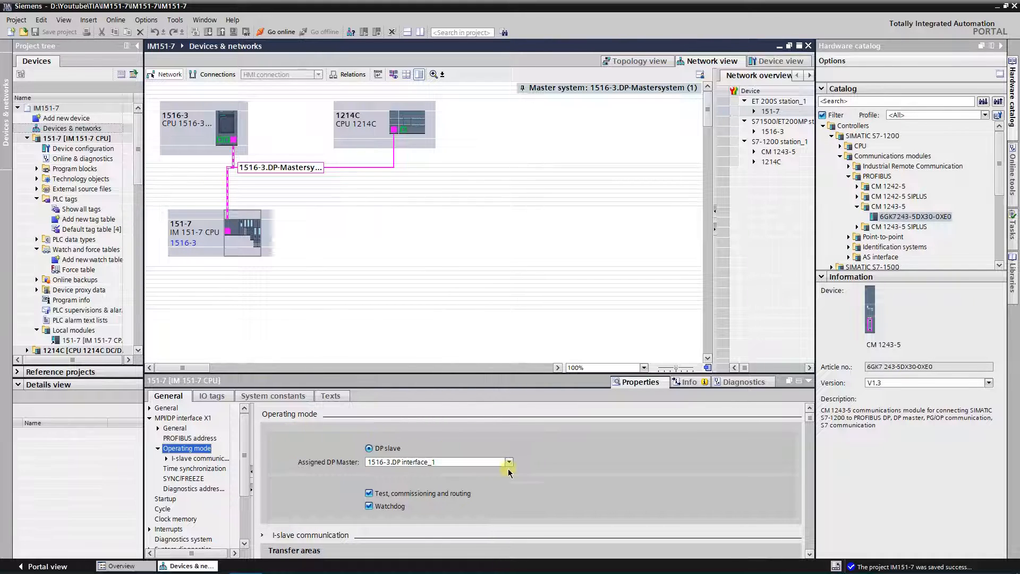
left_click(509, 462)
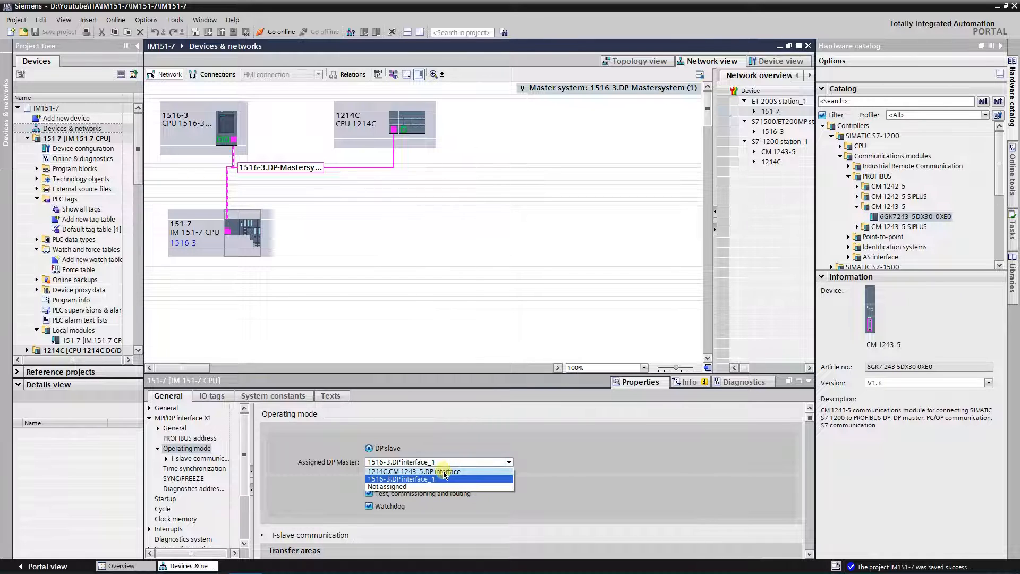
left_click(413, 471)
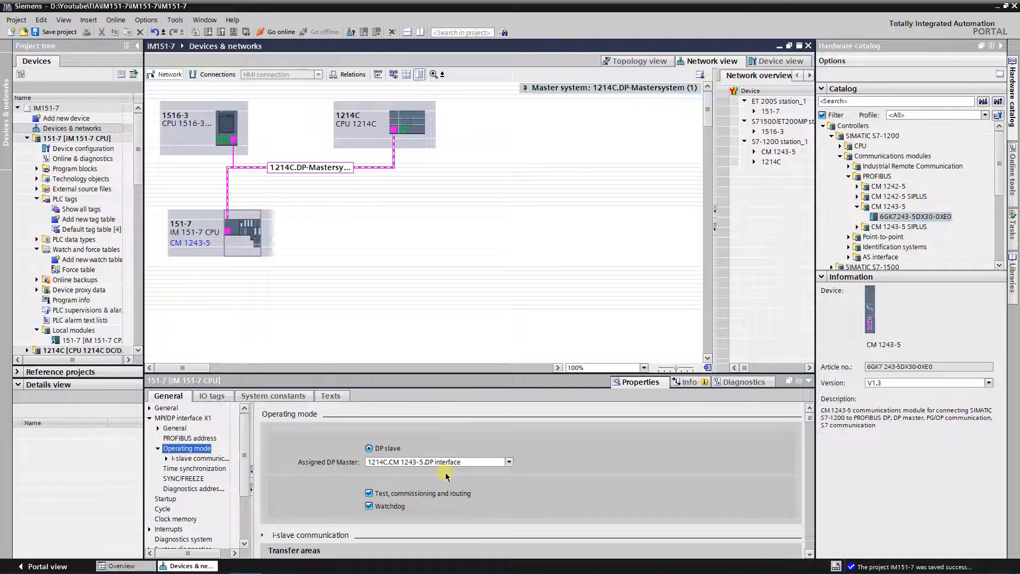
mouse_move(444, 481)
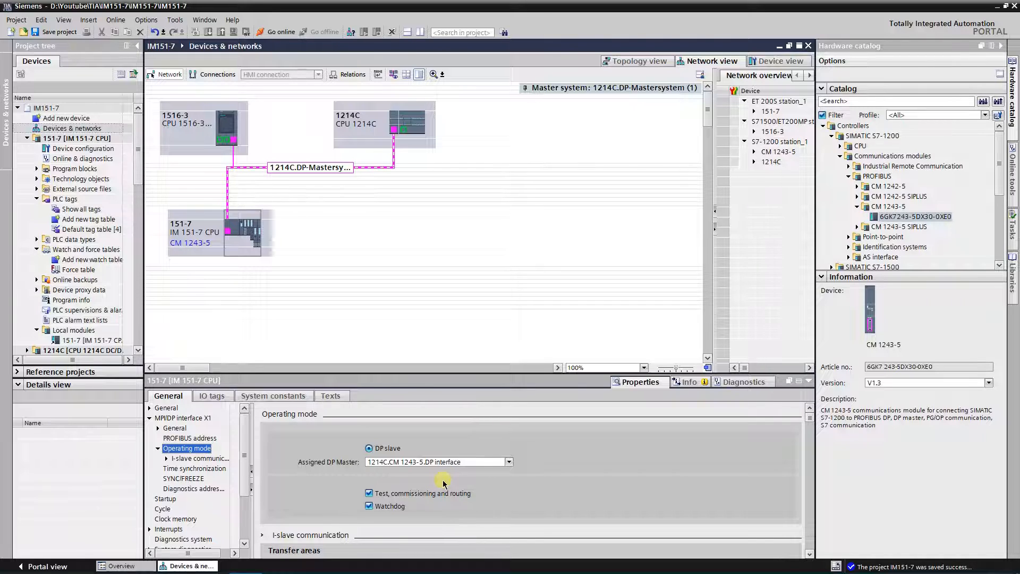
Step: Review the 2-word Q/I 10…13 transfer areas and compile the 151-7 with no errors
left_click(198, 458)
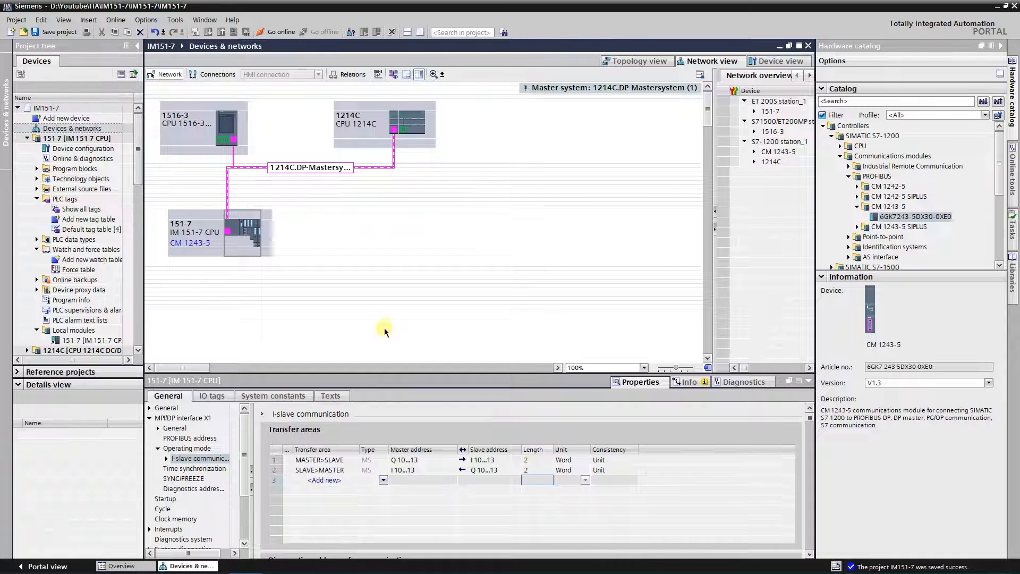
left_click(219, 232)
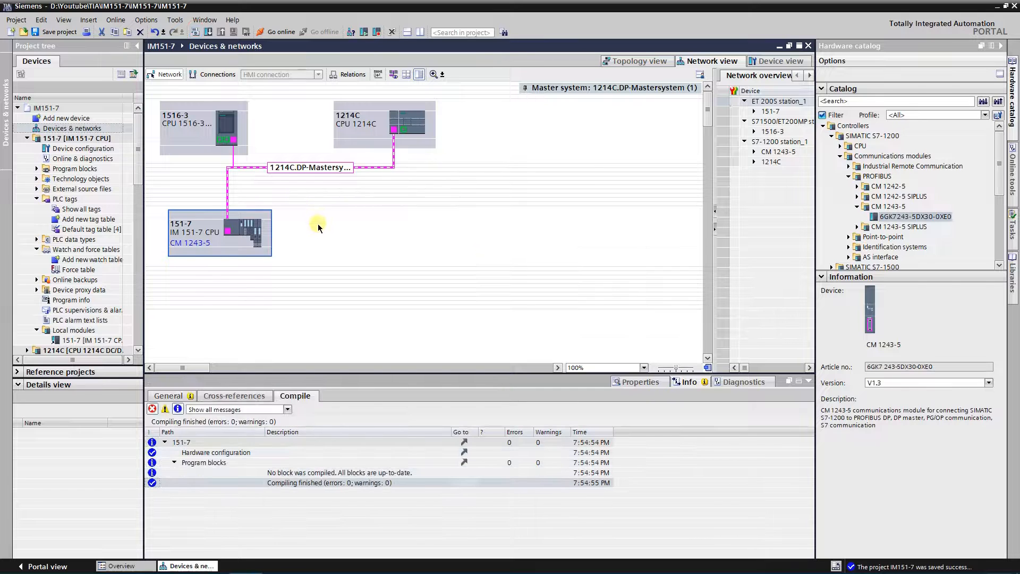
mouse_move(311, 213)
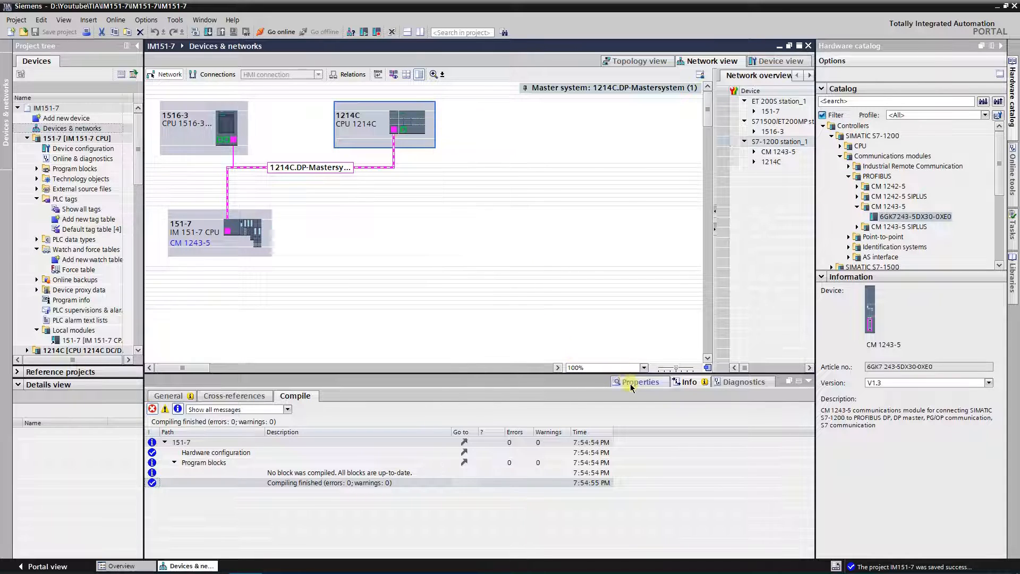
Step: Inspect the 1214C address overview for the 151-7 transfer areas at bytes 10–13
left_click(384, 124)
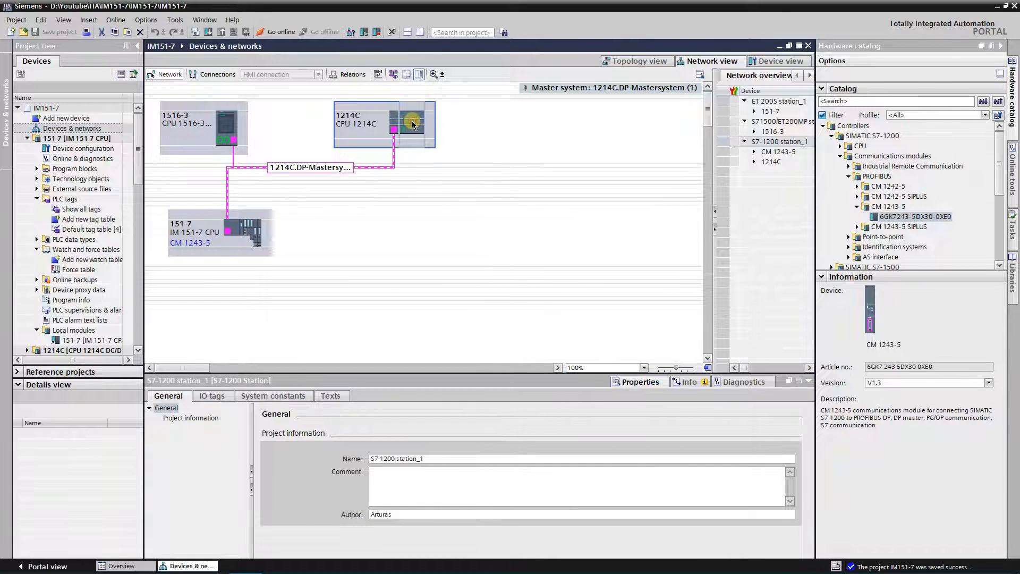
left_click(411, 124)
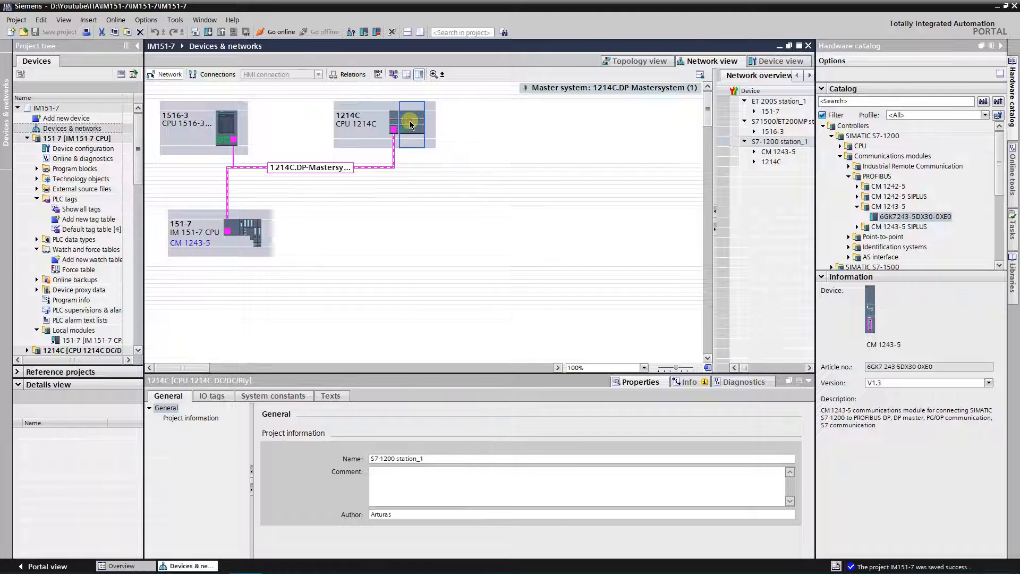
left_click(187, 529)
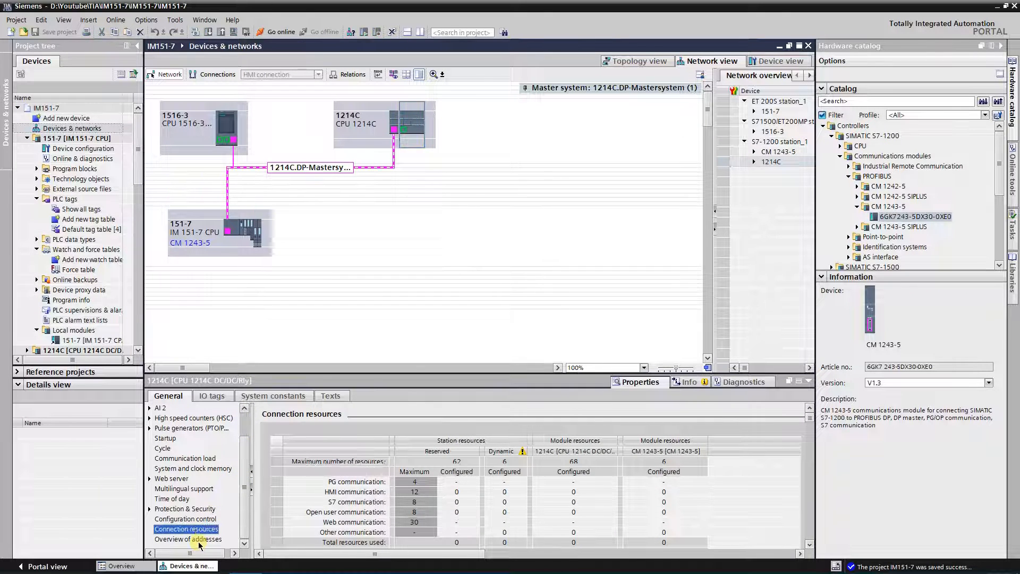
left_click(188, 539)
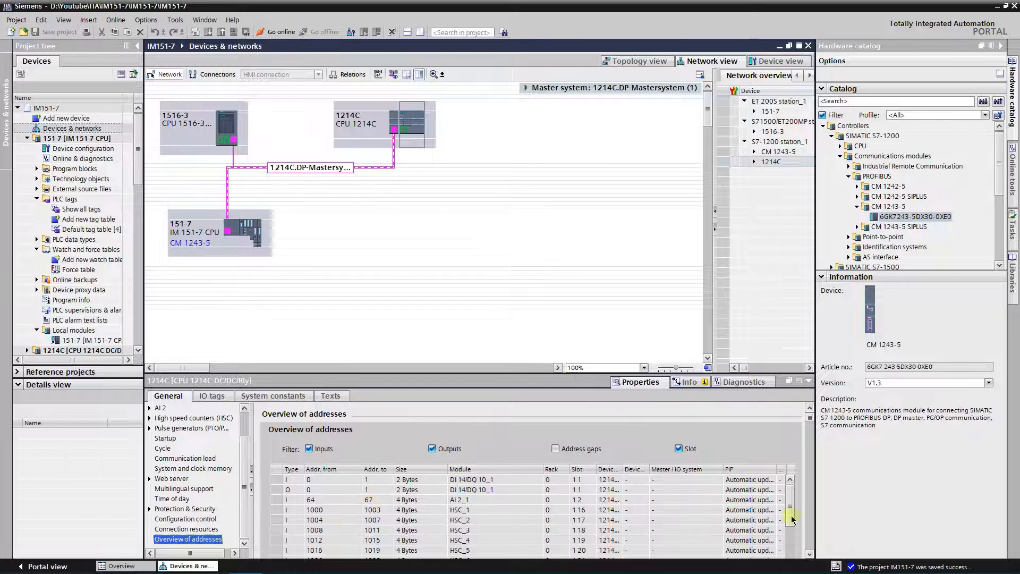
scroll("down", 3)
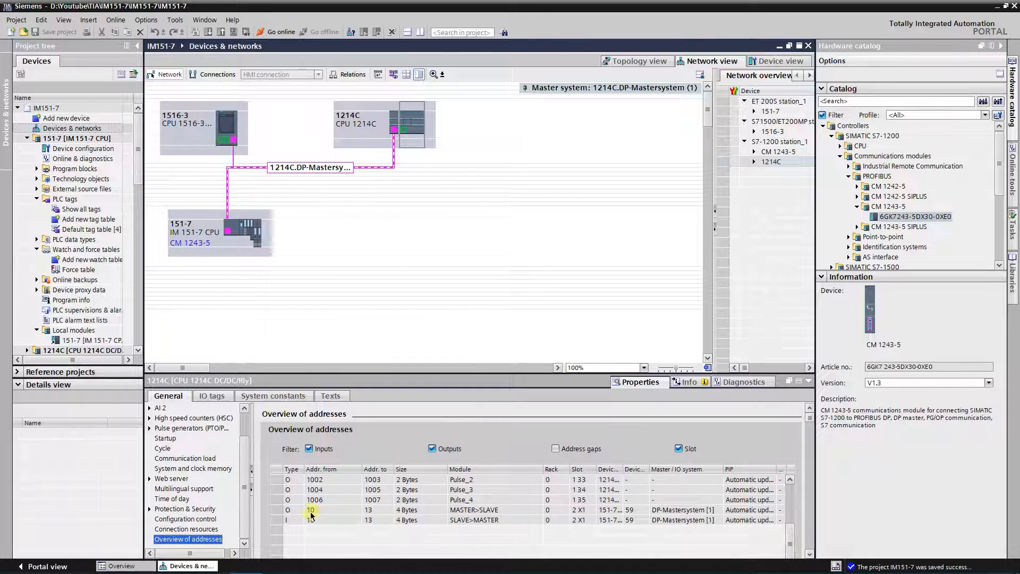
left_click(310, 509)
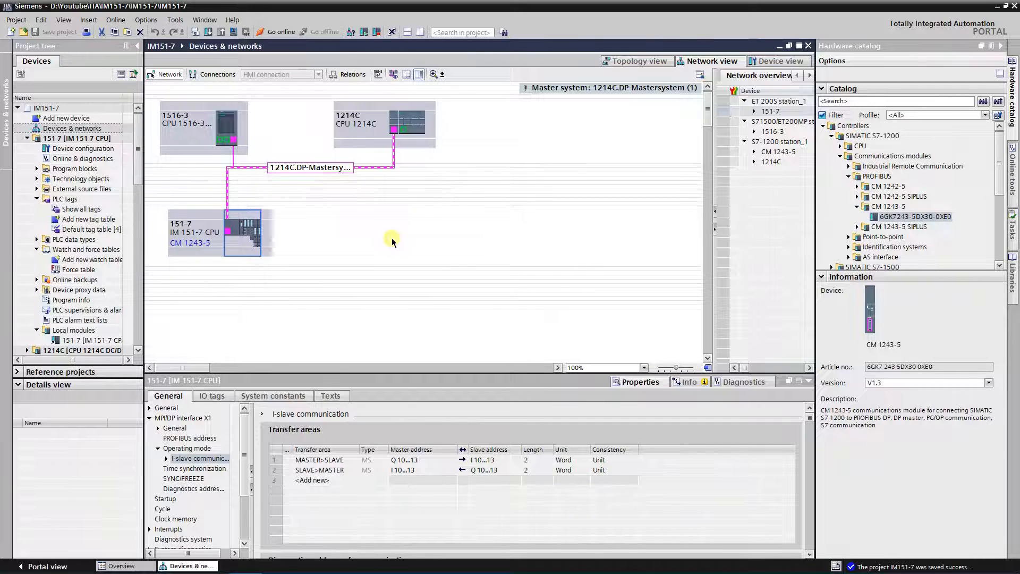
Step: Add a CPU 414-2 DP (6ES7 414-2XL07-0AB0) as PLC_1 beside the 1214C
left_click(241, 234)
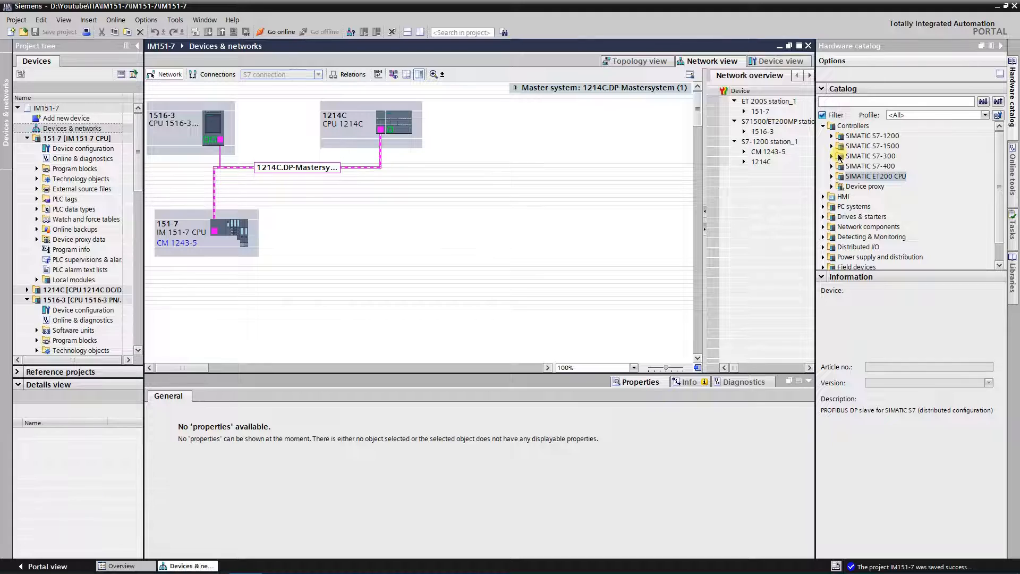
left_click(870, 165)
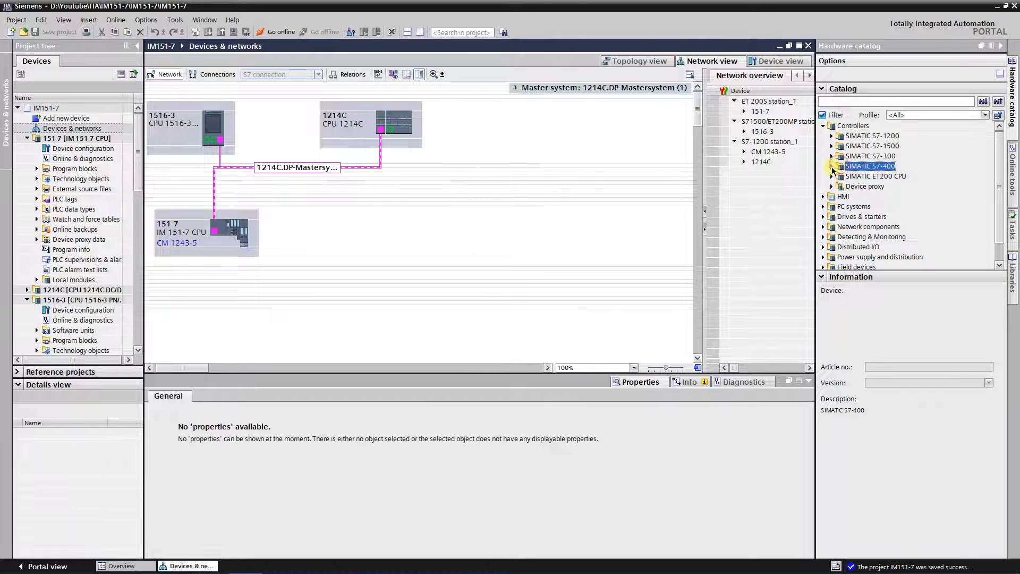
left_click(832, 166)
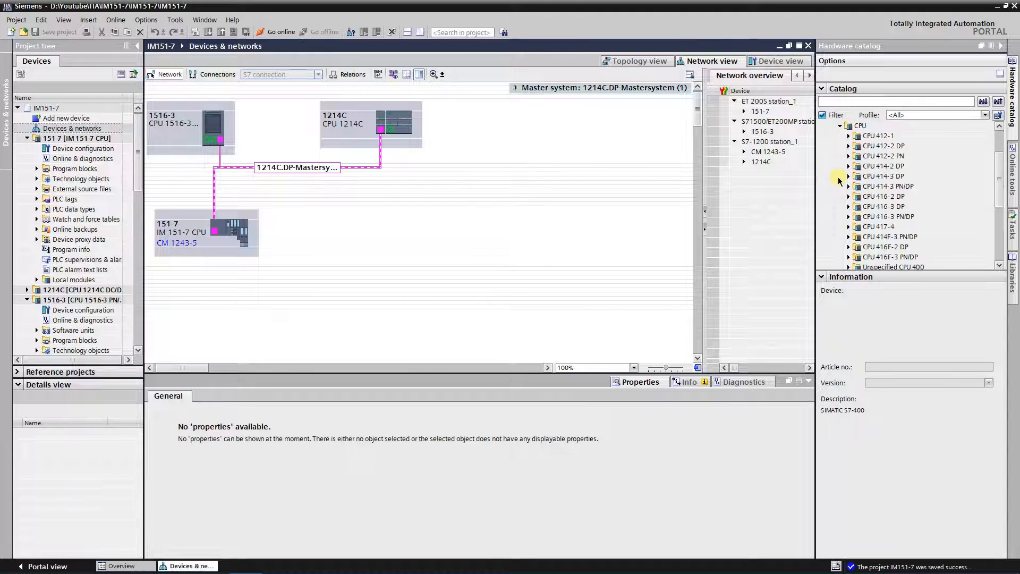
left_click(849, 165)
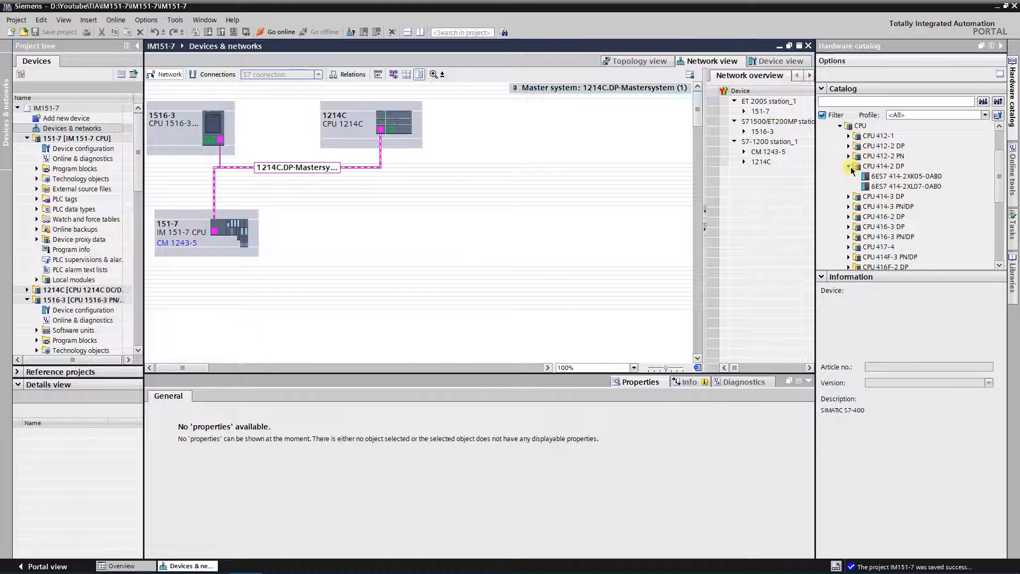
left_click(904, 186)
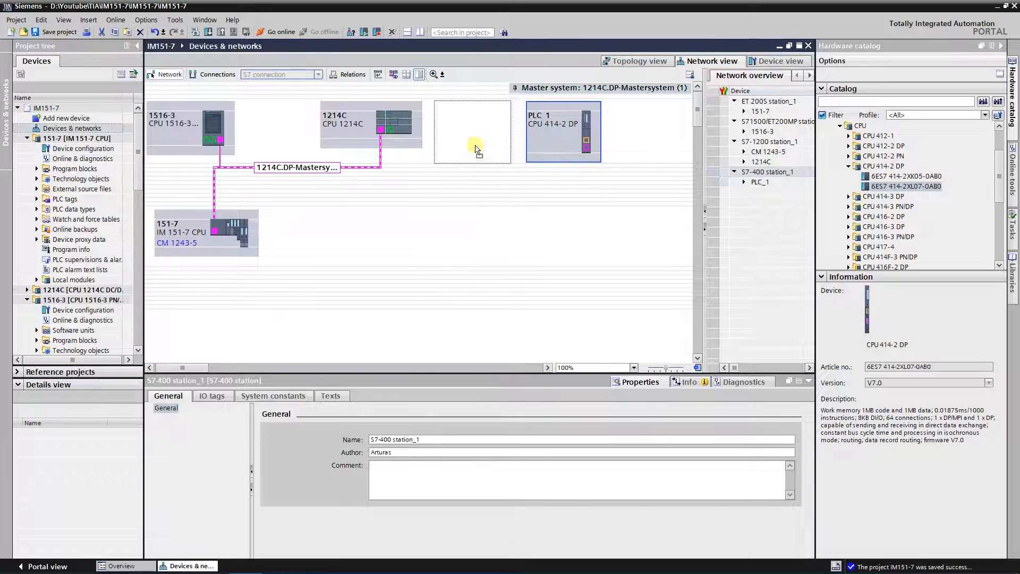
left_click_drag(562, 130, 472, 130)
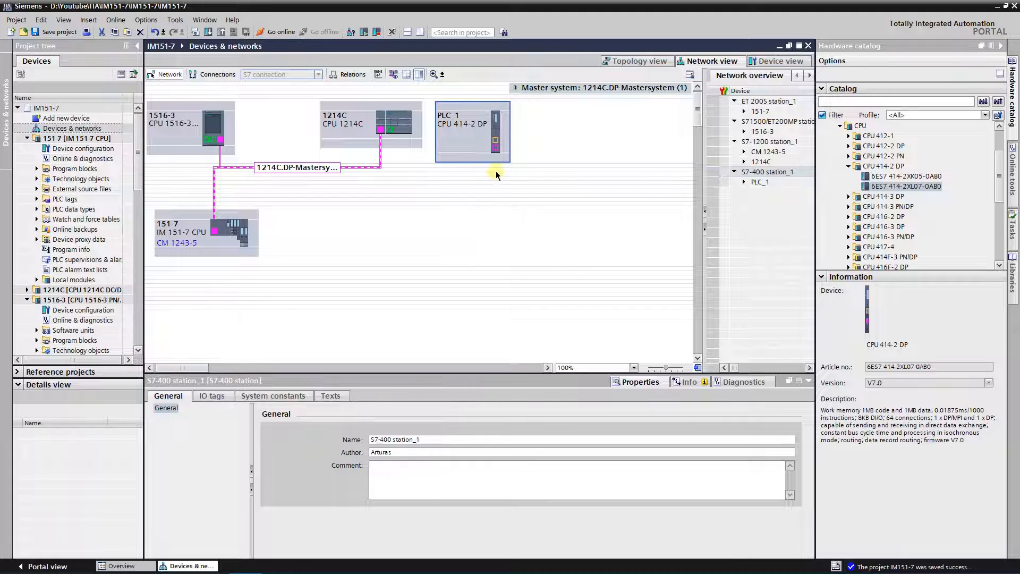
left_click(495, 150)
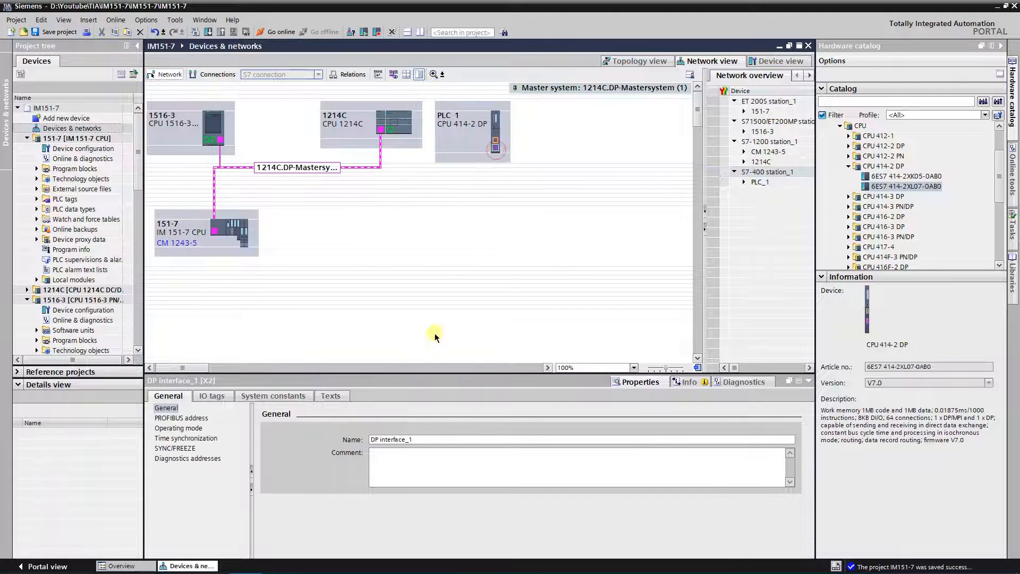
Step: Connect PLC_1's DP interface to PROFIBUS_1 with PROFIBUS address 4
left_click(180, 417)
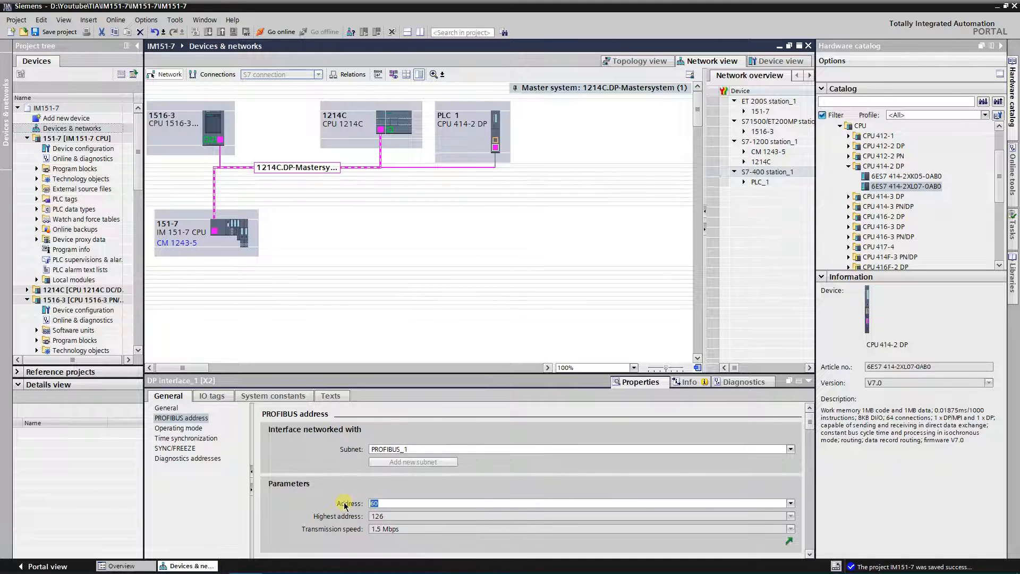
type("4")
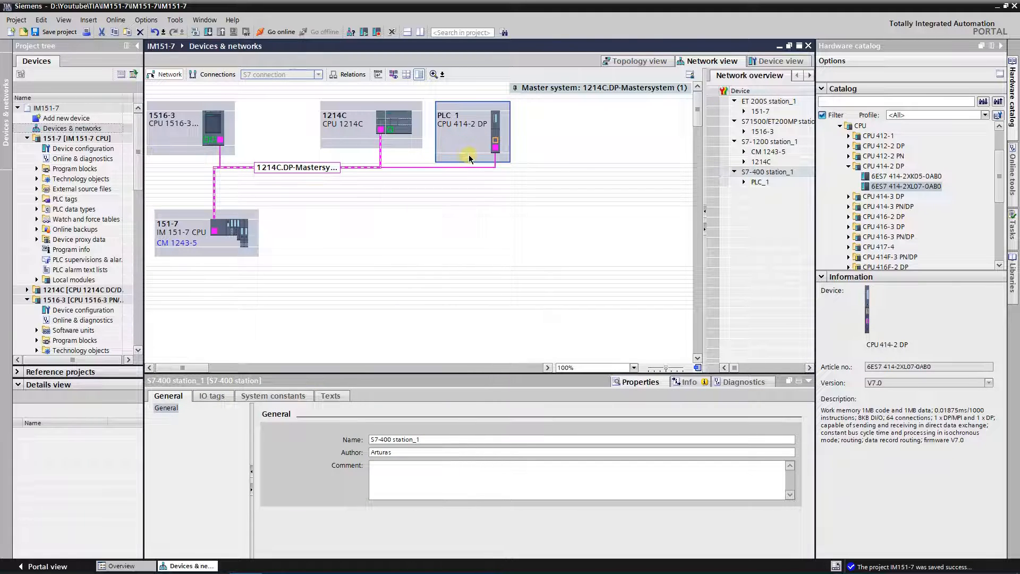
left_click(496, 134)
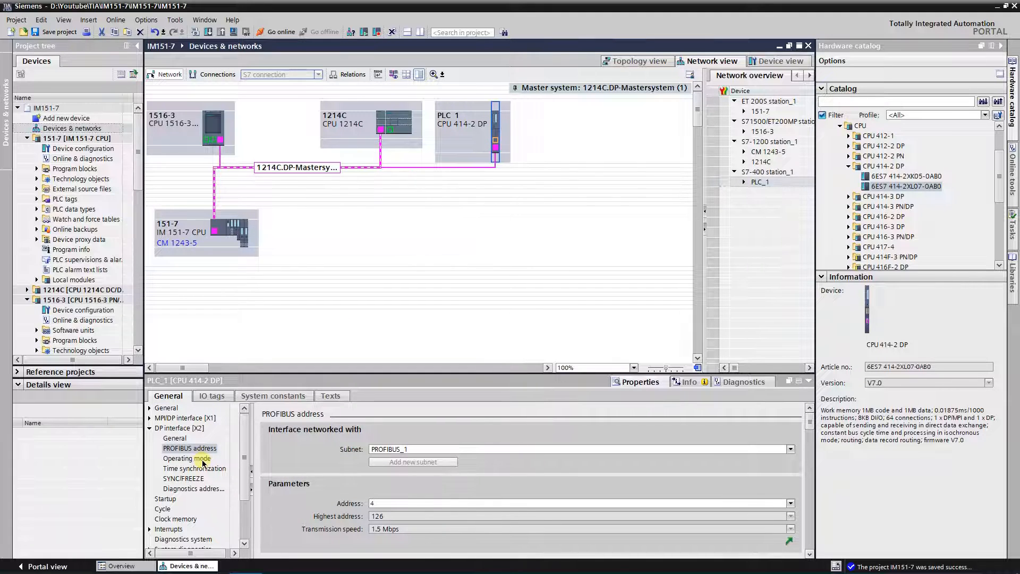
left_click(186, 458)
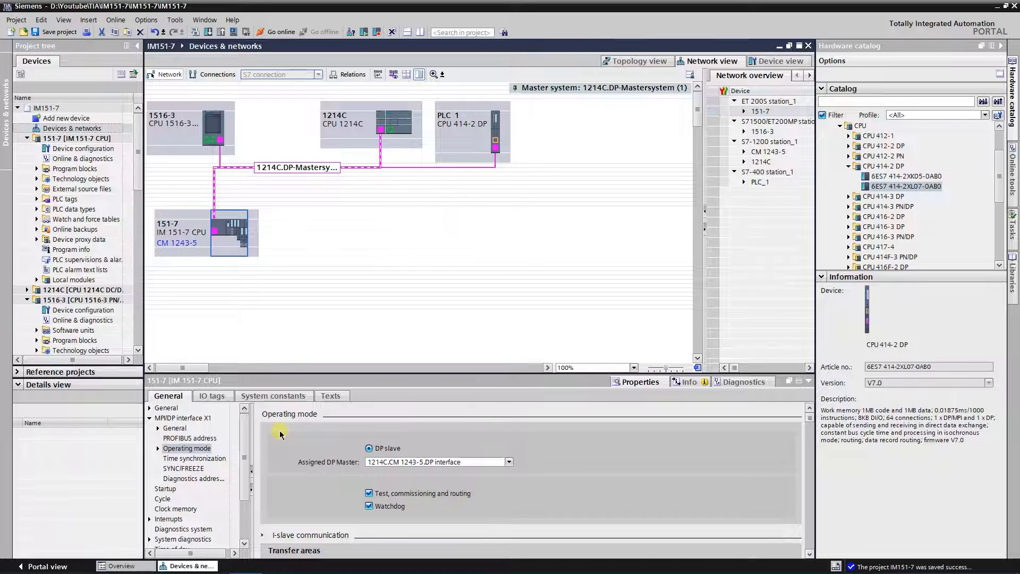
mouse_move(309, 473)
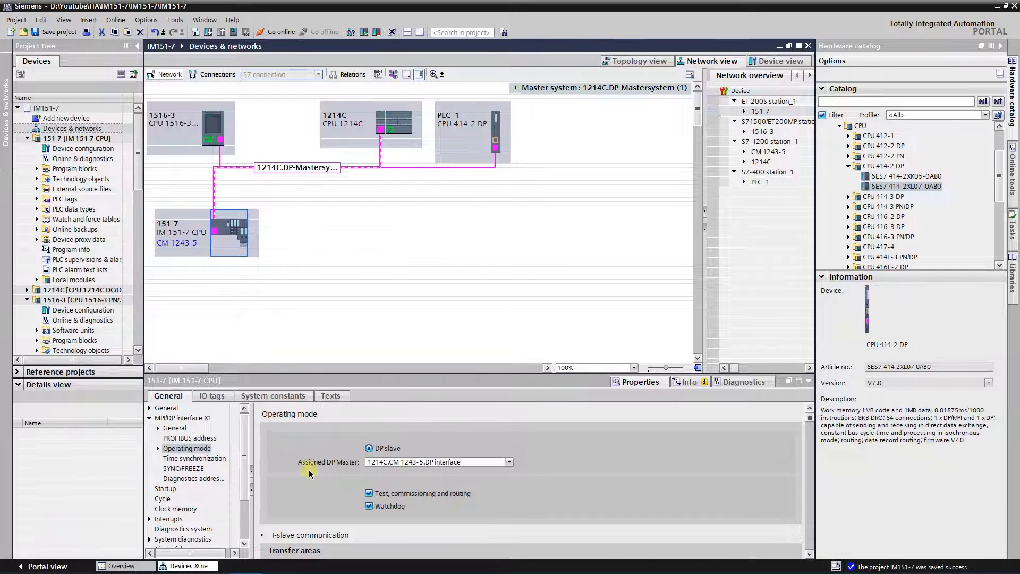
Step: Set the 151-7's Assigned DP Master to PLC_1.DP interface_1
left_click(509, 461)
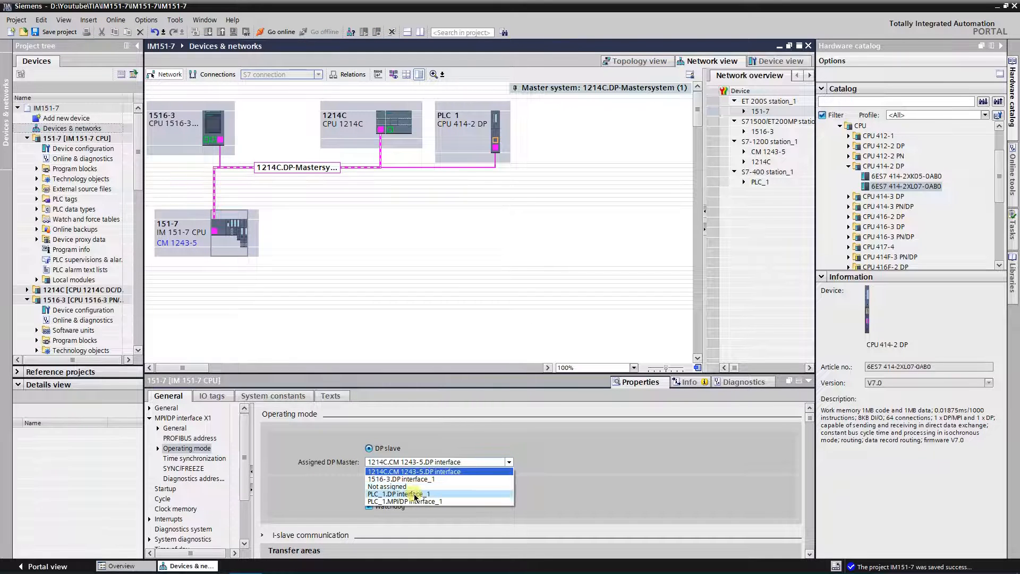
left_click(397, 493)
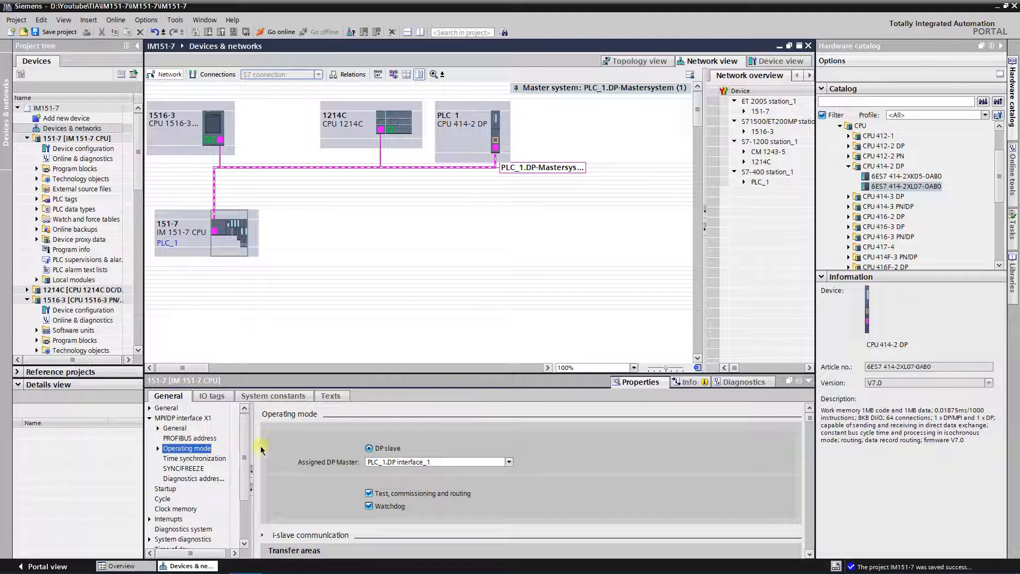
left_click(158, 448)
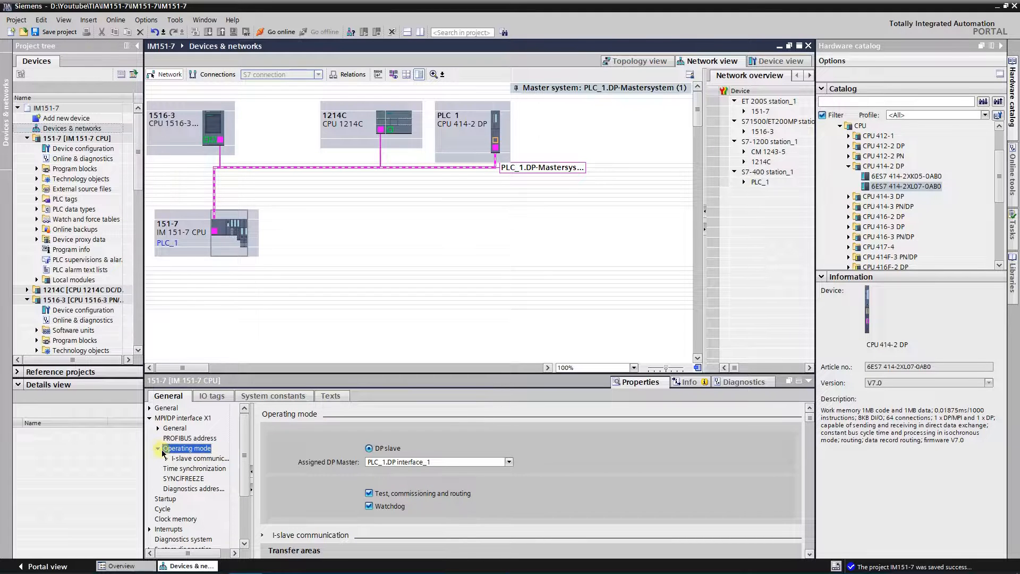
Step: Lengthen both 151-7 I-slave transfer areas from 2 to 4 words (Q/I 10…17)
left_click(198, 458)
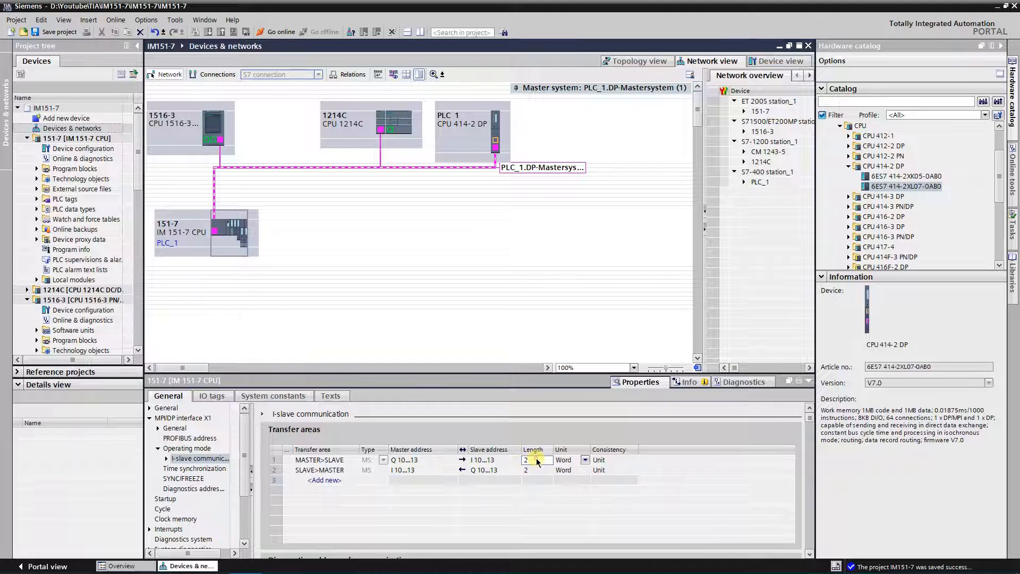
type("4")
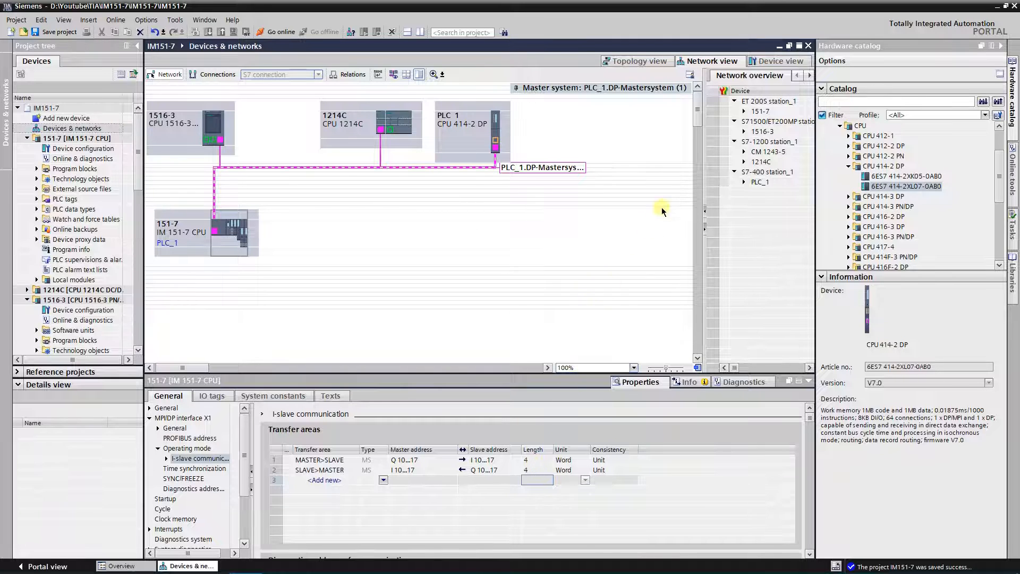
left_click(495, 127)
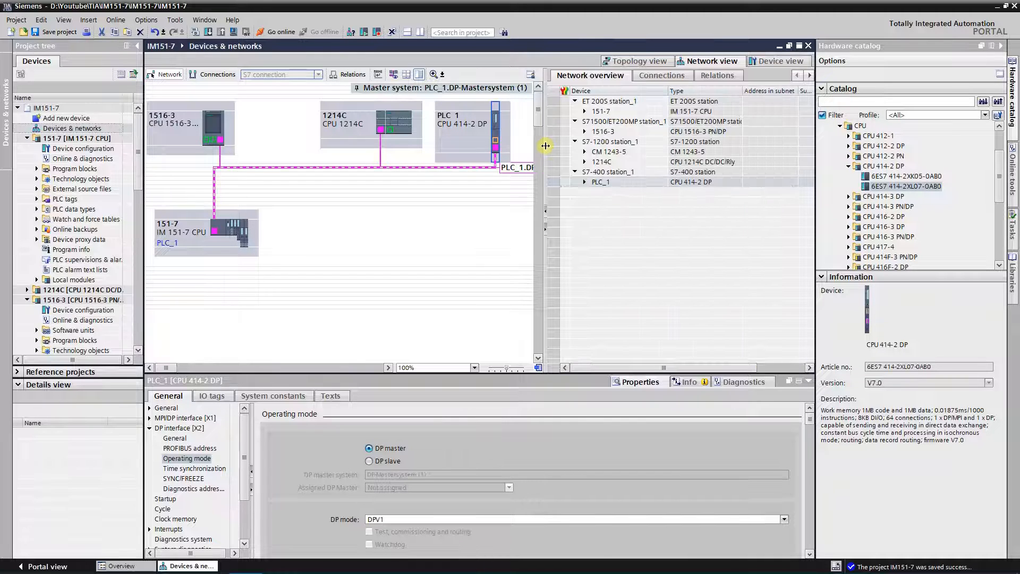
mouse_move(661, 75)
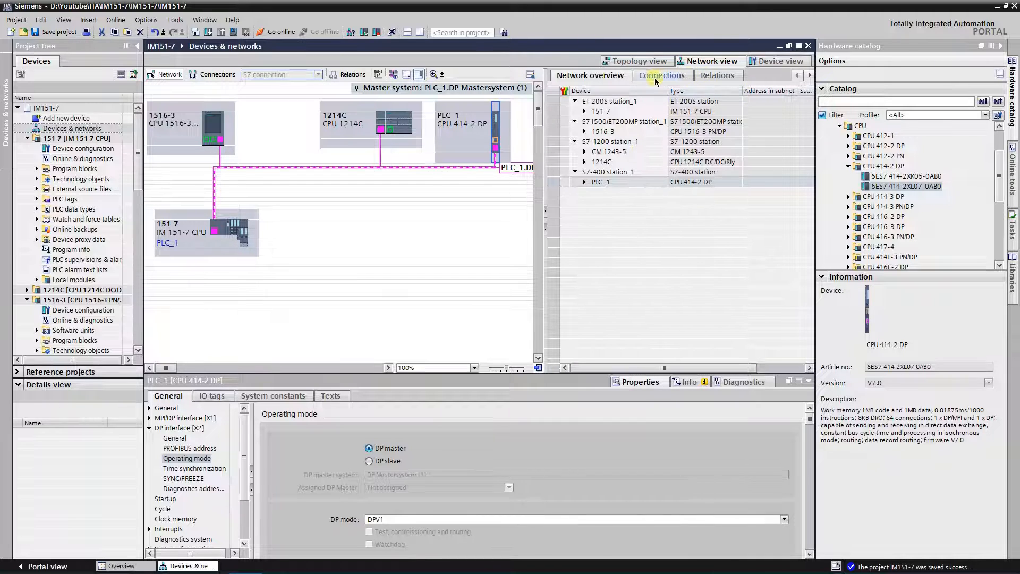
Step: Switch the network side pane from Connections to the I/O communication overview
left_click(661, 75)
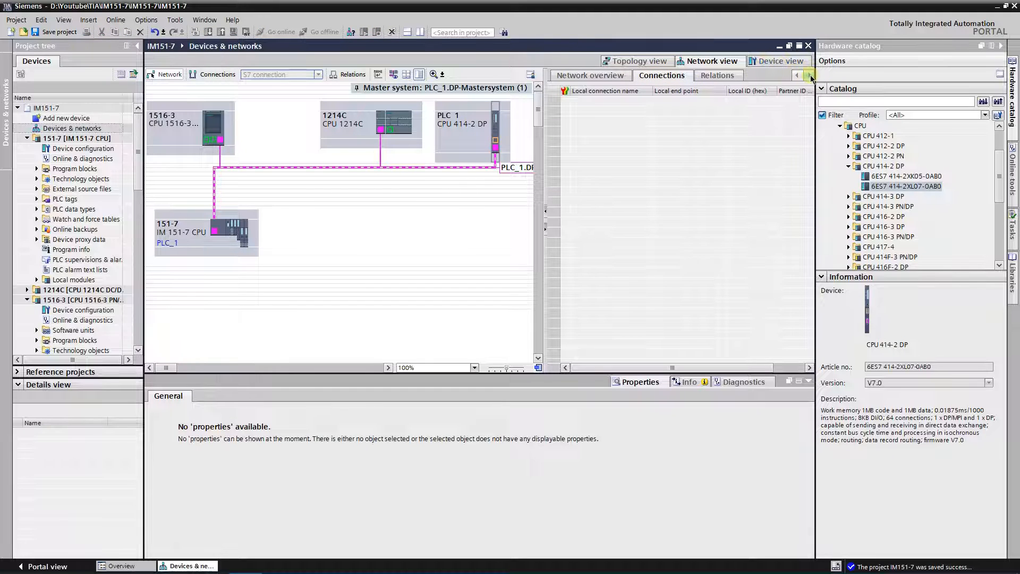
left_click(810, 75)
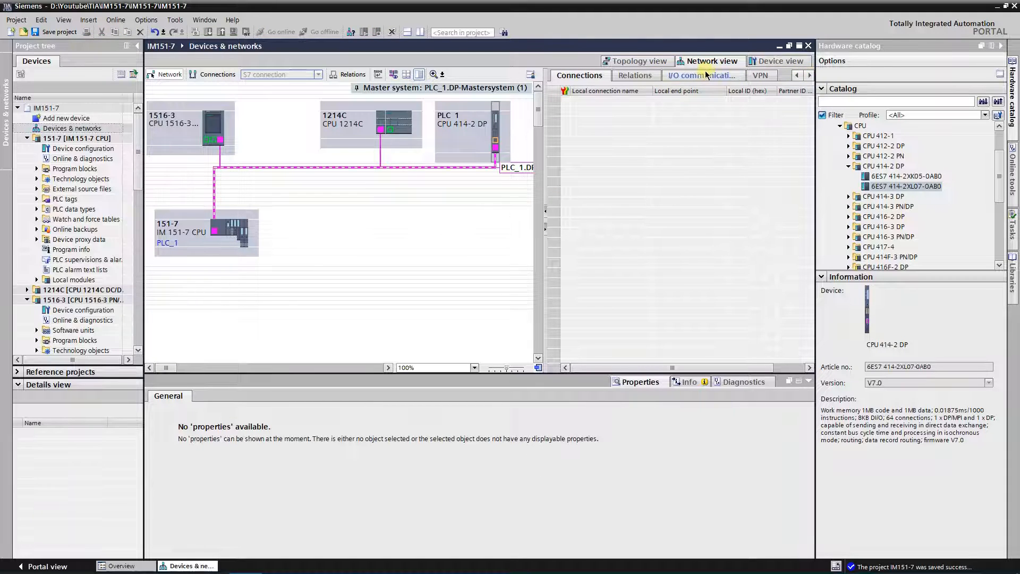
left_click(701, 75)
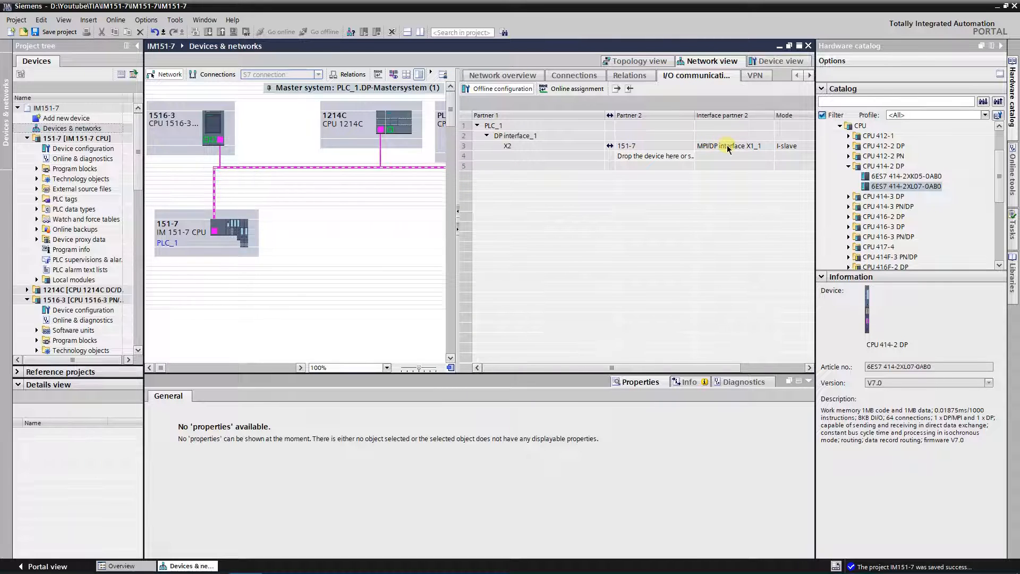
Step: Select the PLC_1–151-7 I-slave link and view its MASTER>SLAVE and SLAVE>MASTER transfer areas
left_click(730, 145)
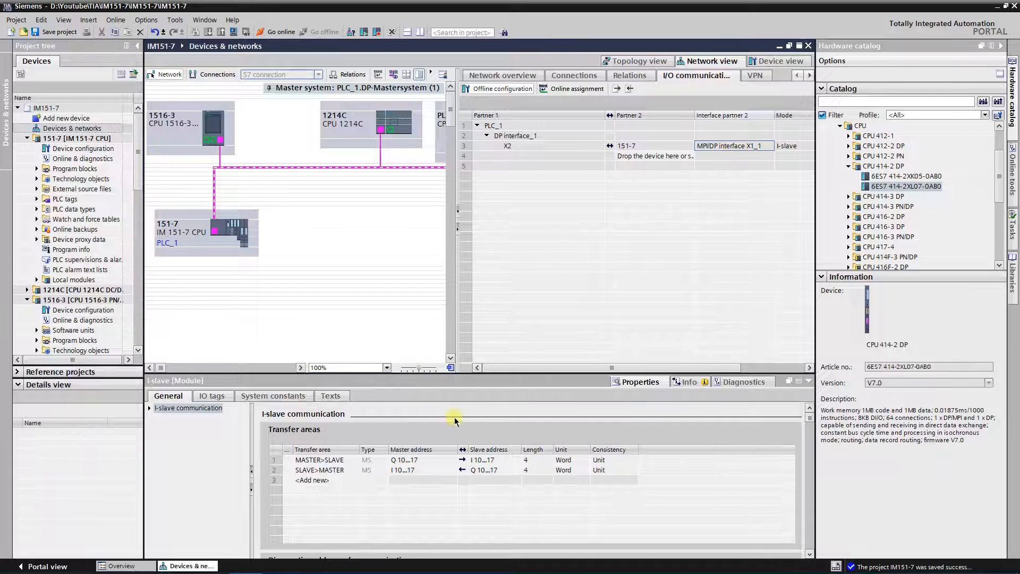
left_click(150, 408)
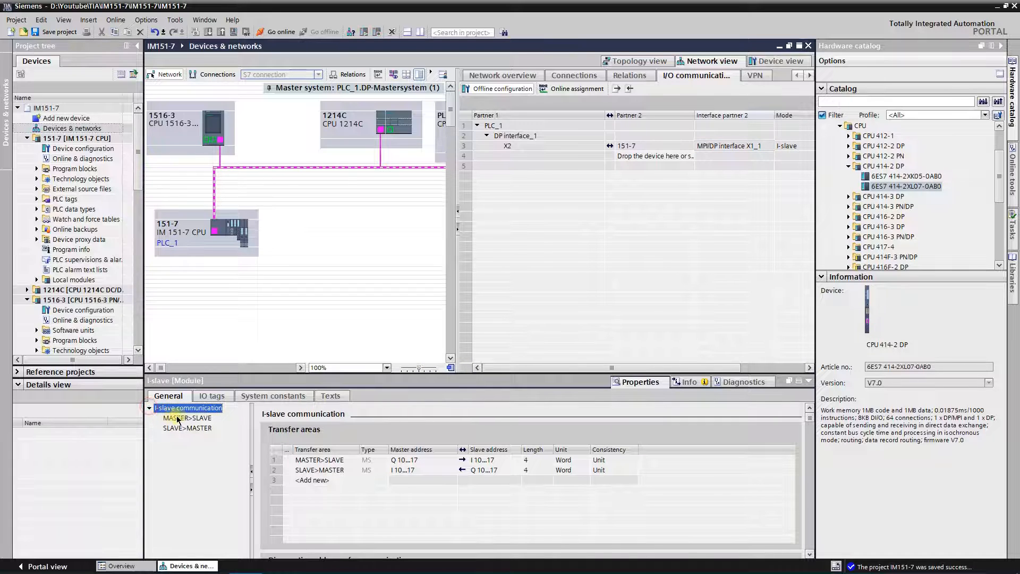
left_click(186, 418)
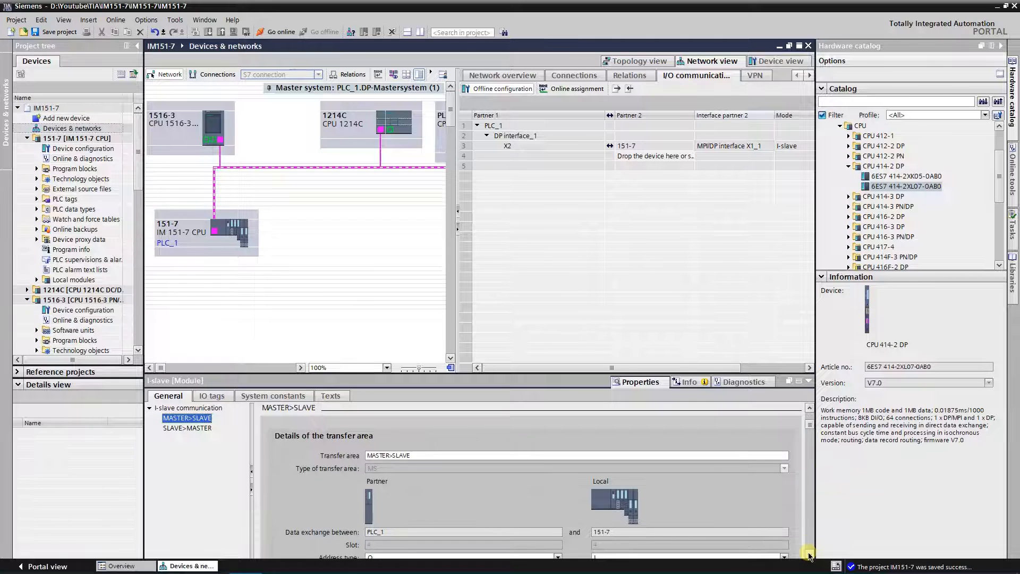
scroll("down", 3)
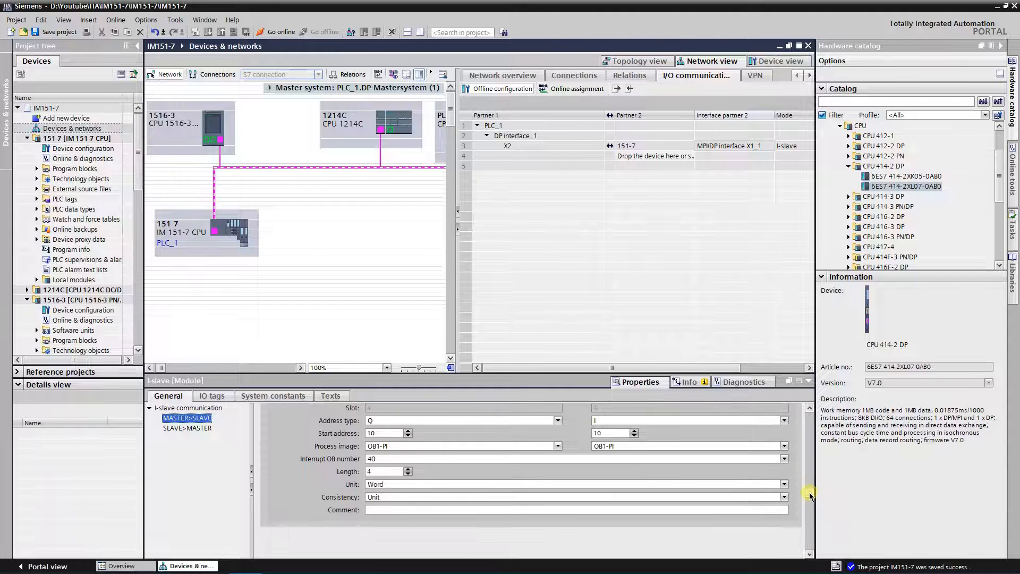
left_click(809, 433)
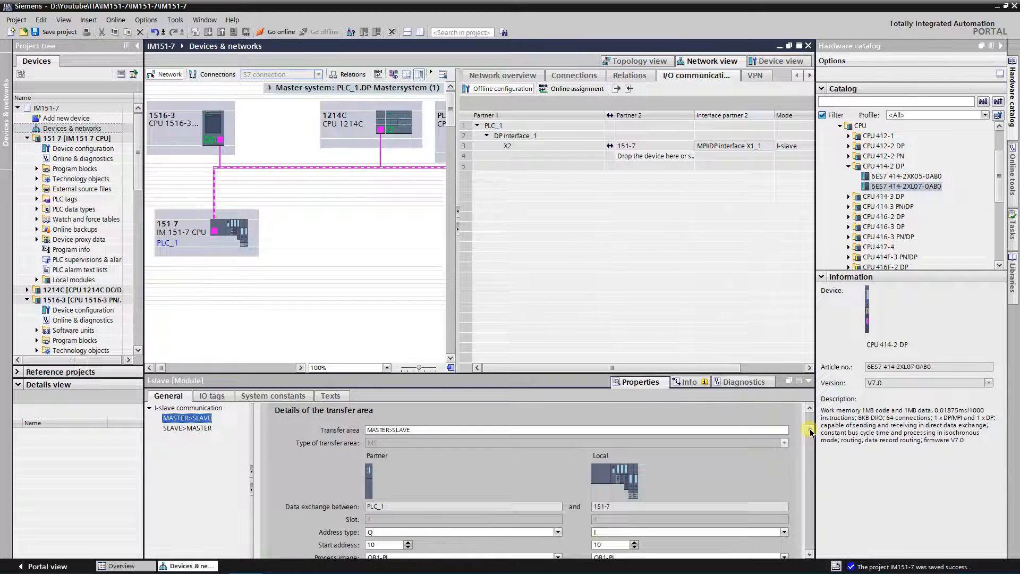
left_click(186, 429)
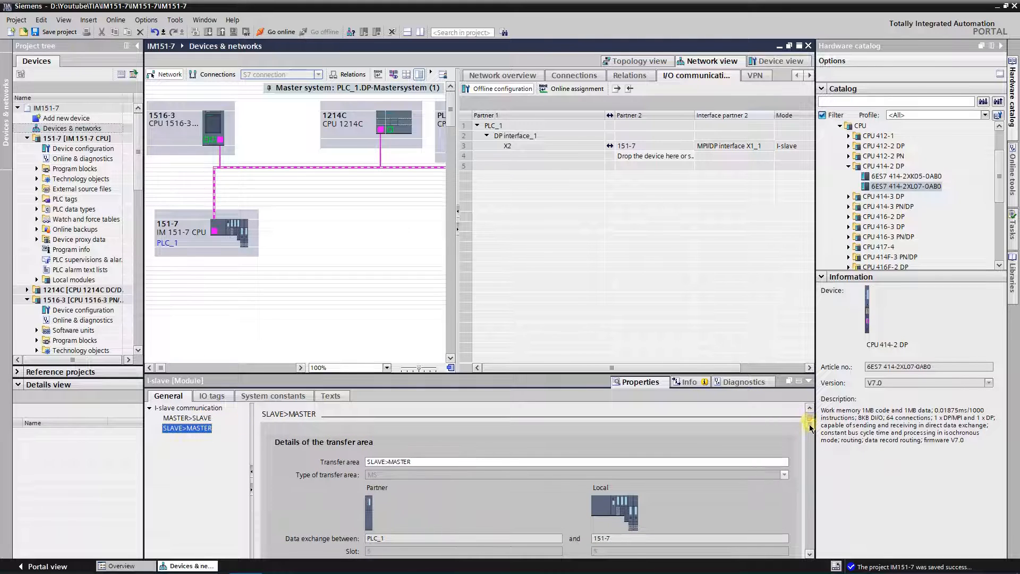
scroll("down", 3)
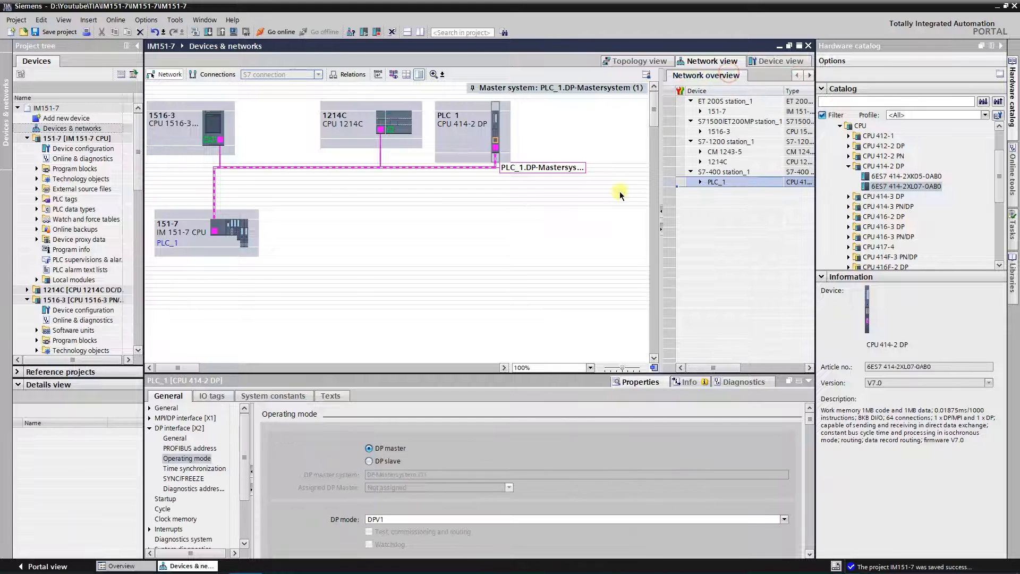
mouse_move(412, 236)
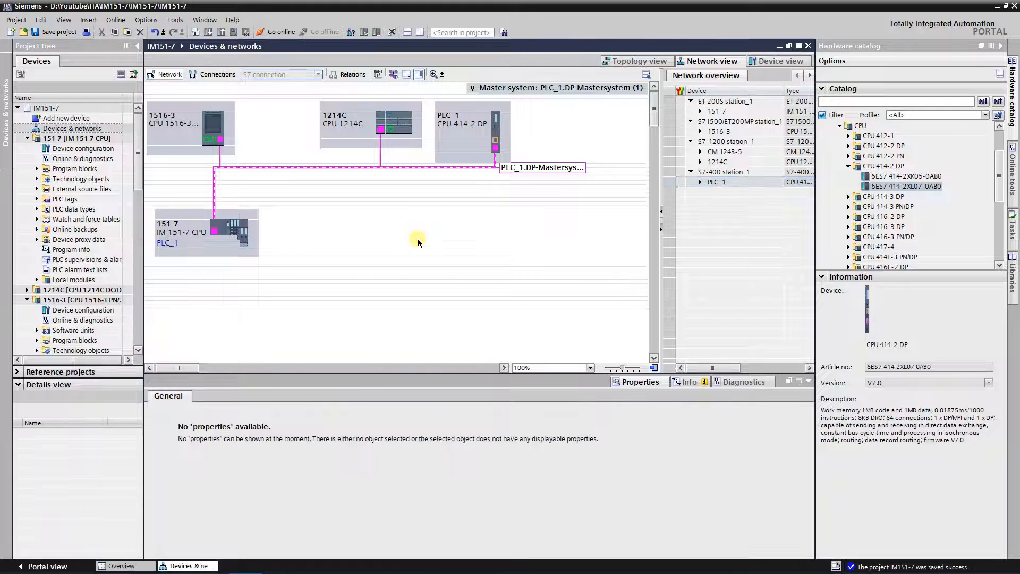
mouse_move(635, 109)
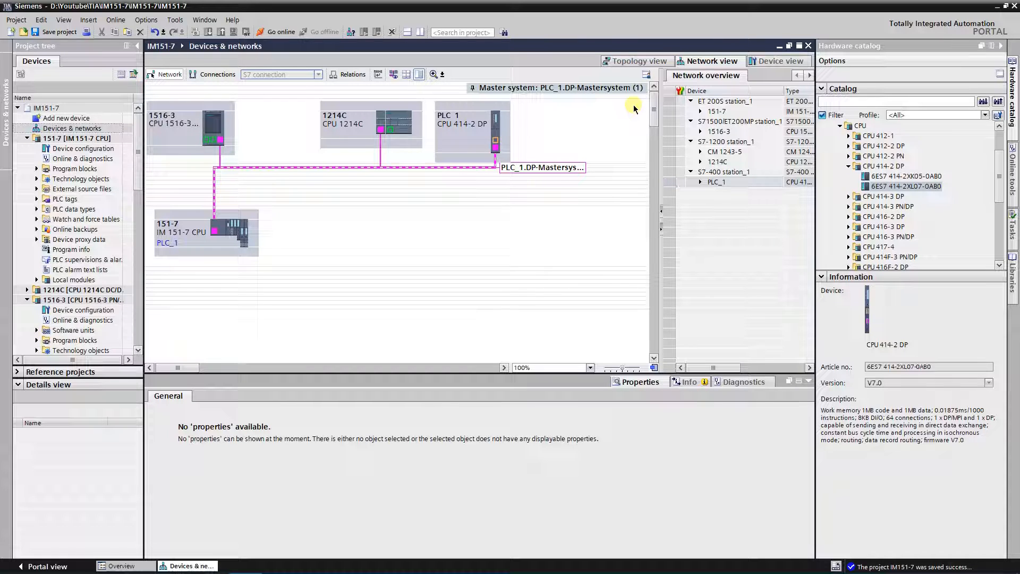
mouse_move(841, 182)
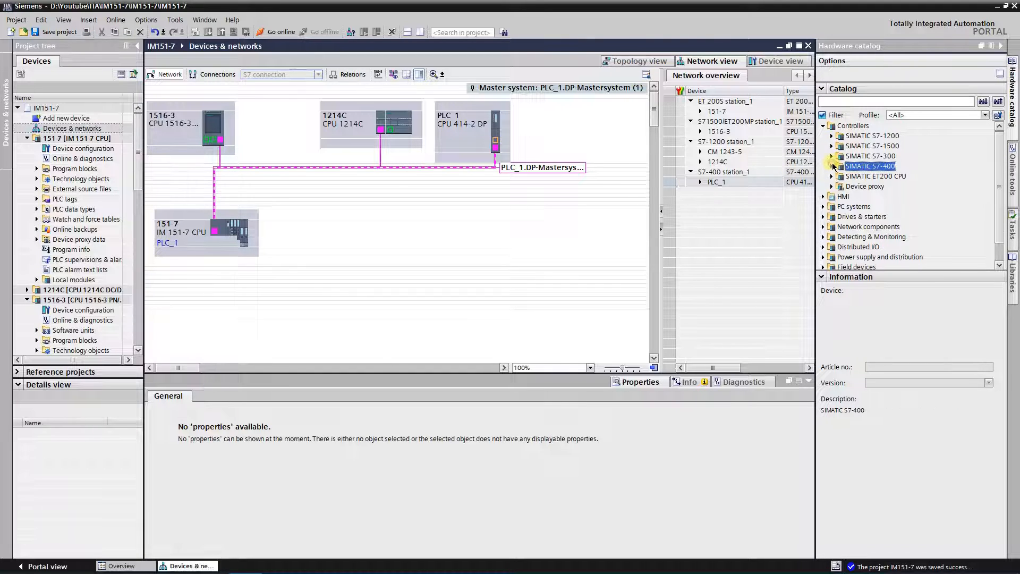
Step: Add CPU 315-2 DP (6ES7 315-2AH14-0AB0) to the network as PLC 315-2DP
left_click(832, 156)
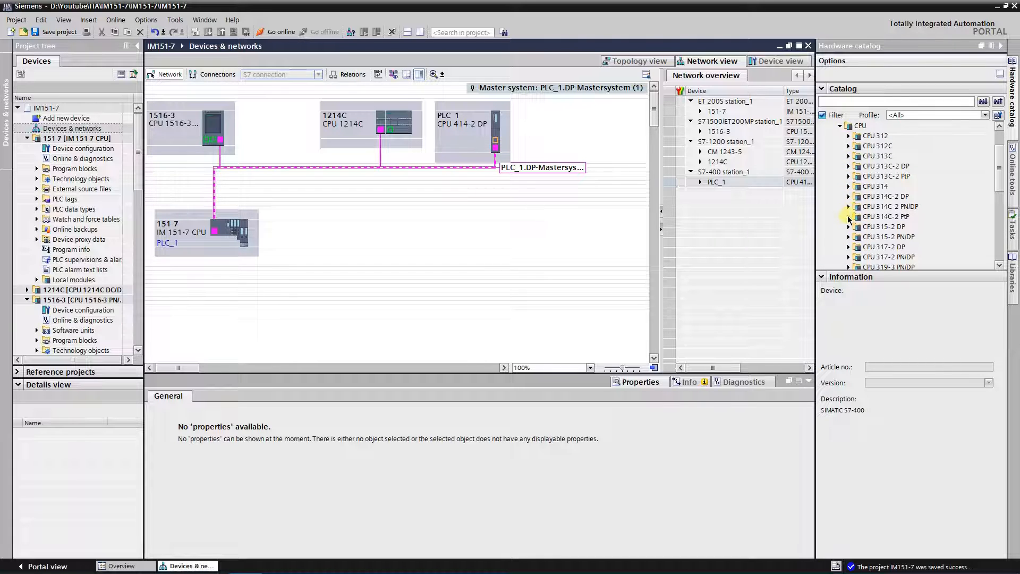
left_click(848, 227)
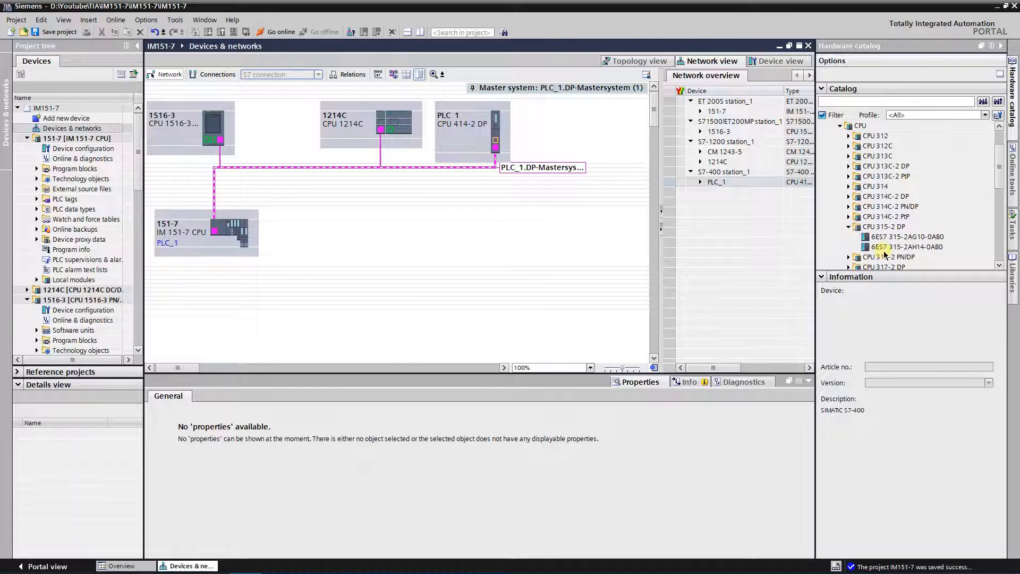
left_click(905, 247)
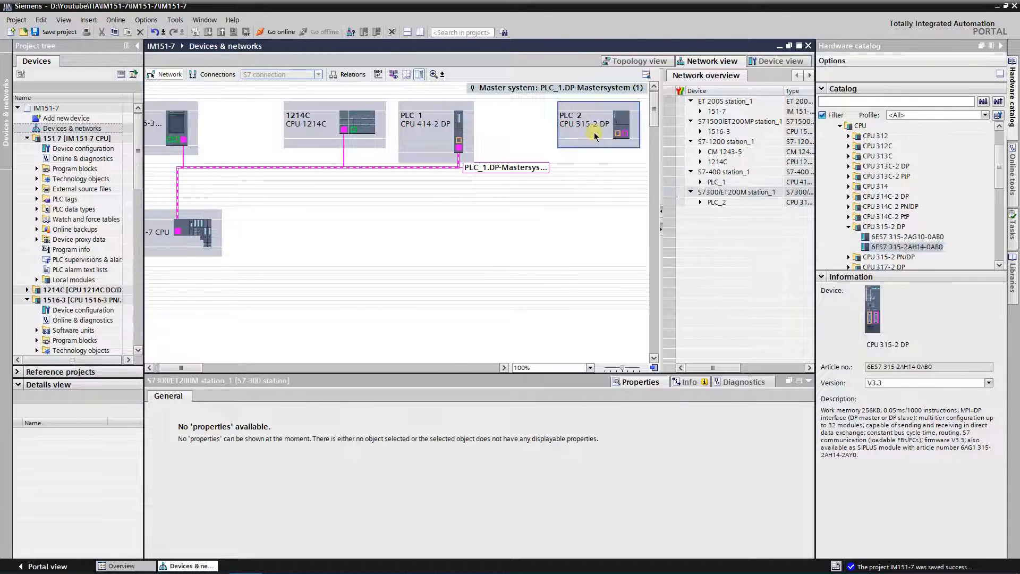
left_click(520, 130)
type("315-2DP")
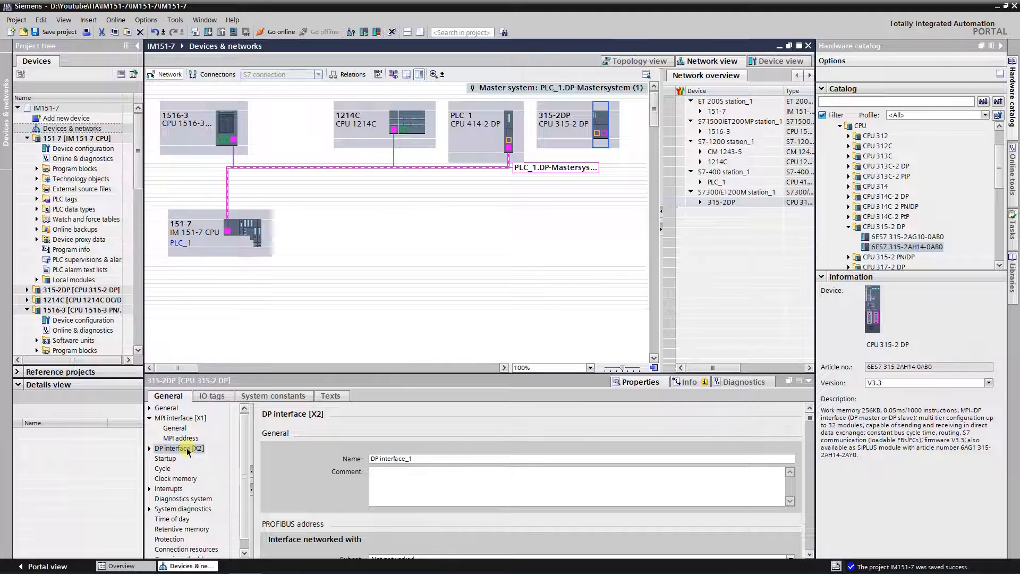
Step: Attach the 315-2DP DP interface to PROFIBUS_1 at address 5 and compile the station
left_click(179, 448)
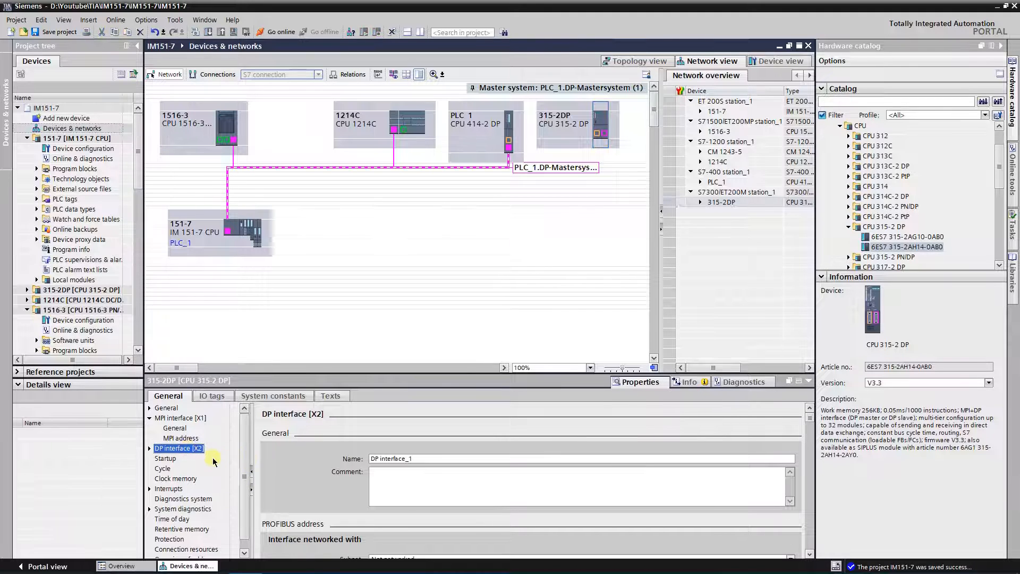
left_click(150, 448)
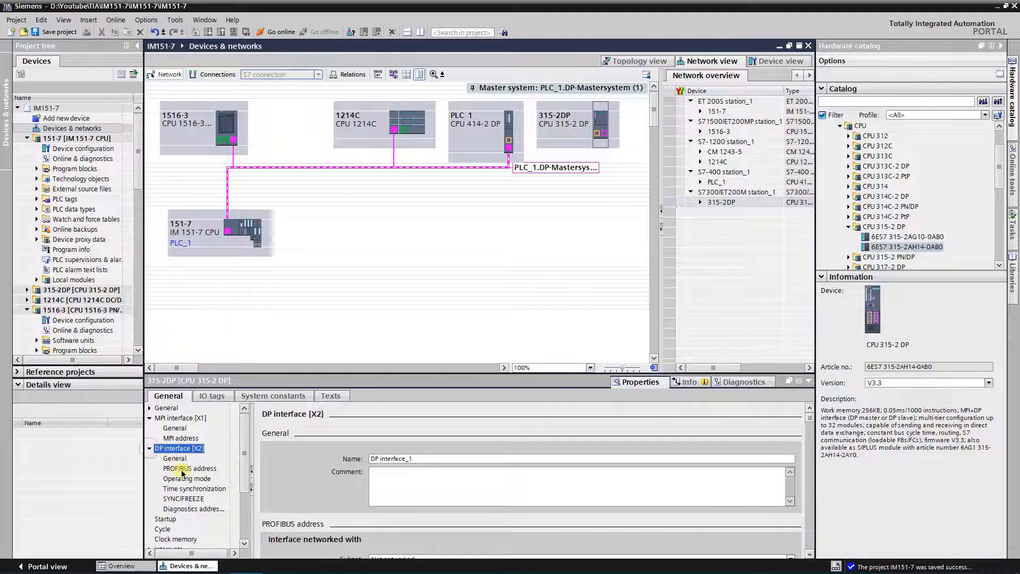
left_click(189, 469)
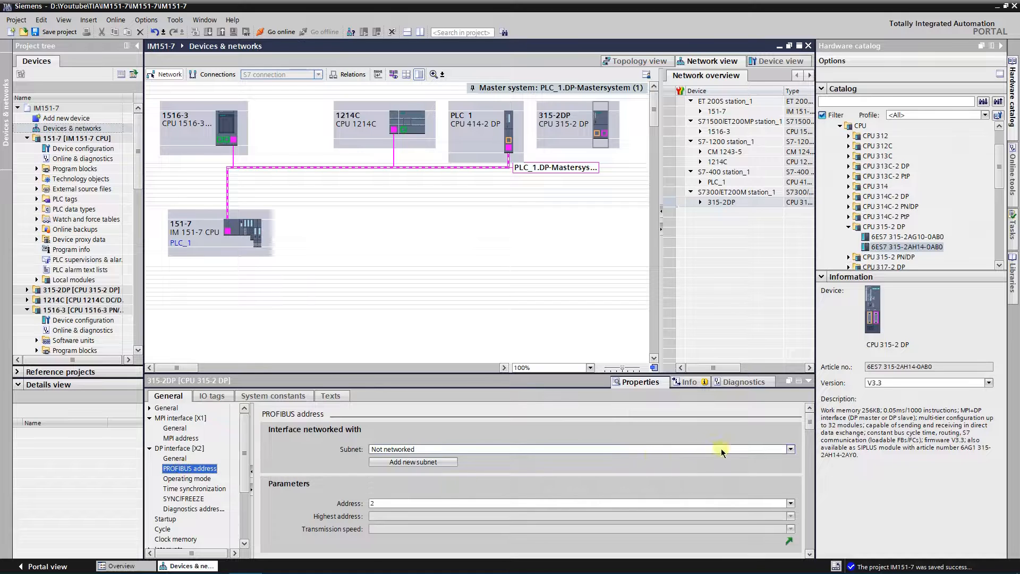
left_click(790, 449)
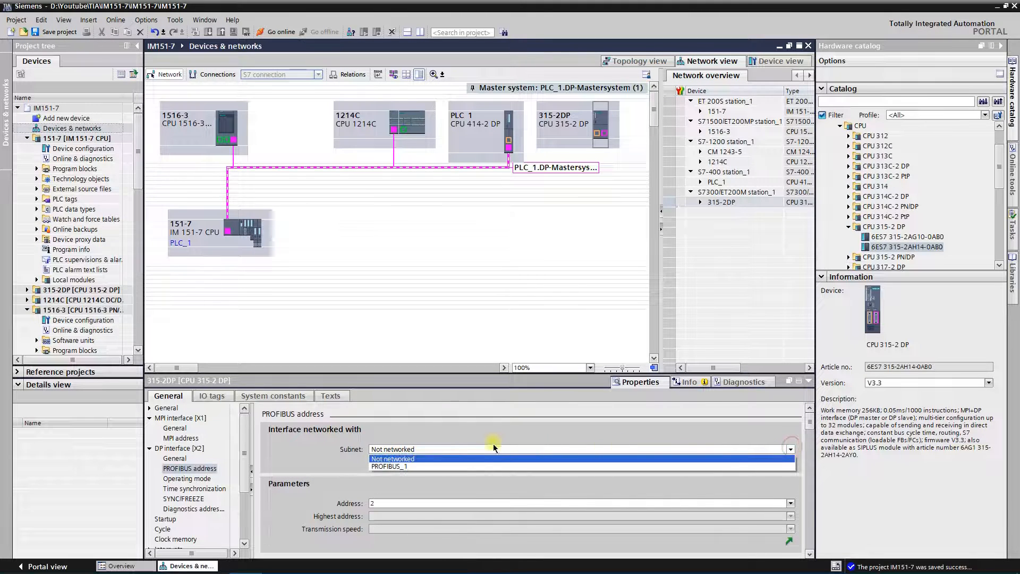
left_click(389, 467)
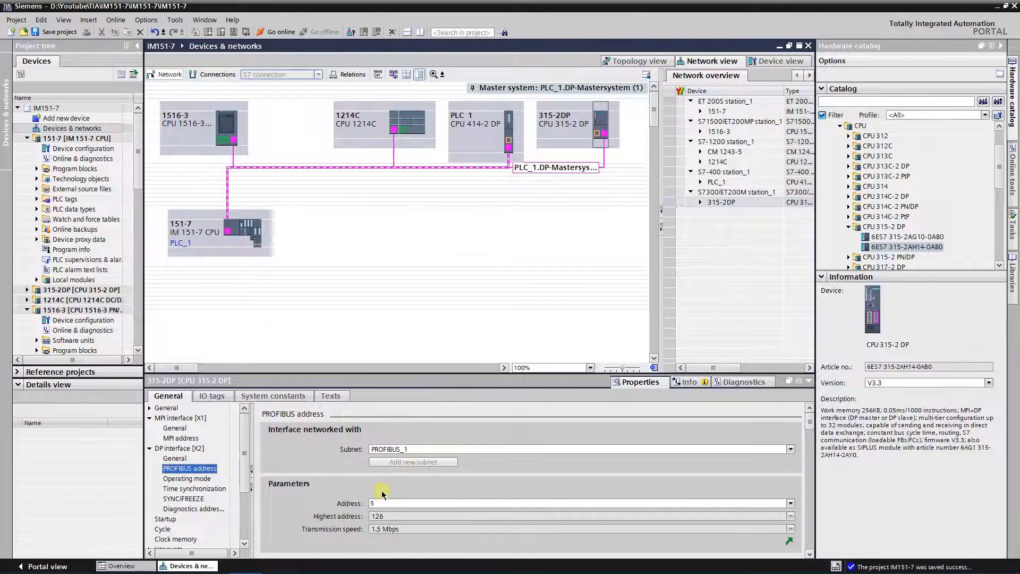
mouse_move(476, 229)
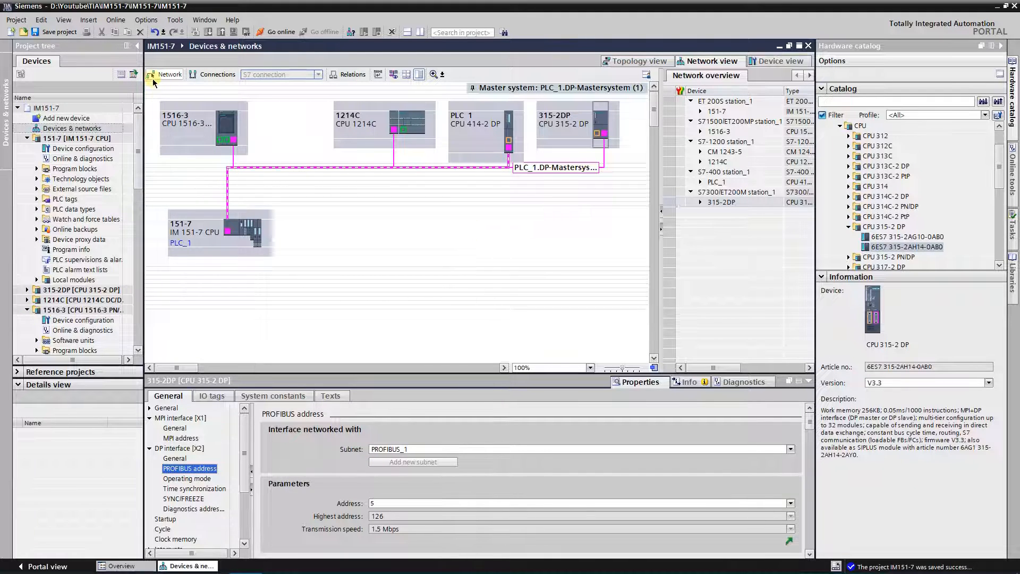
left_click(576, 124)
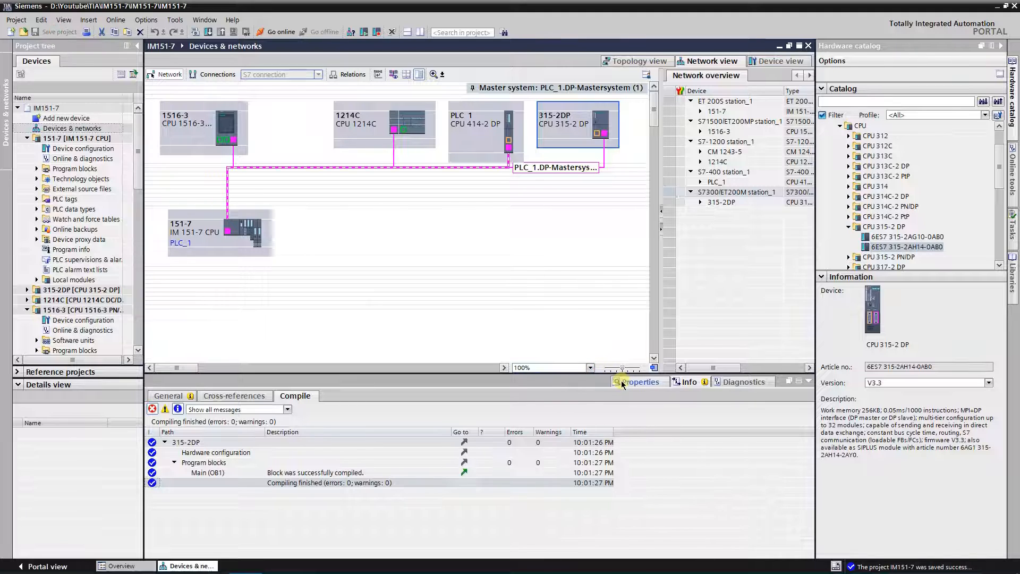
left_click(217, 232)
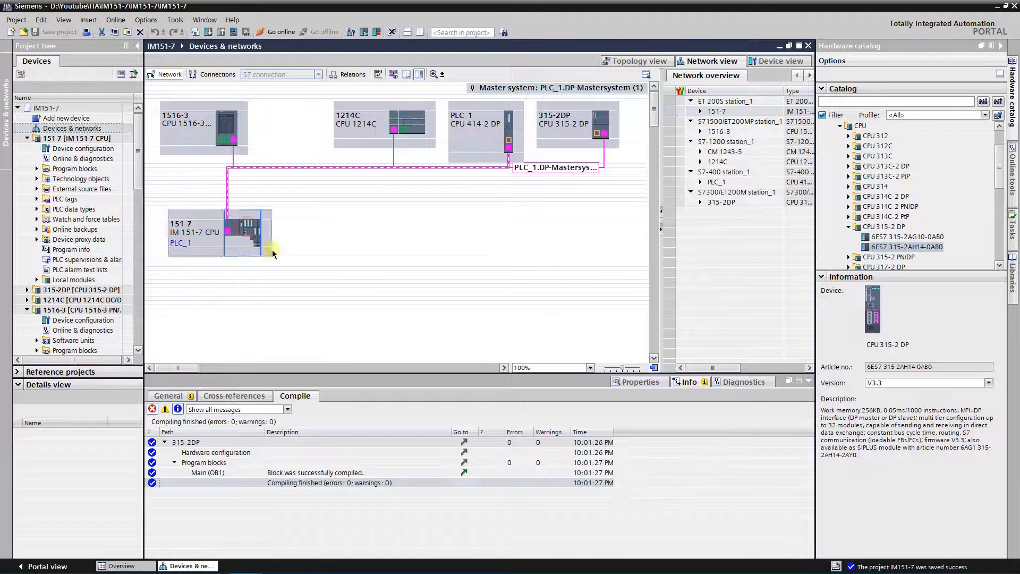
Step: Set the IM 151-7's assigned DP master to 315-2DP.DP interface_1 under Operating mode
left_click(218, 231)
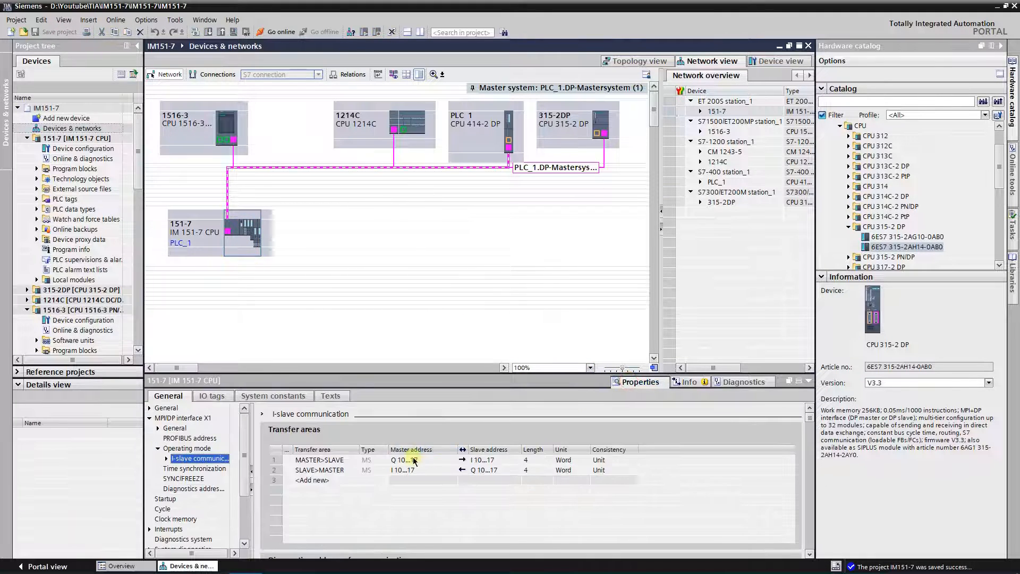
left_click(188, 449)
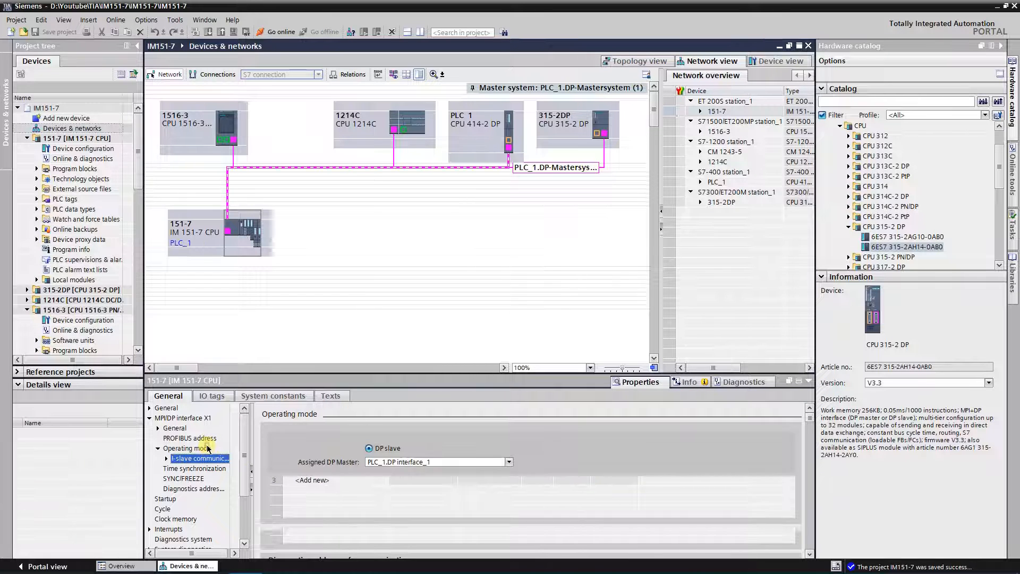
left_click(188, 448)
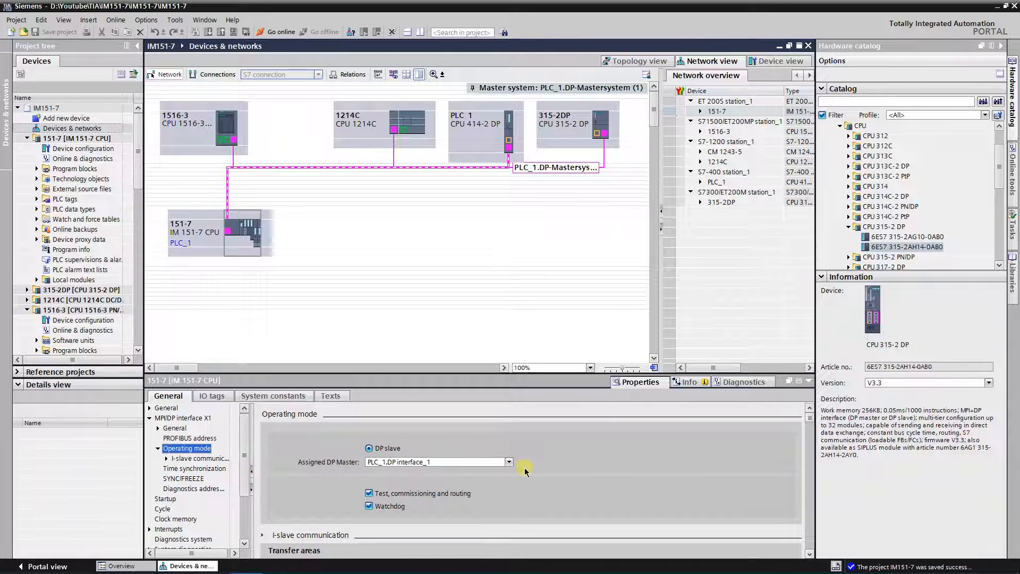
left_click(509, 462)
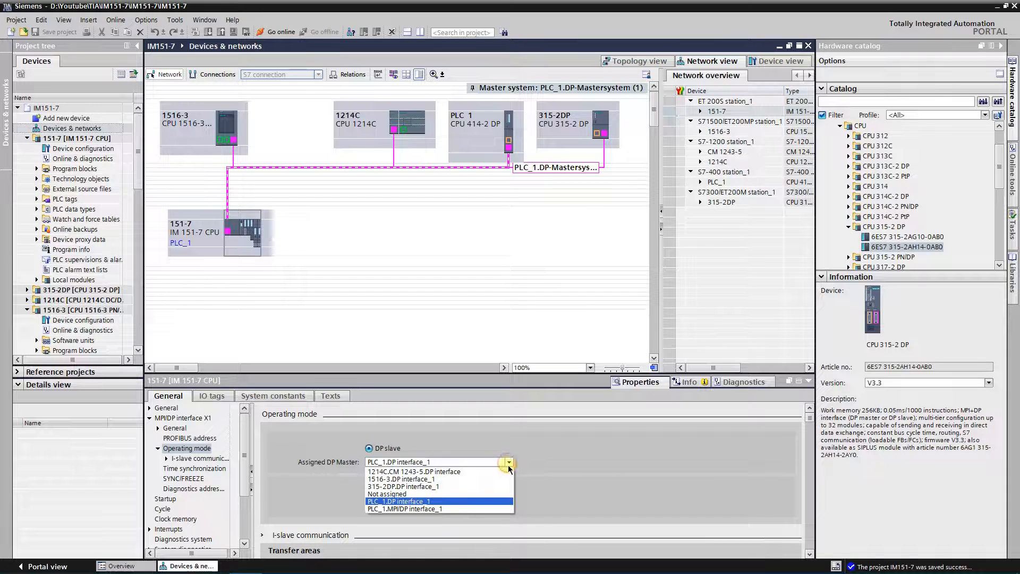
left_click(402, 486)
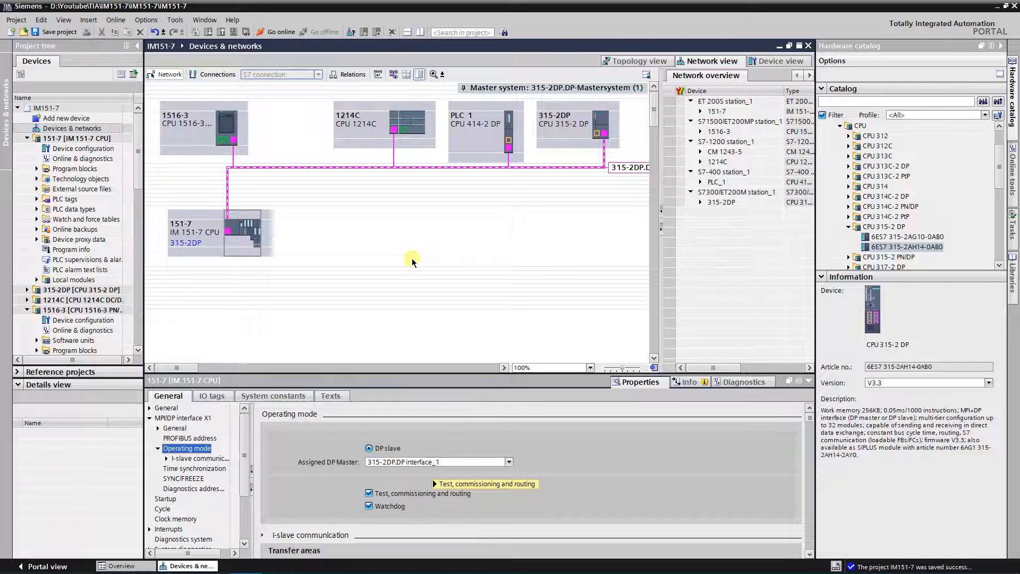
mouse_move(409, 270)
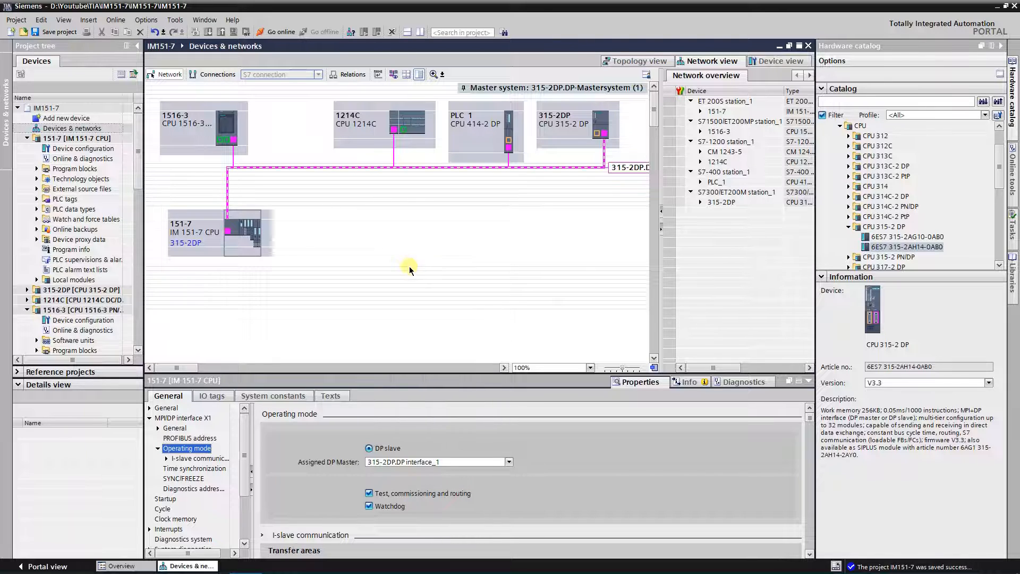
Step: Make both 151-7 I-slave transfer areas 6 words at address 10, reviewing MASTER>SLAVE and SLAVE>MASTER
left_click(205, 458)
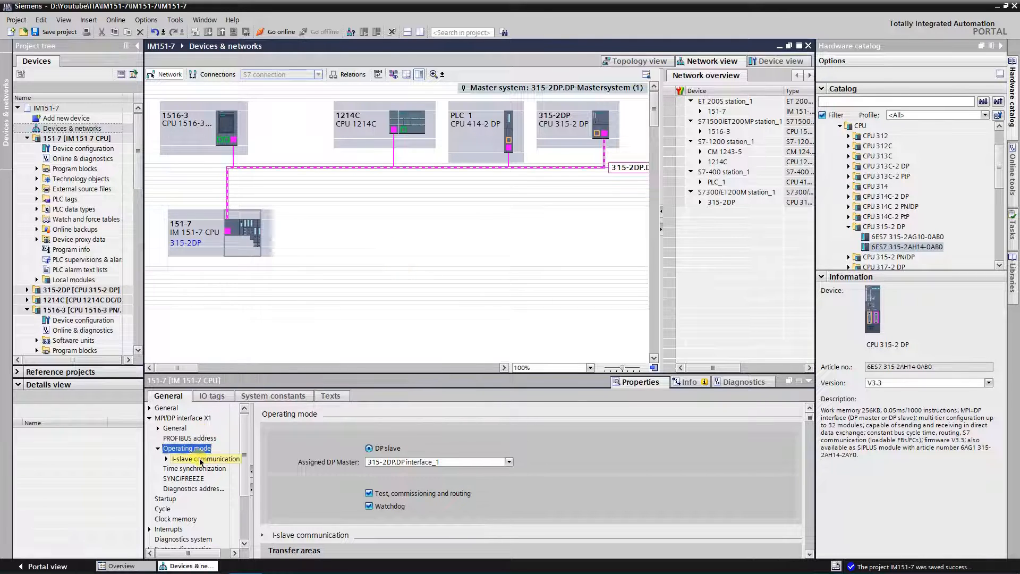
left_click(205, 458)
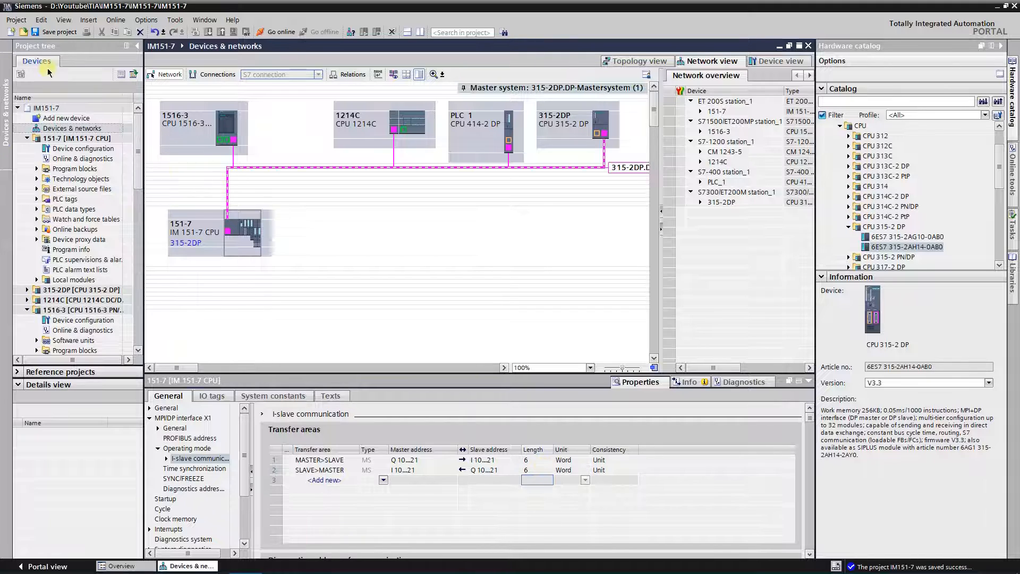
mouse_move(350, 216)
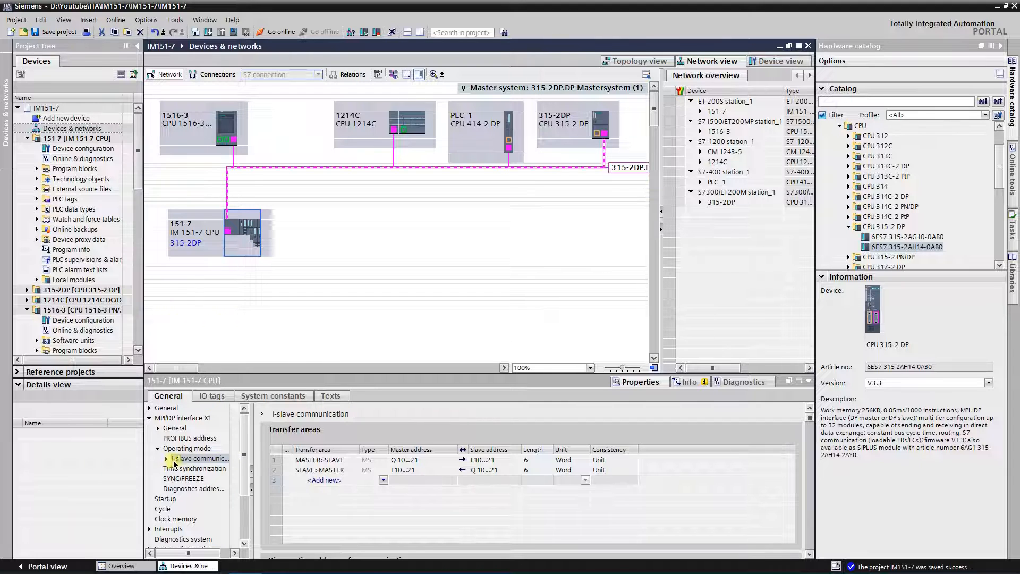
left_click(203, 469)
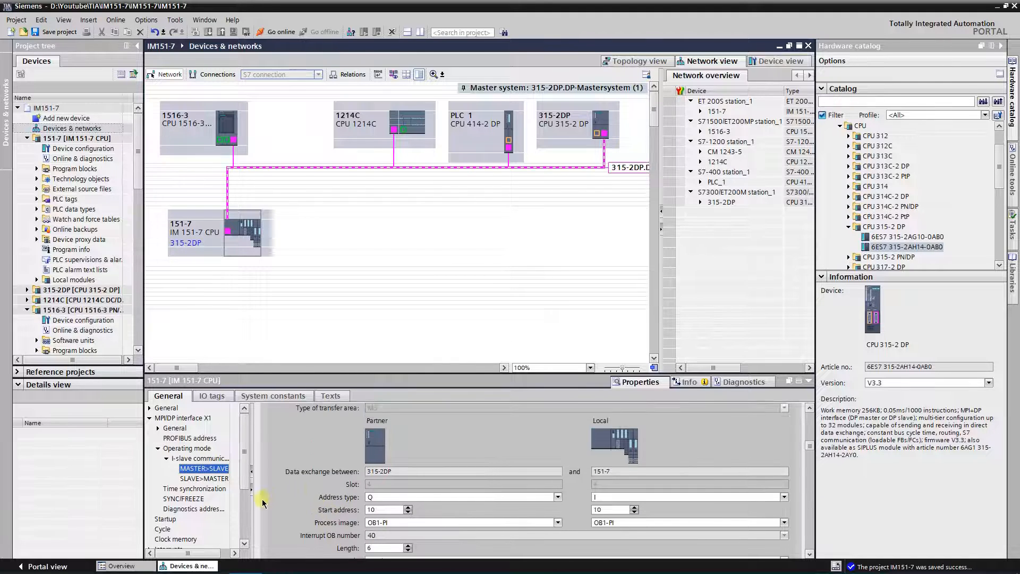
left_click(204, 478)
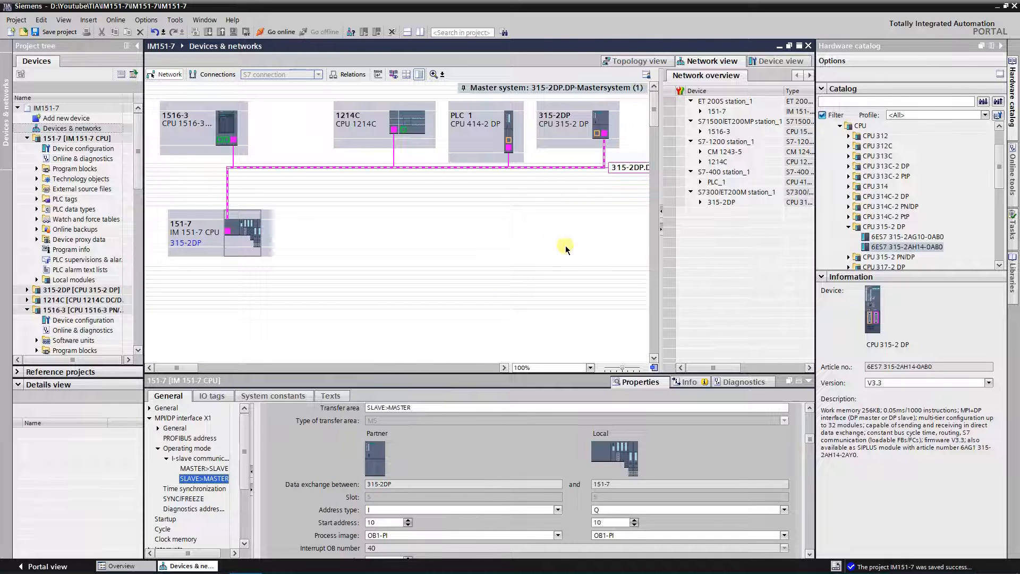
left_click(575, 124)
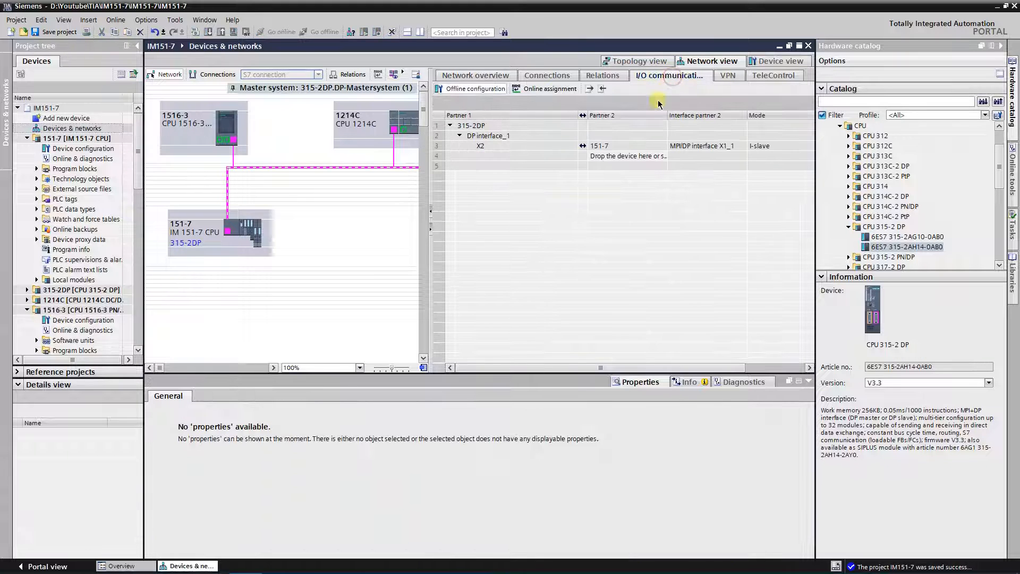
Step: Select the X2 ↔ 151-7 I-slave row and show its MASTER>SLAVE transfer area
left_click(599, 145)
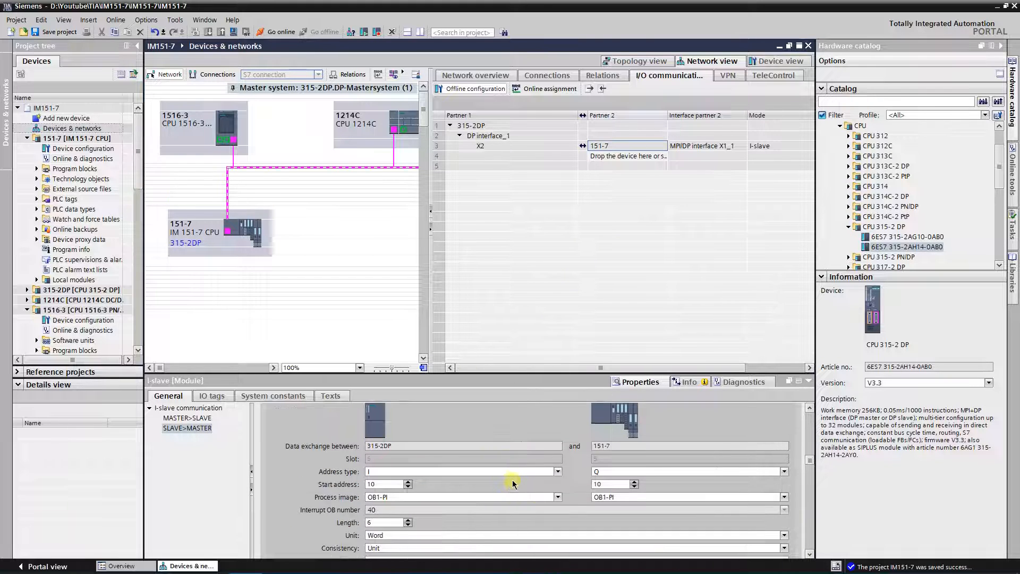
left_click(187, 417)
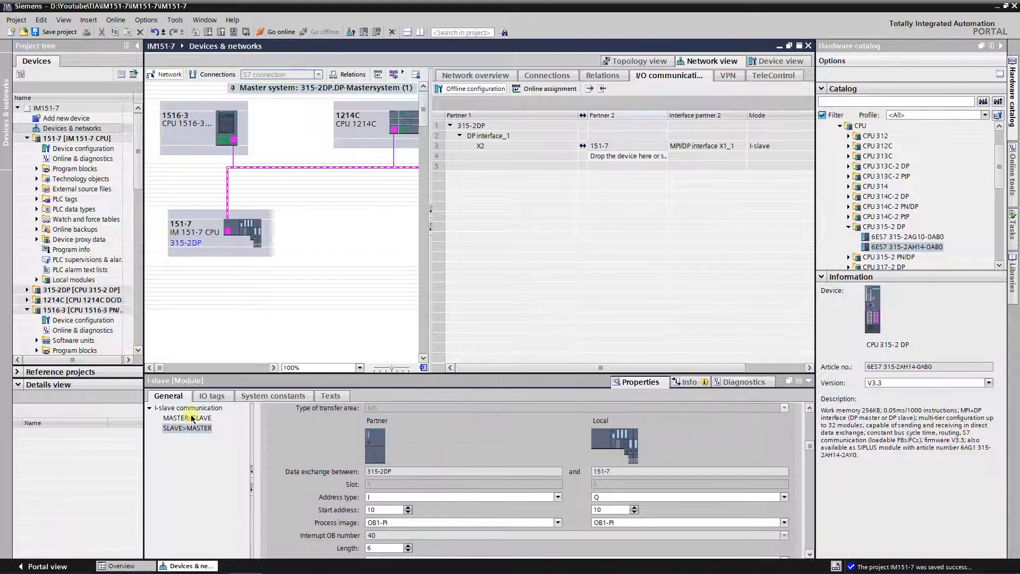
left_click(186, 417)
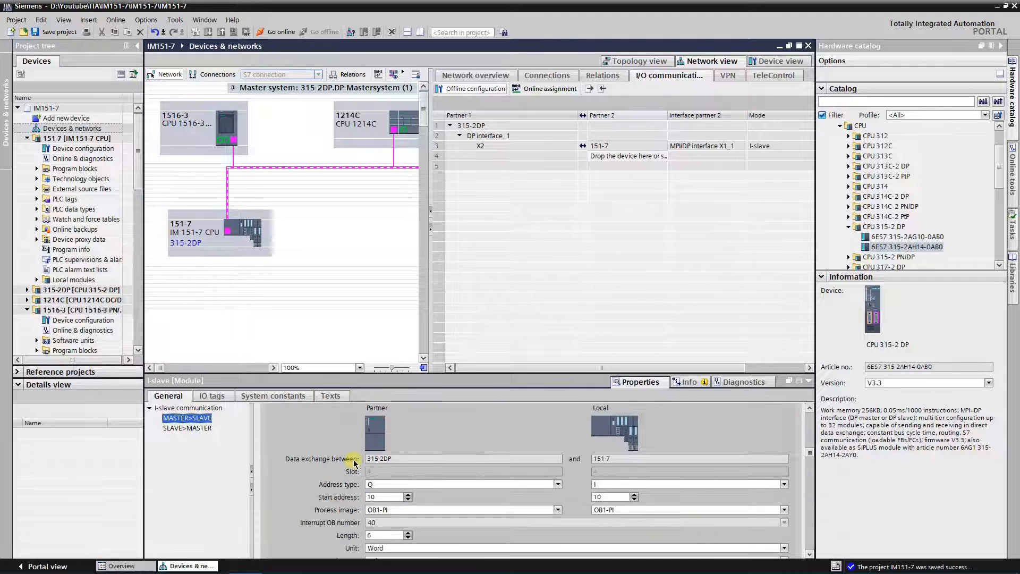